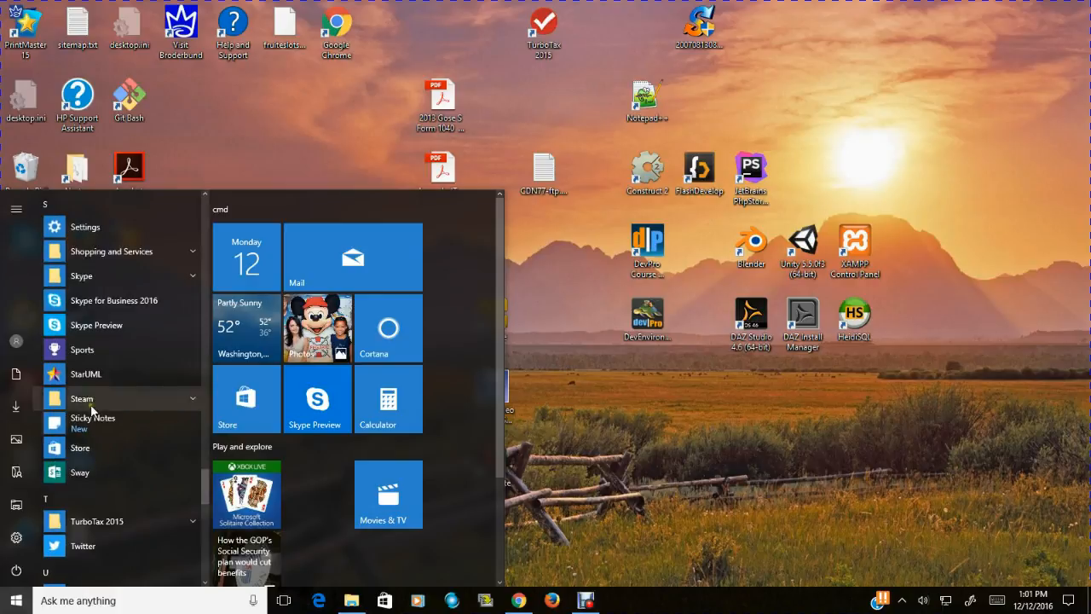
Step: Launch StarUML from the Start menu, bringing up its unregistered-version notice
left_click(14, 600)
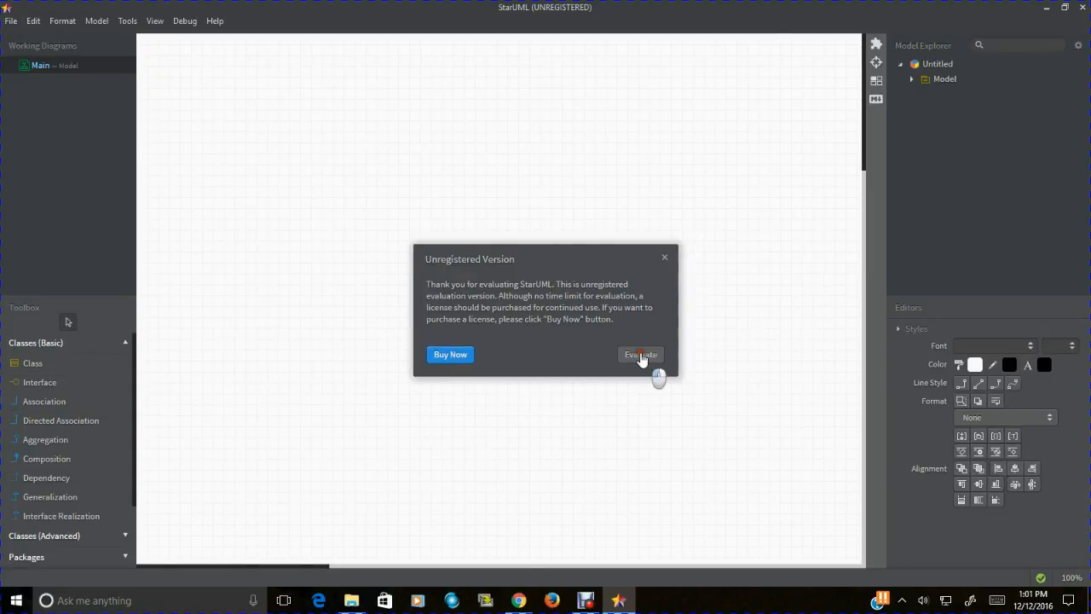
Step: Continue the evaluation and install the DDL extension from the Extension Manager registry
left_click(640, 355)
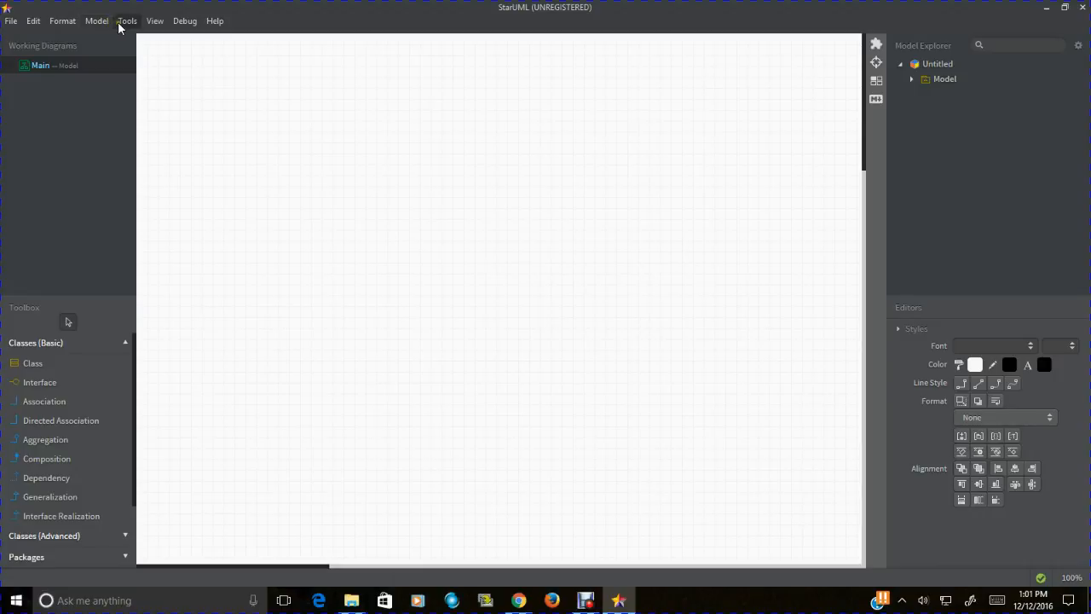
left_click(96, 21)
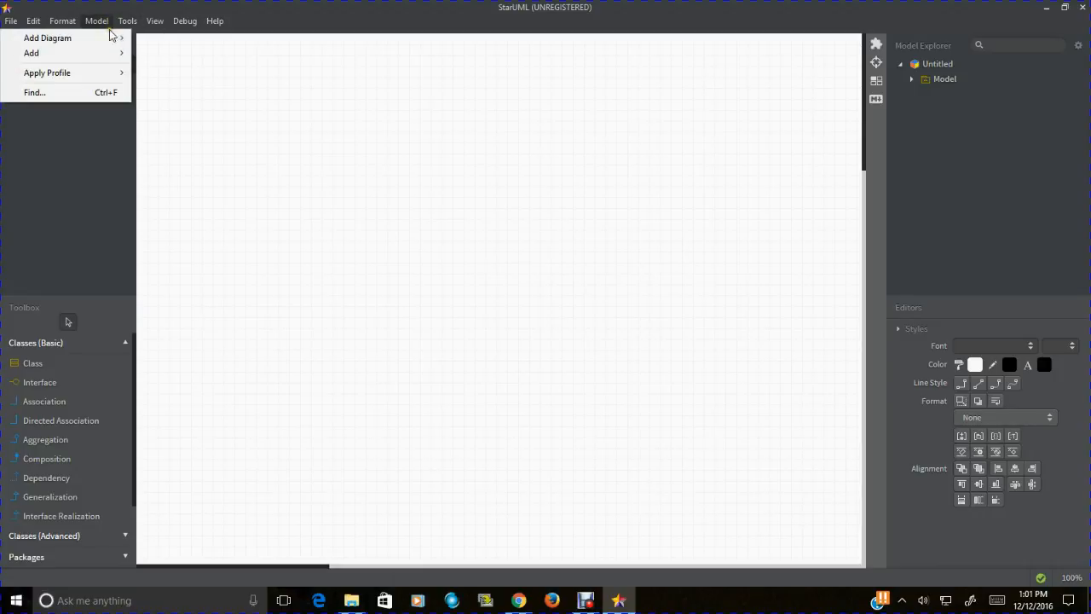
left_click(127, 20)
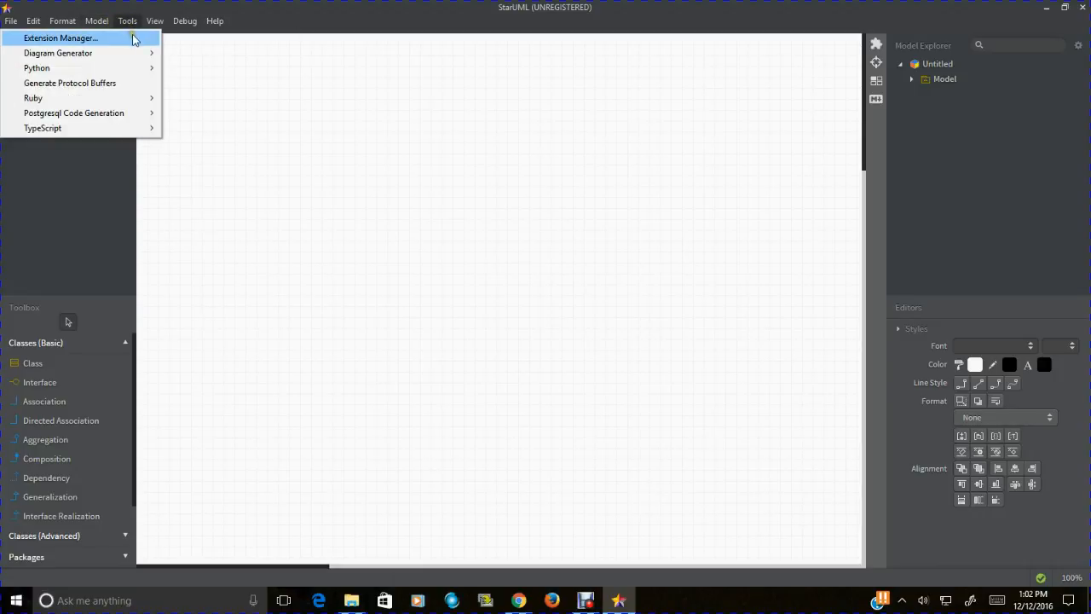
left_click(59, 37)
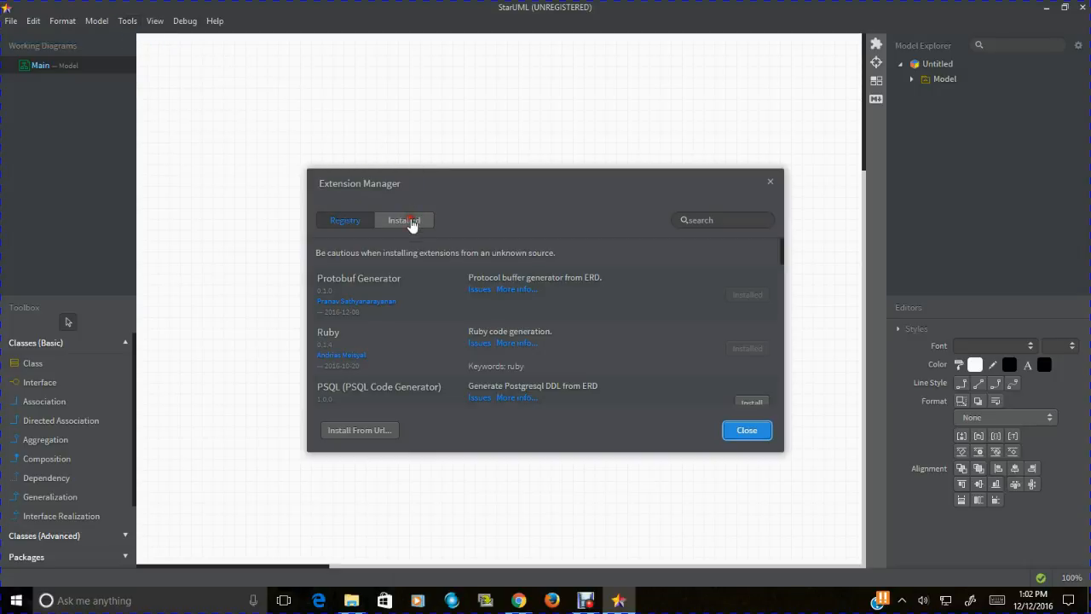
left_click(404, 220)
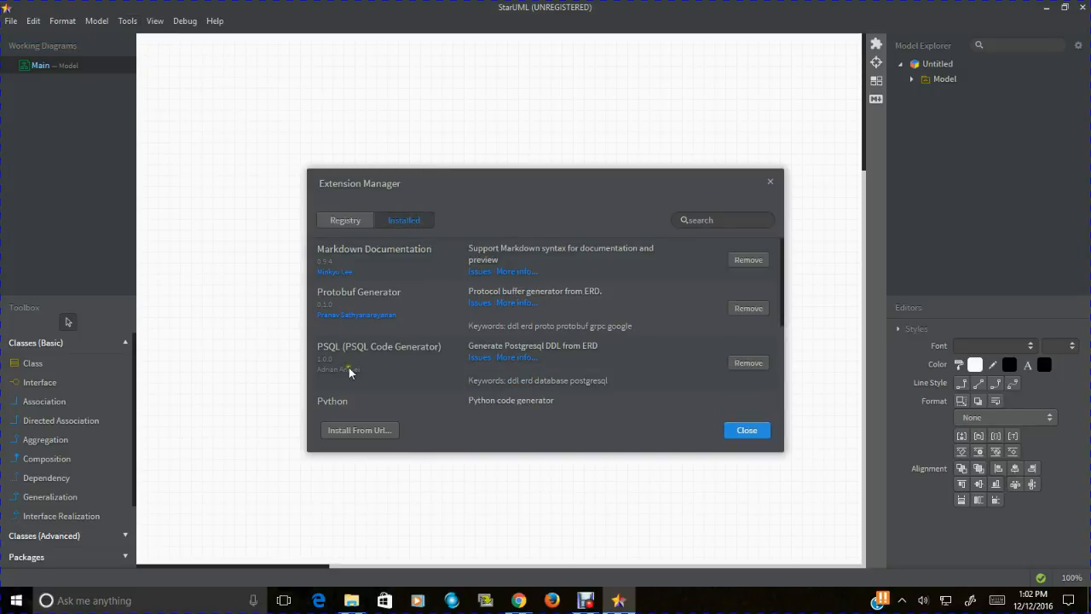
left_click(345, 220)
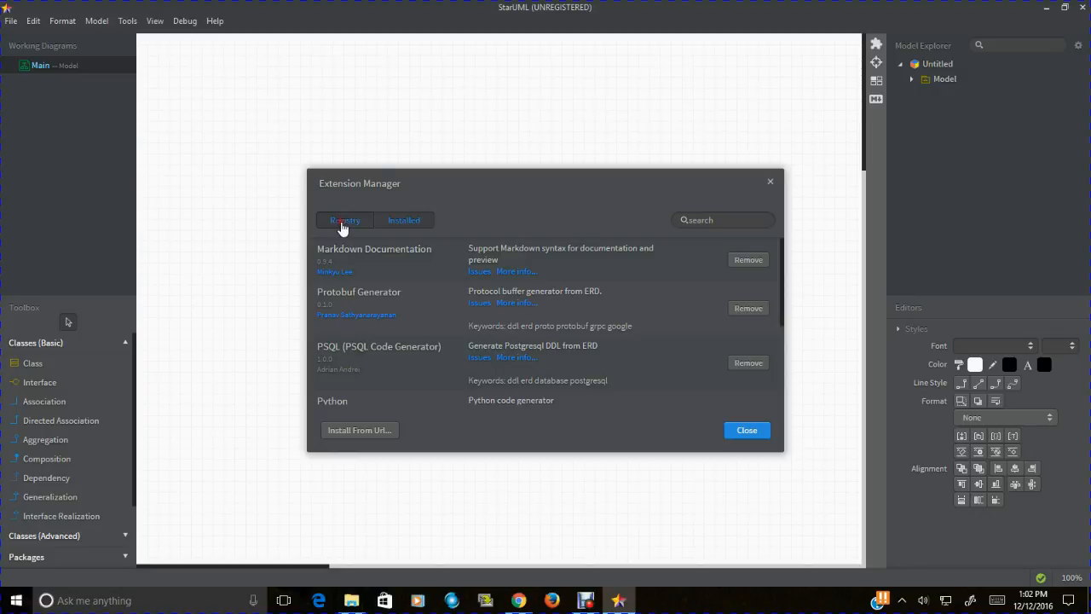
left_click(404, 220)
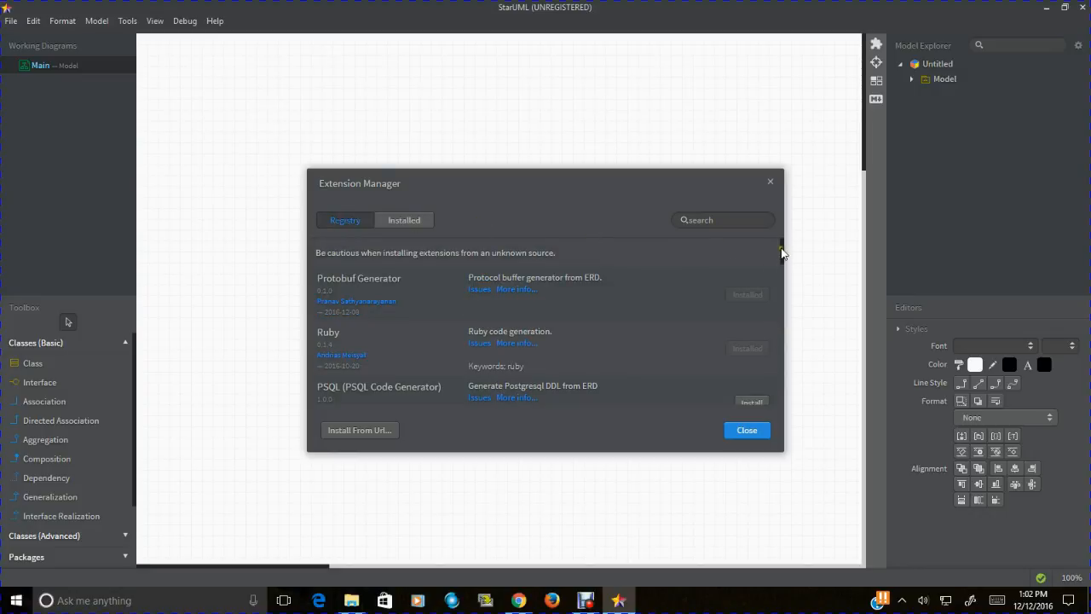
scroll("down", 3)
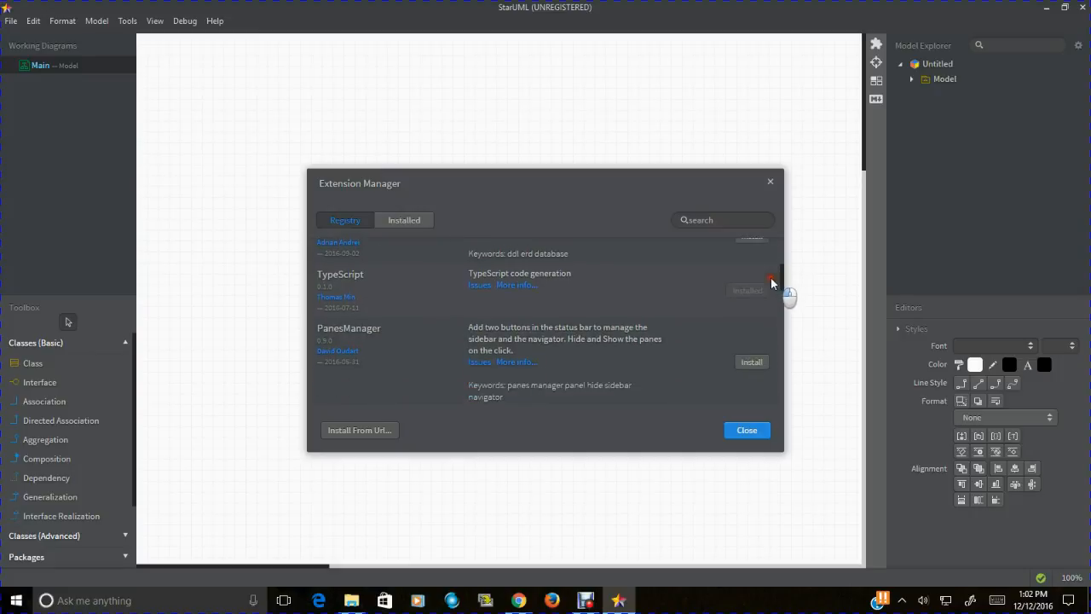
scroll("down", 3)
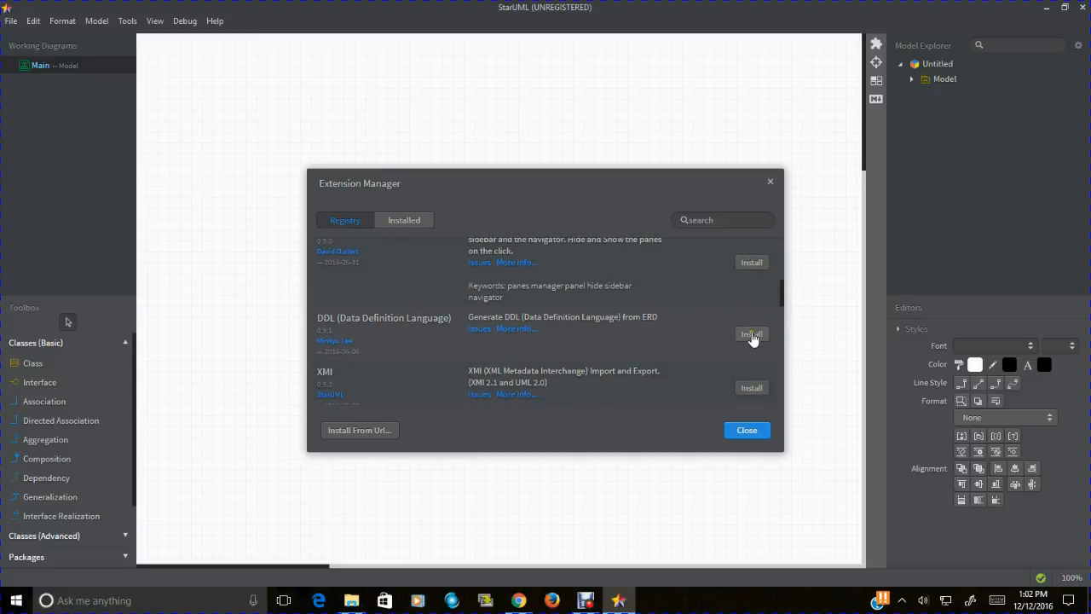
left_click(751, 334)
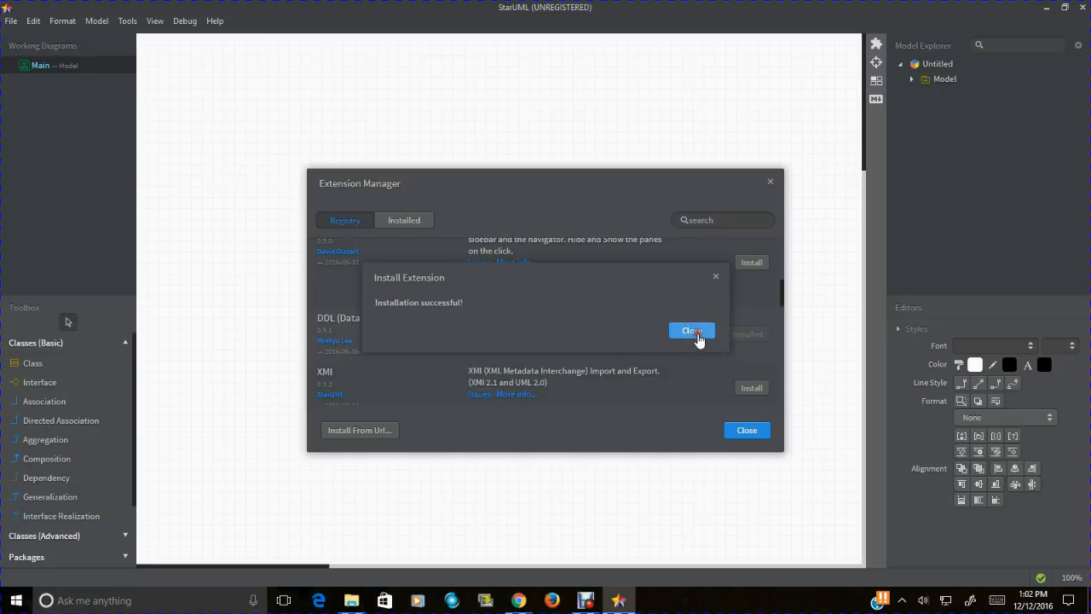
left_click(691, 330)
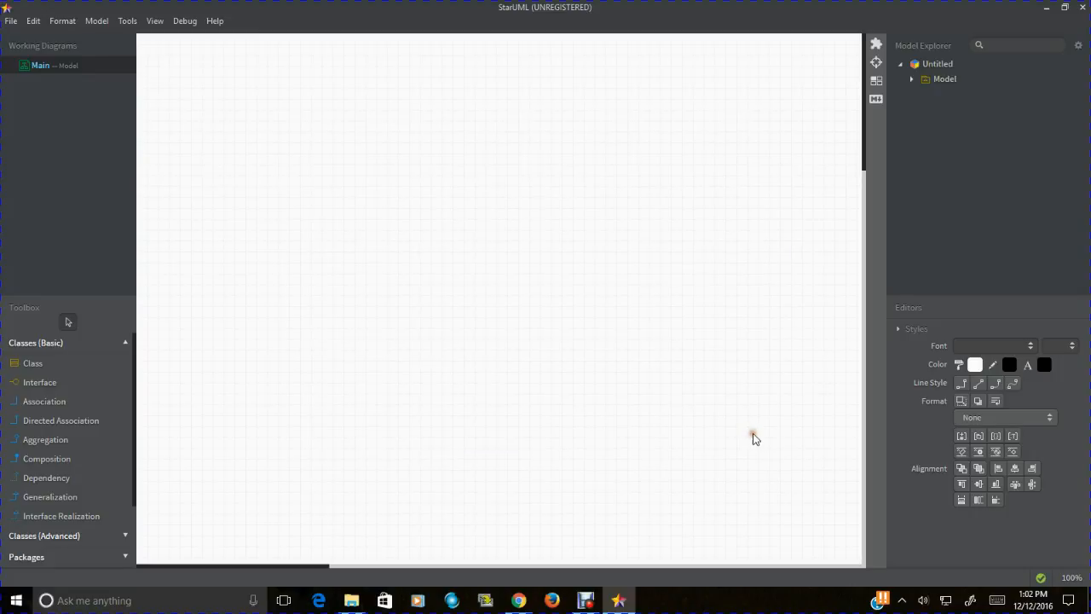
mouse_move(70, 66)
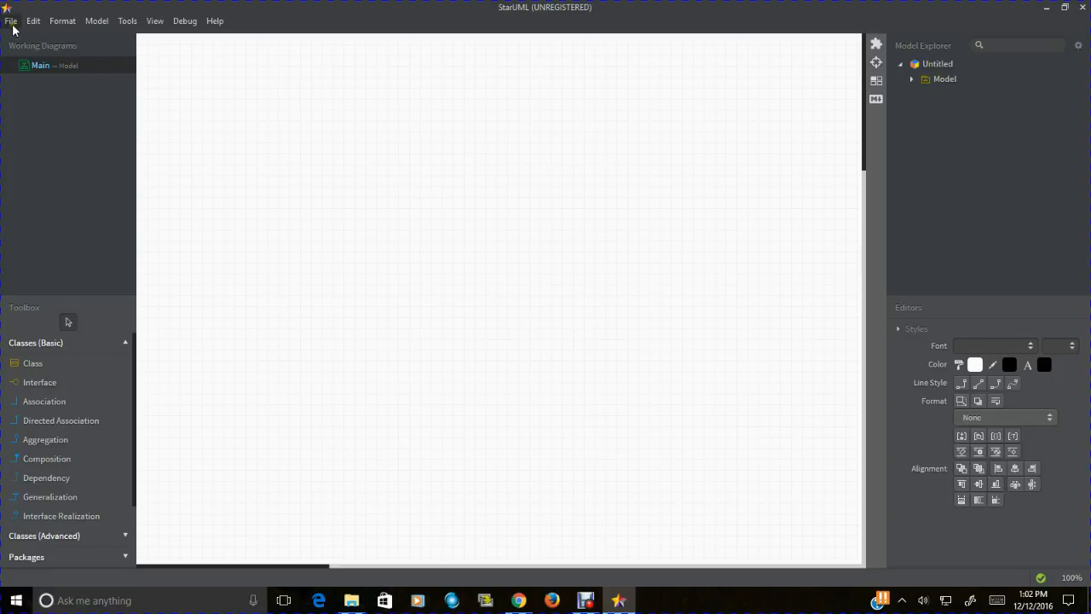
Step: Create a new project from File > New From Template > Data Model
left_click(34, 21)
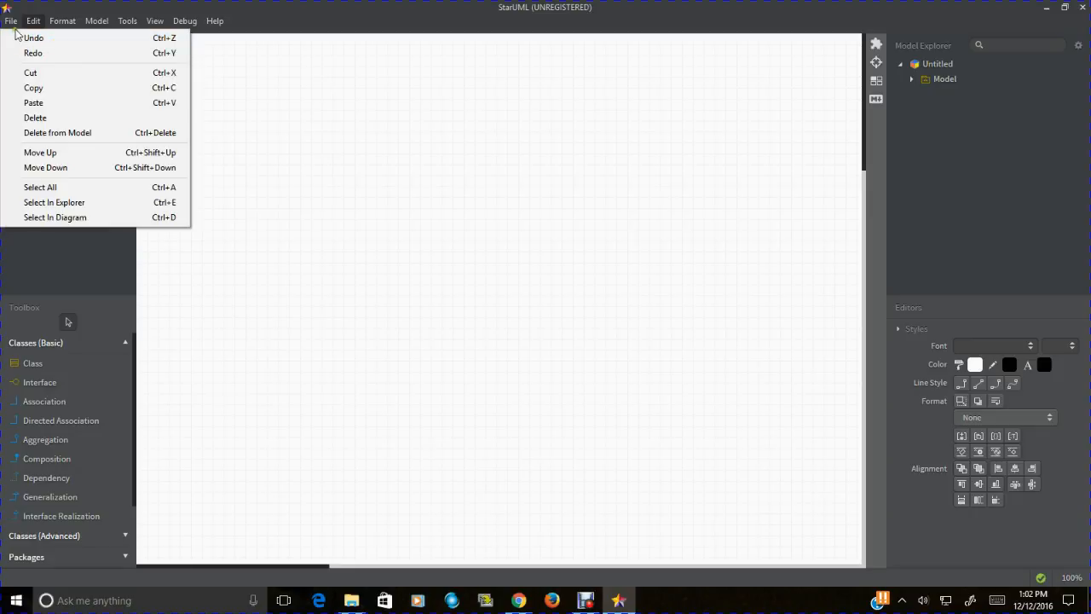
left_click(11, 20)
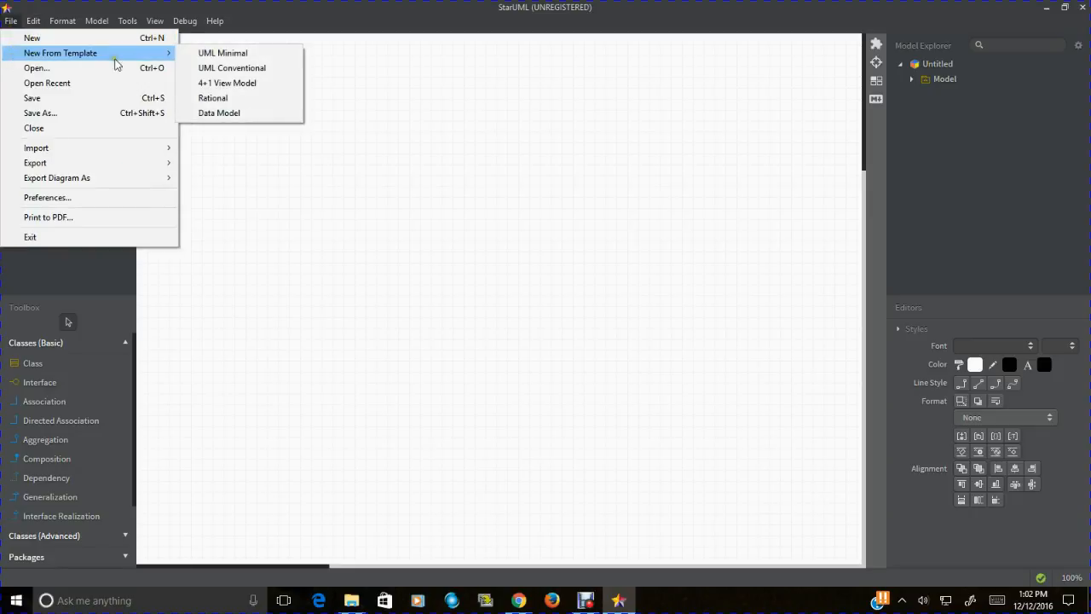
mouse_move(218, 113)
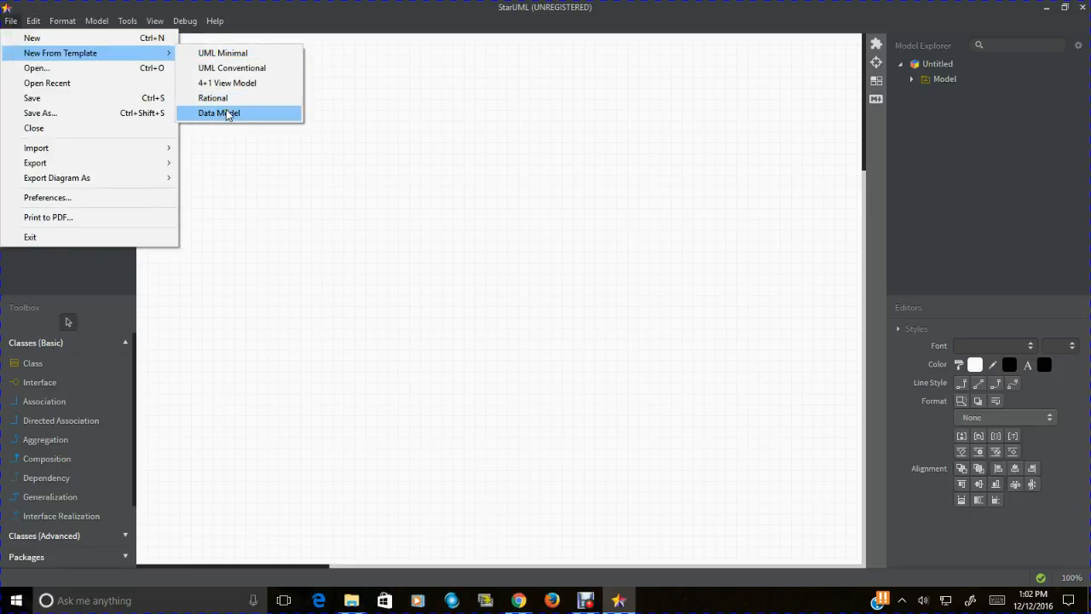
left_click(219, 112)
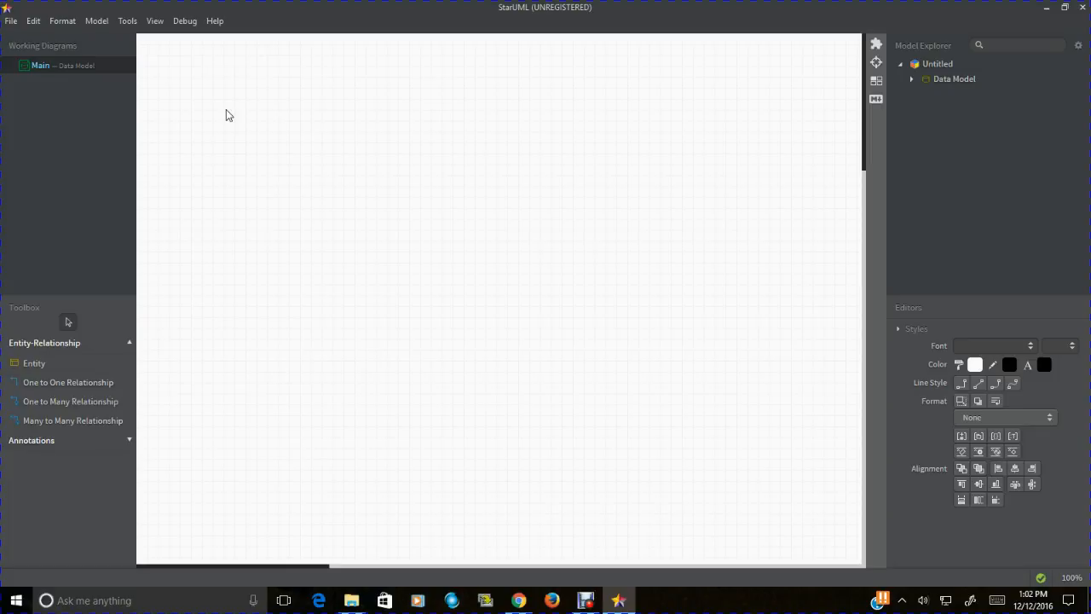
mouse_move(542, 78)
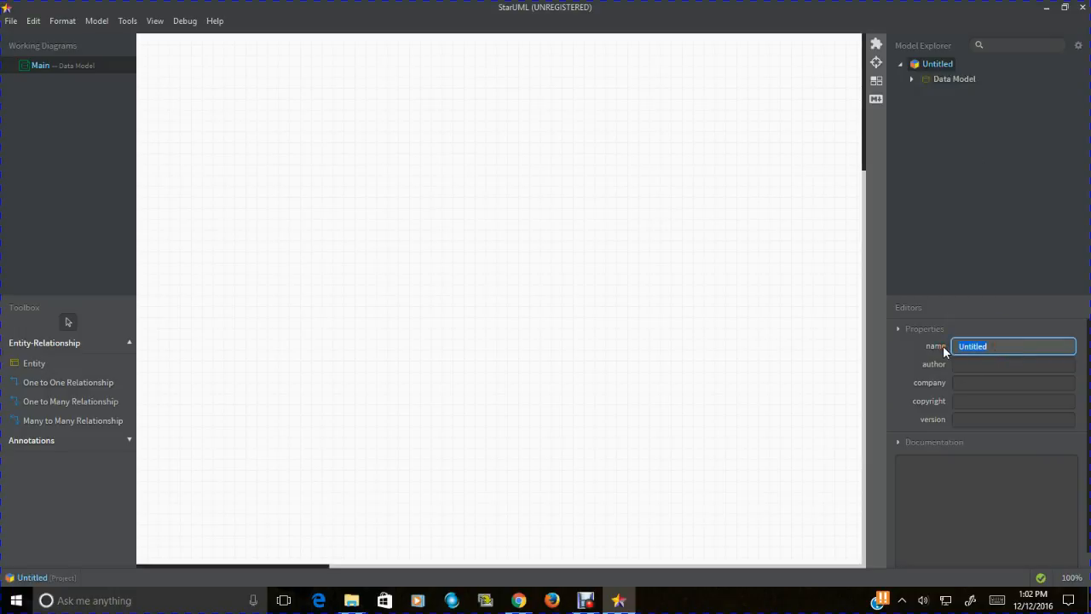
Step: Name the project 'High Score Prject' and enter its author
type("High Score Prject")
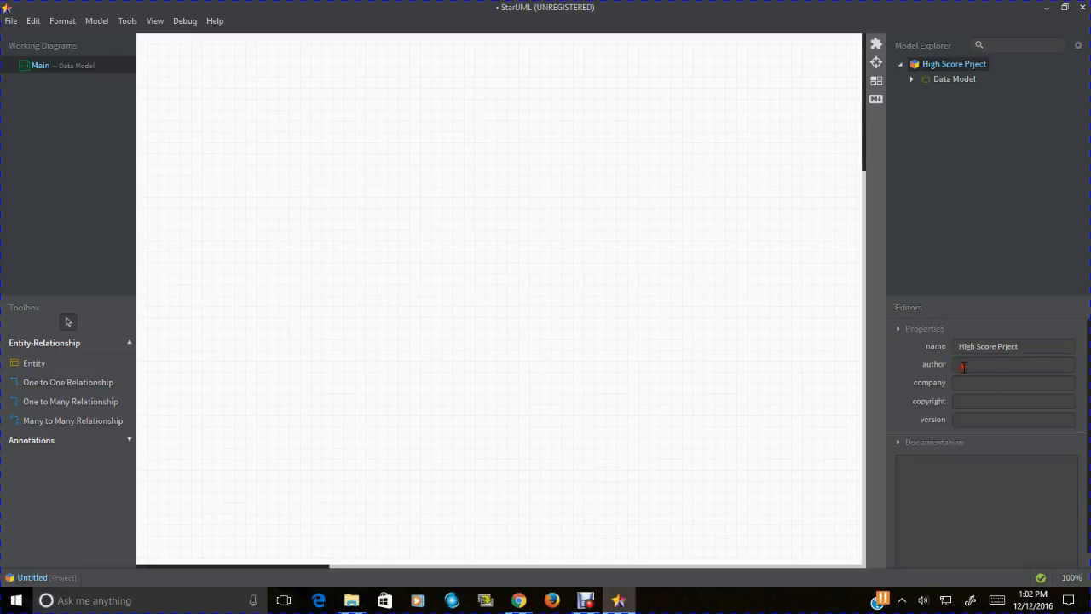
left_click(1014, 364)
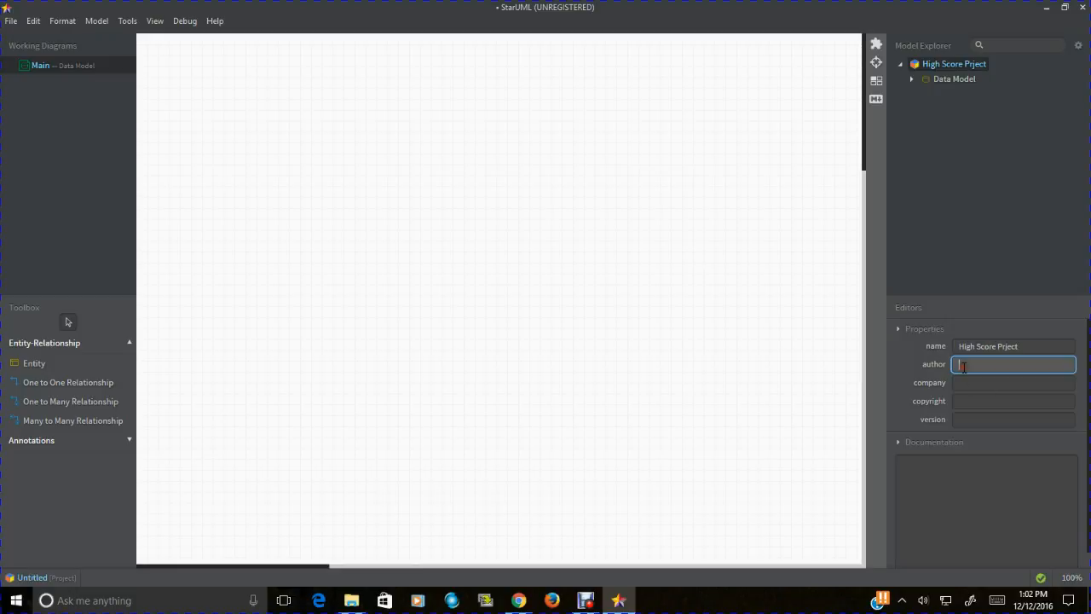
type("S Gose")
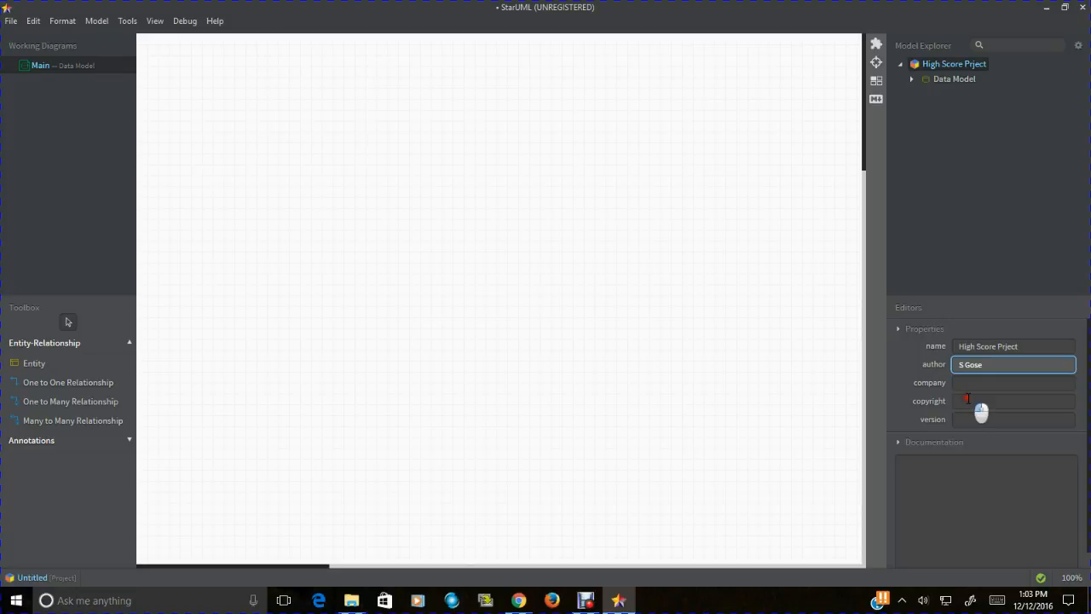
Step: Enter the 2016 copyright notice and a short project documentation note
left_click(1013, 400)
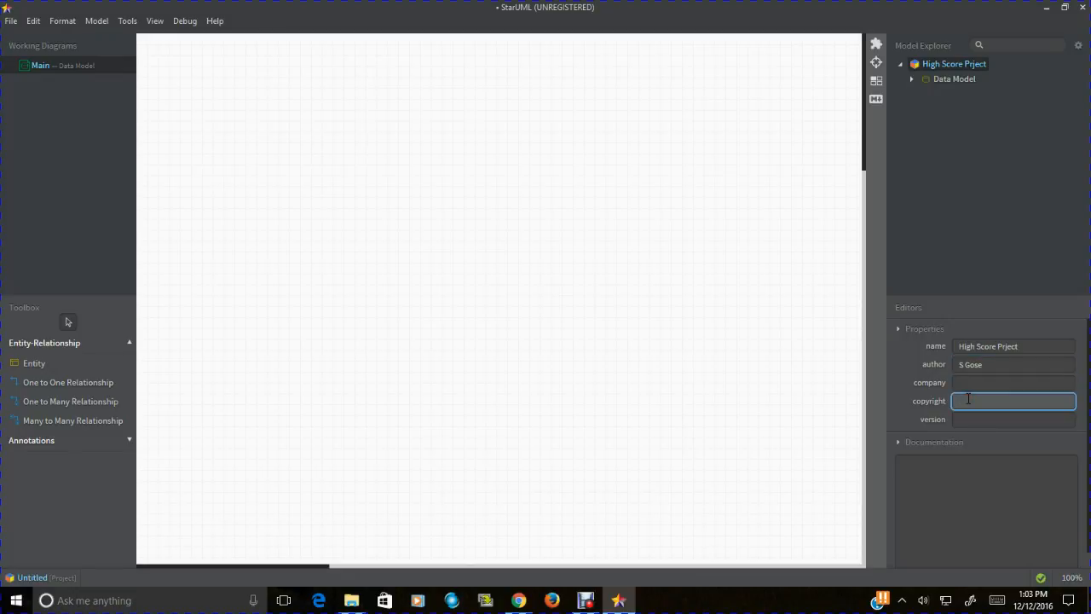
type("c")
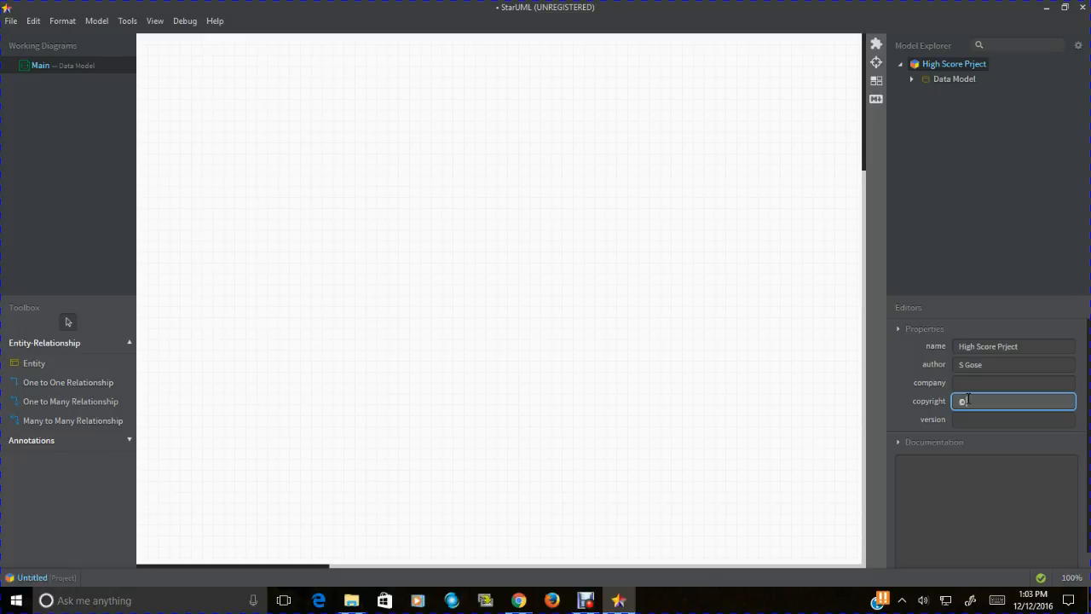
type("opyright")
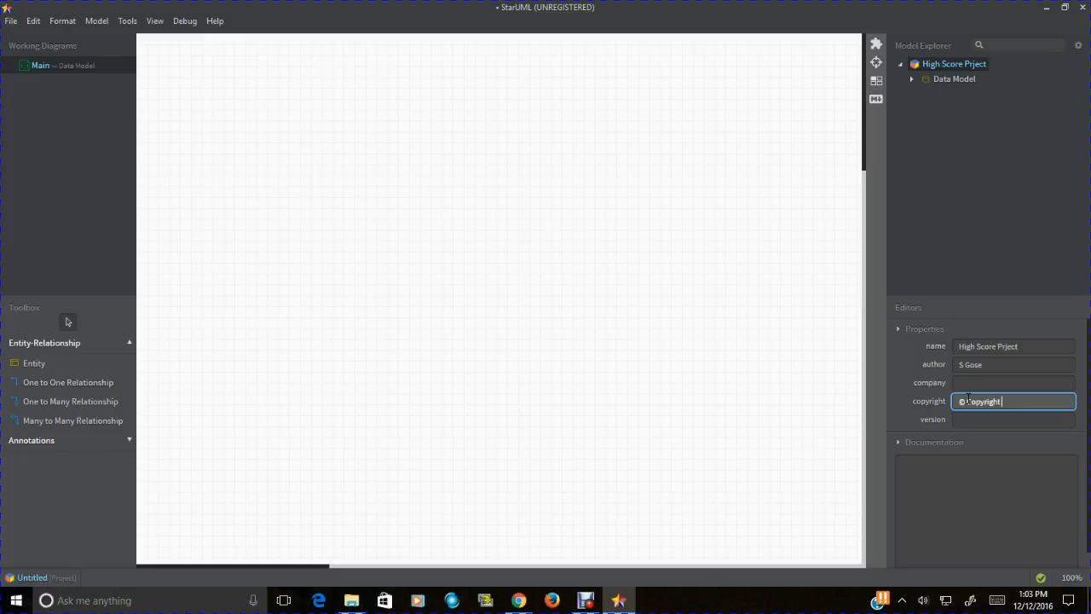
type("2016")
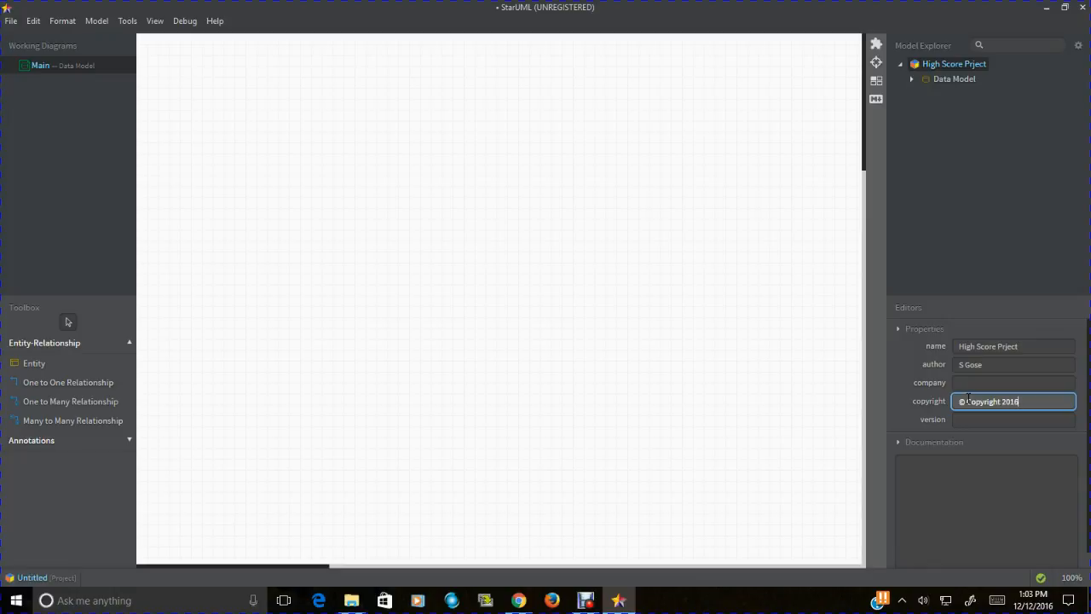
type(", S")
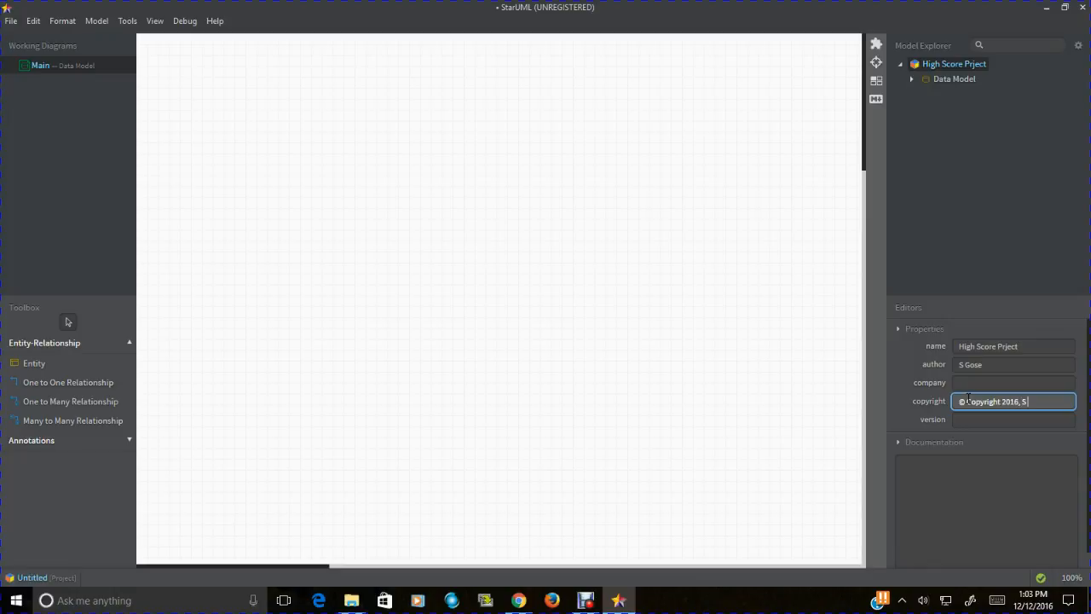
type("ose")
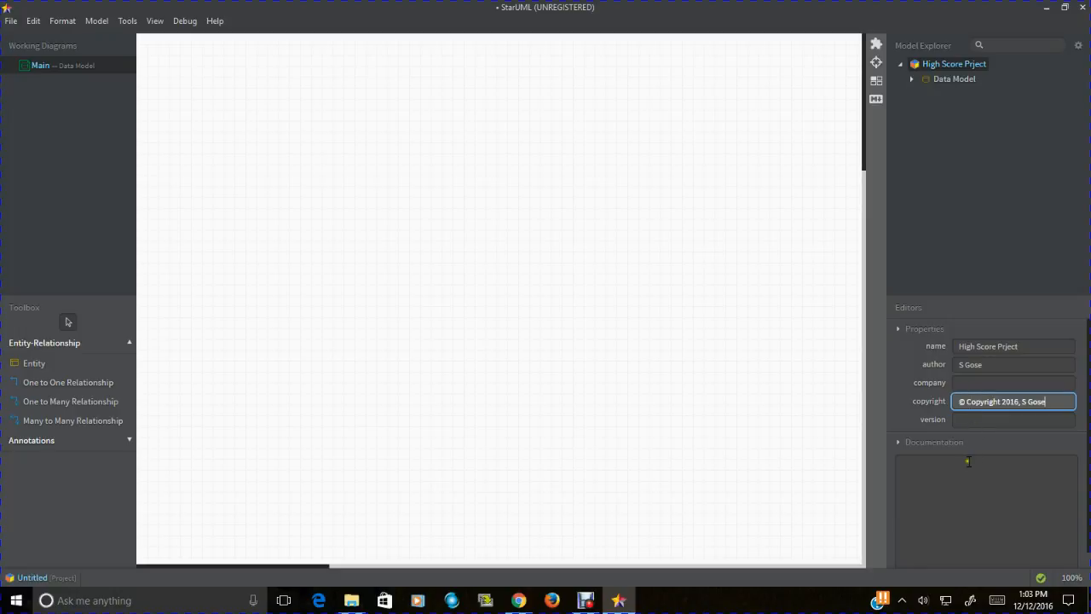
type("This is my p")
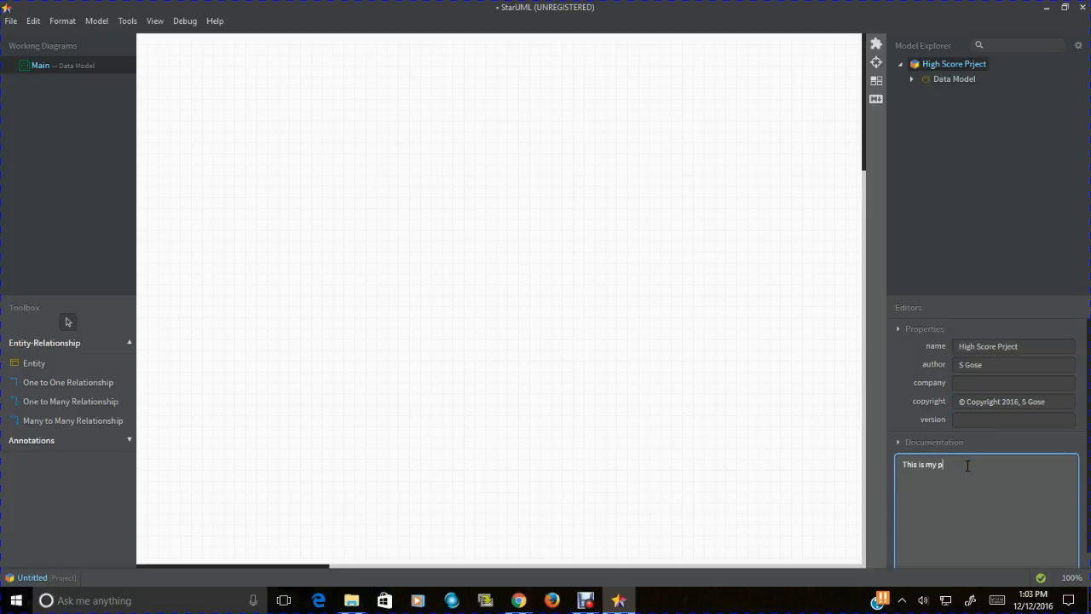
type("roject documentation.")
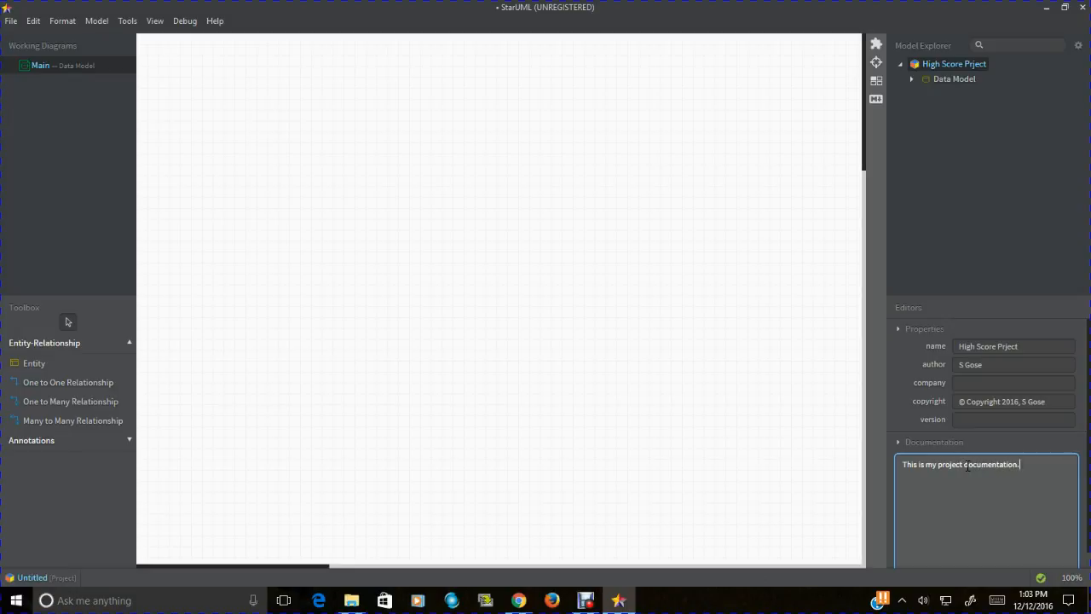
left_click(954, 79)
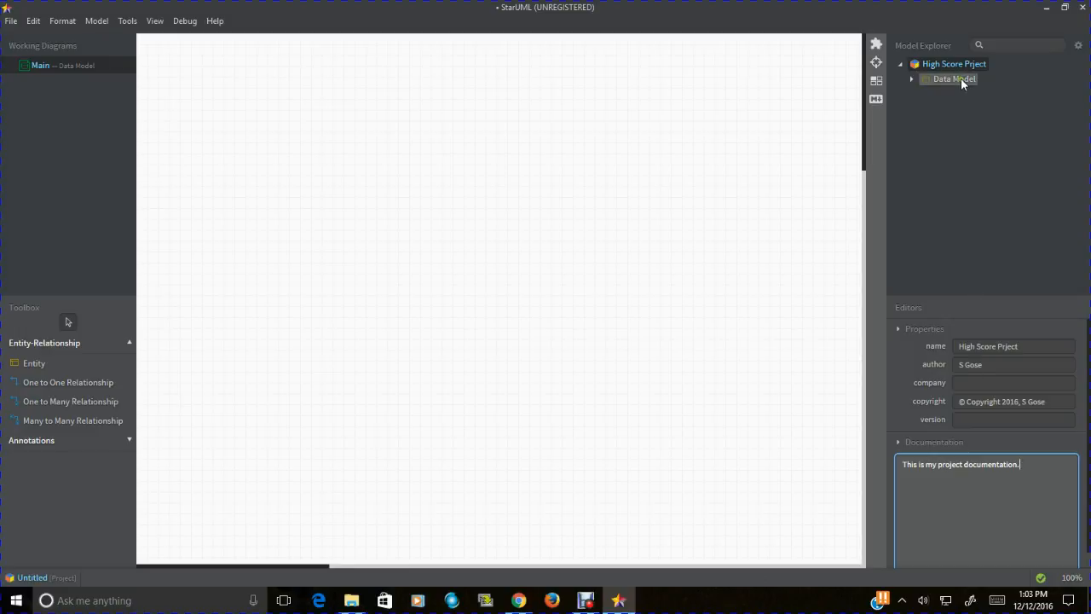
Step: Select the Data Model package and begin its documentation with 'This is my da…'
left_click(954, 78)
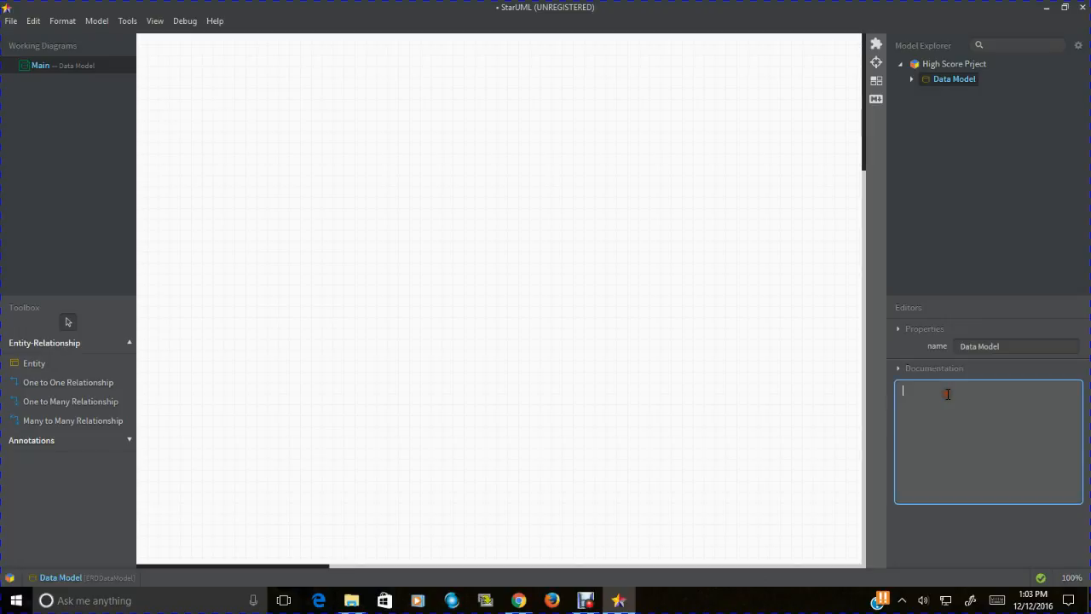
type("This is")
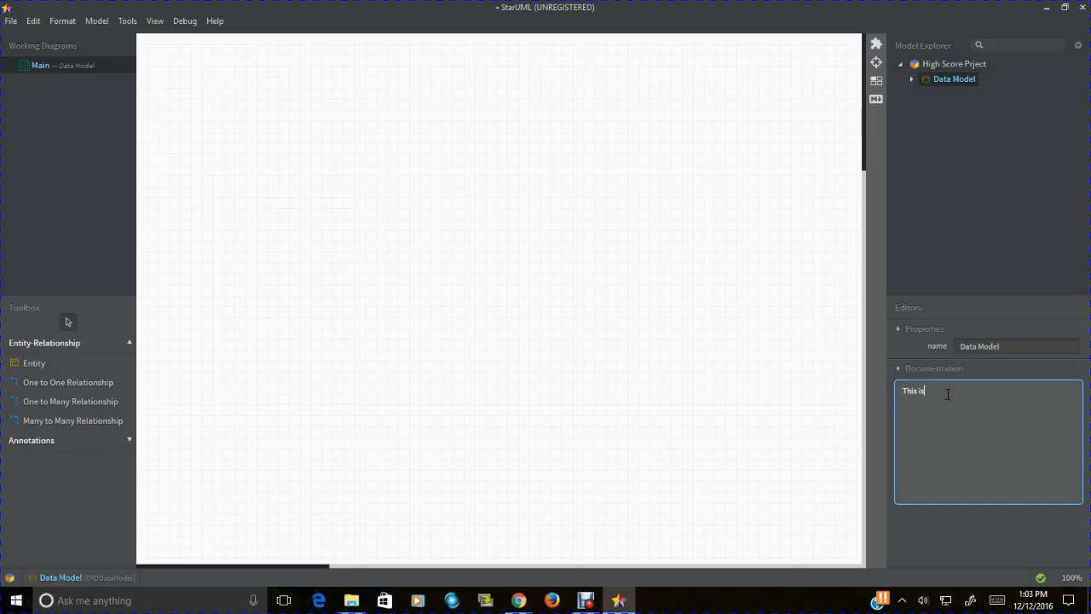
type("my da")
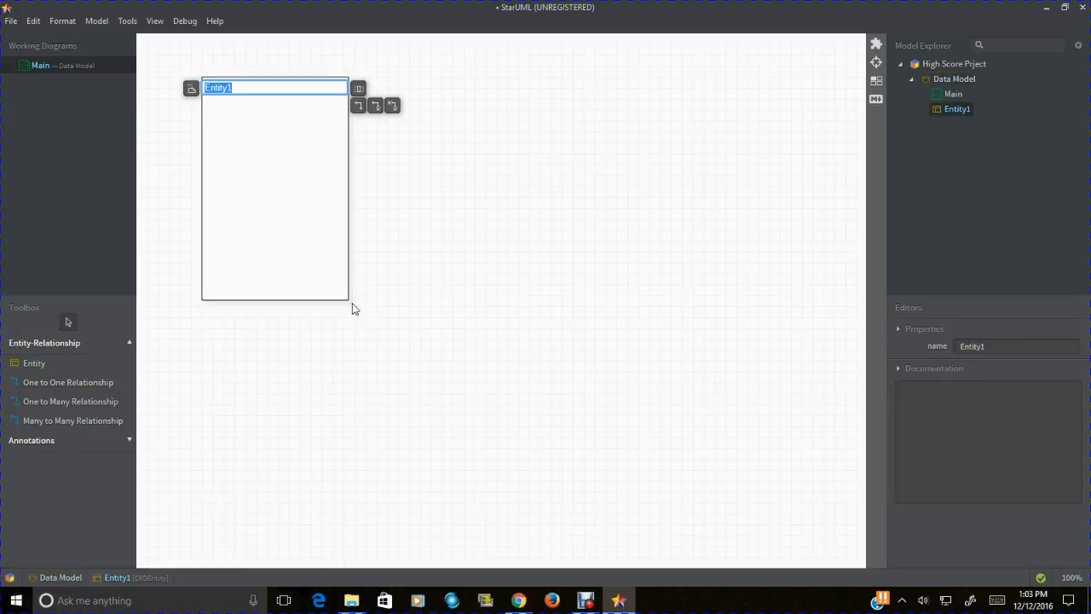
Step: Name the entity HighScore and add a column named rid
type("High")
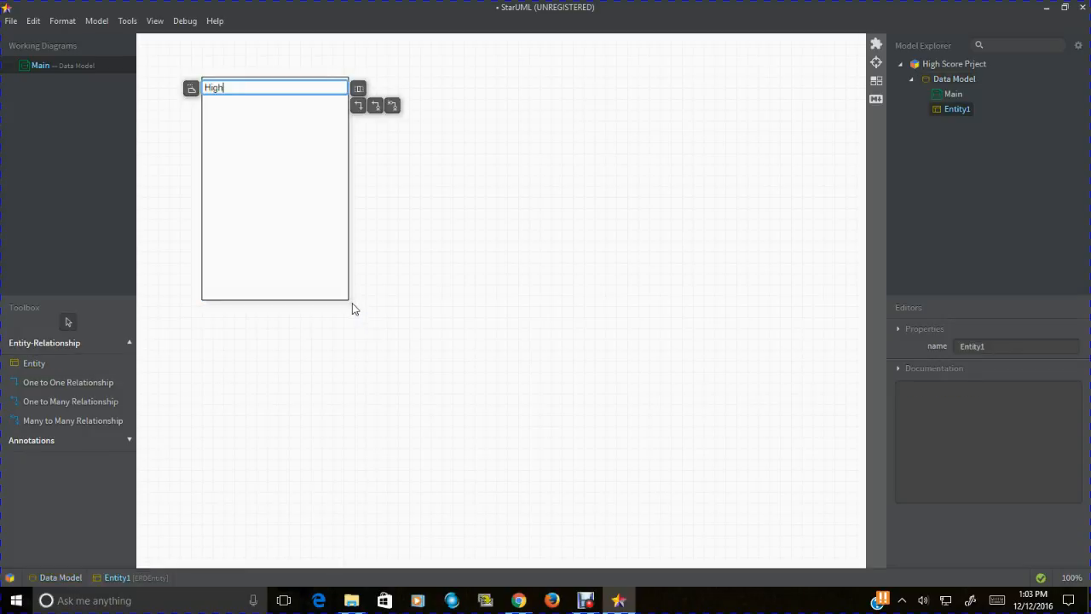
type("Score")
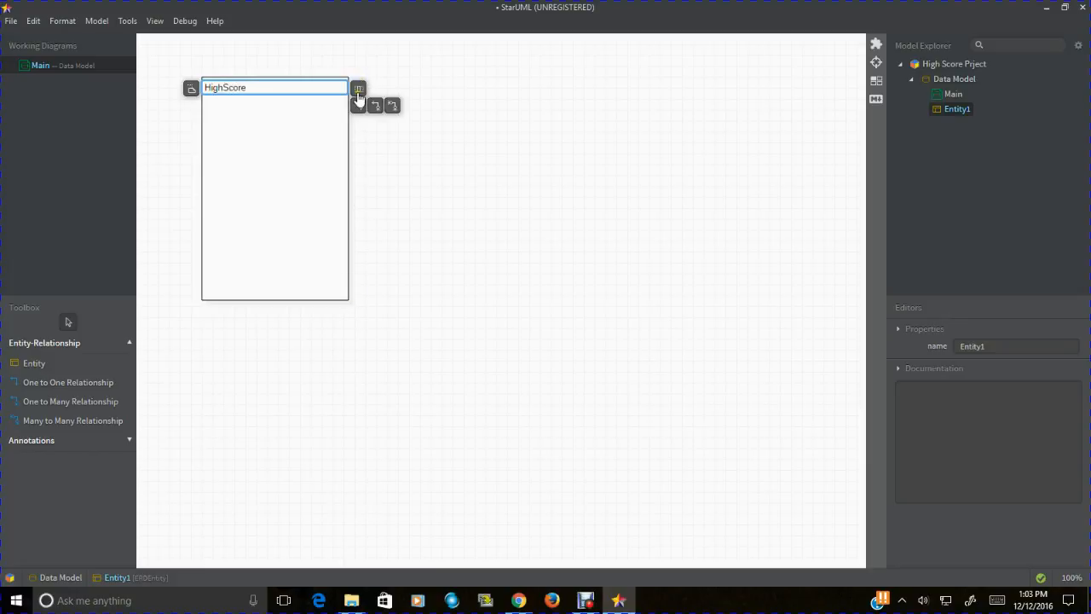
left_click(358, 88)
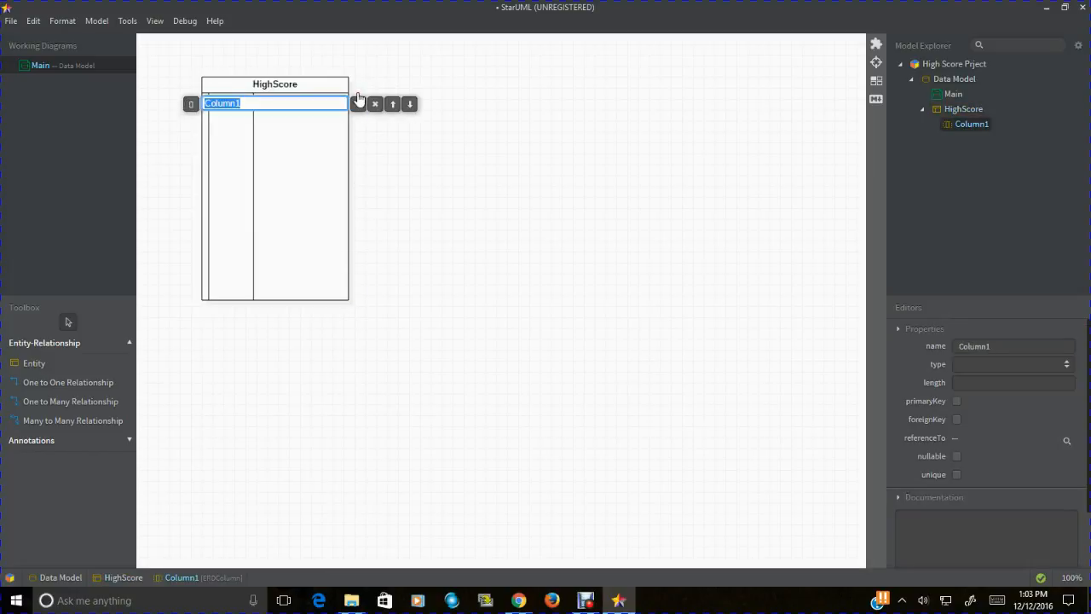
type("rid")
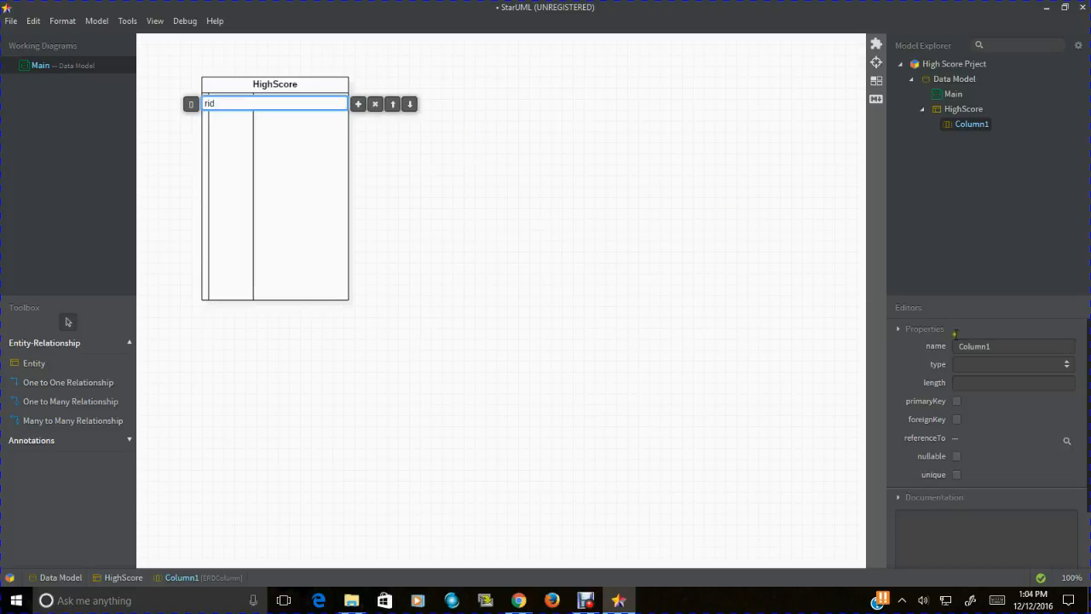
type("rid")
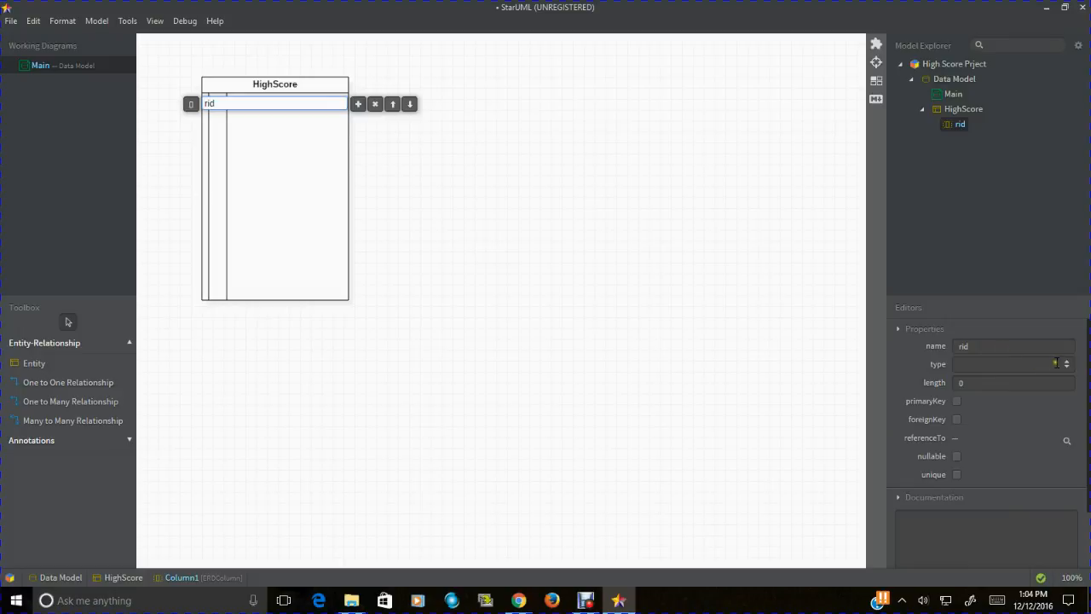
Step: Make rid a BIGINT primary key documented as 'record id'
left_click(1067, 364)
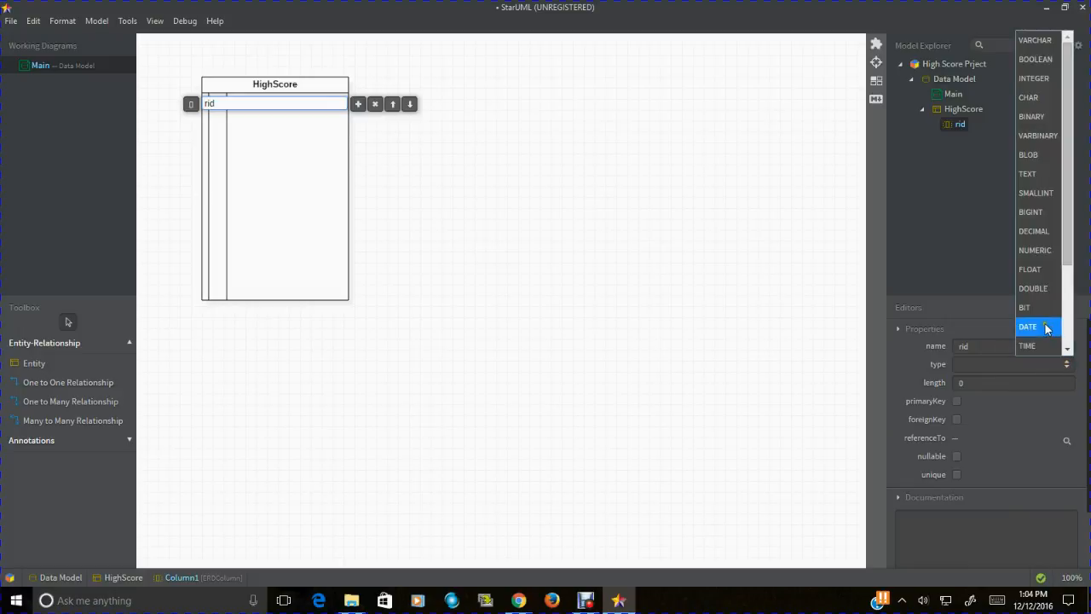
left_click(1031, 212)
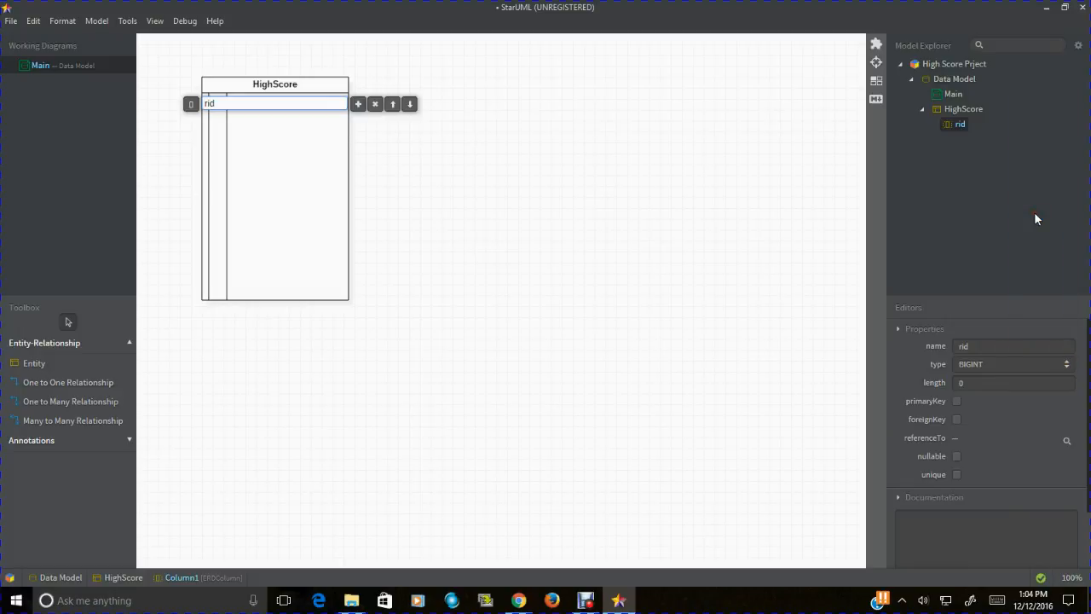
left_click(956, 401)
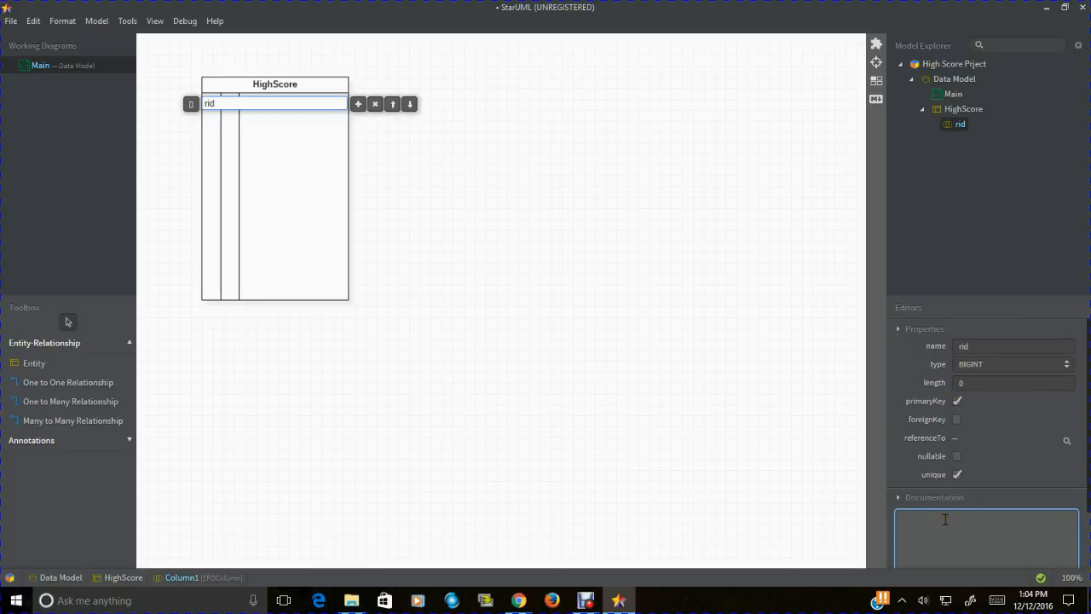
type("record id")
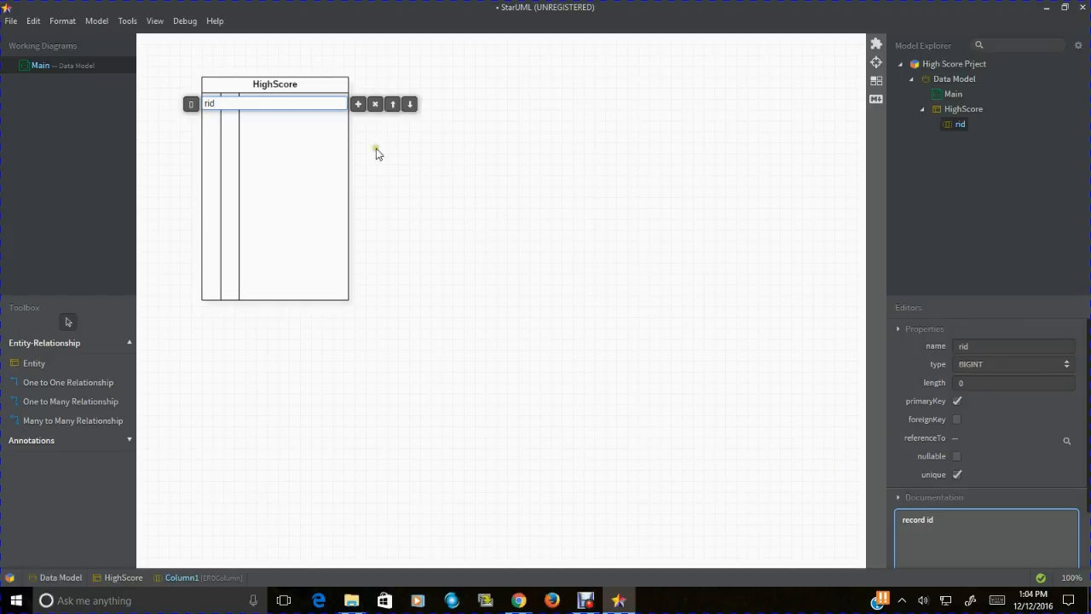
Step: Add a VARCHAR column PName to HighScore, starting its 'Players Name' documentation
left_click(358, 103)
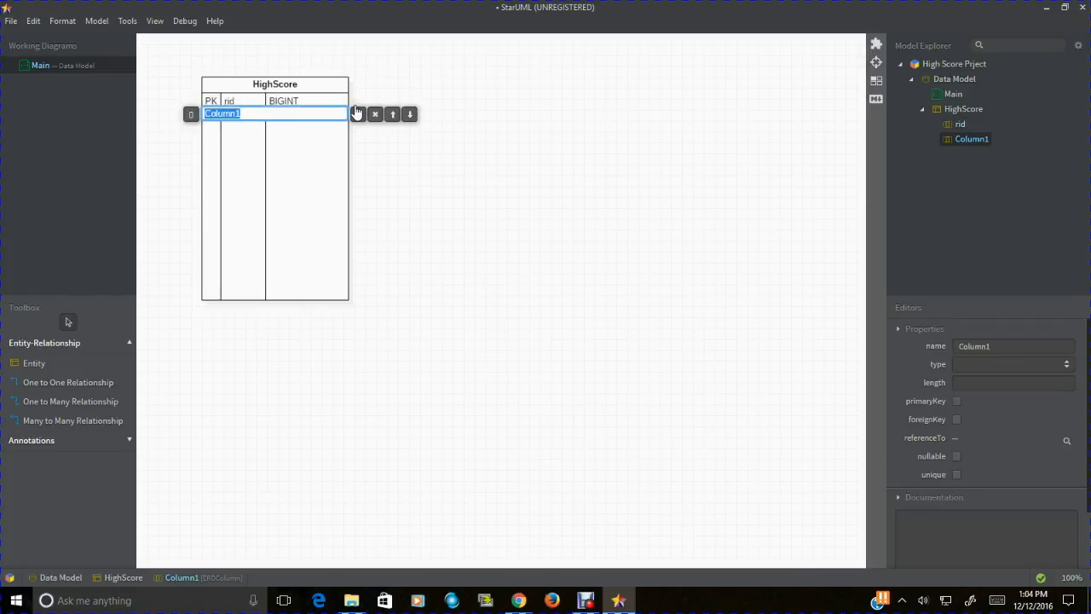
type("PN")
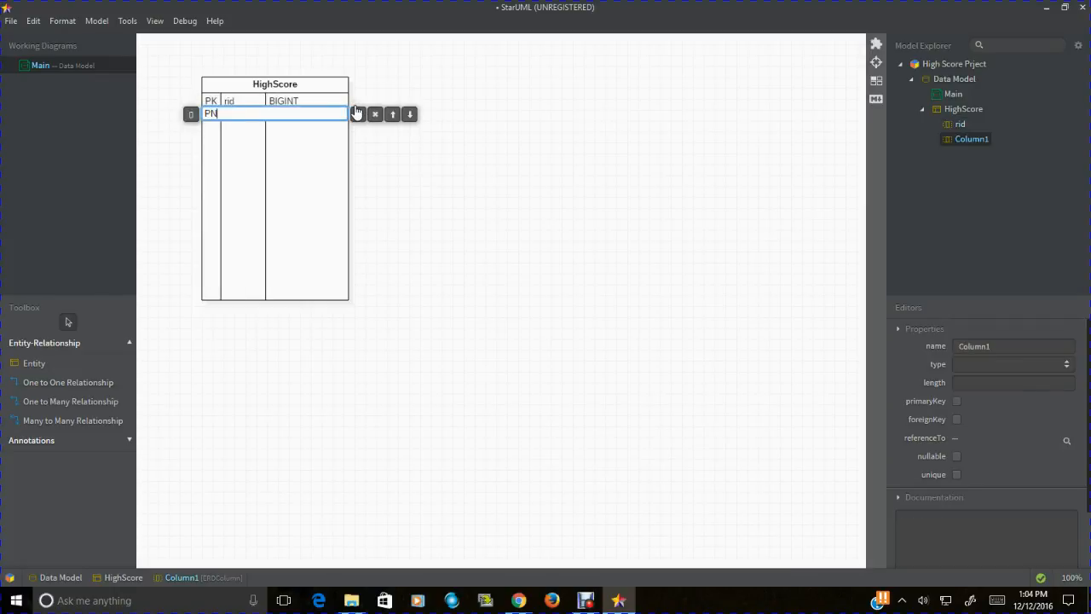
type("me")
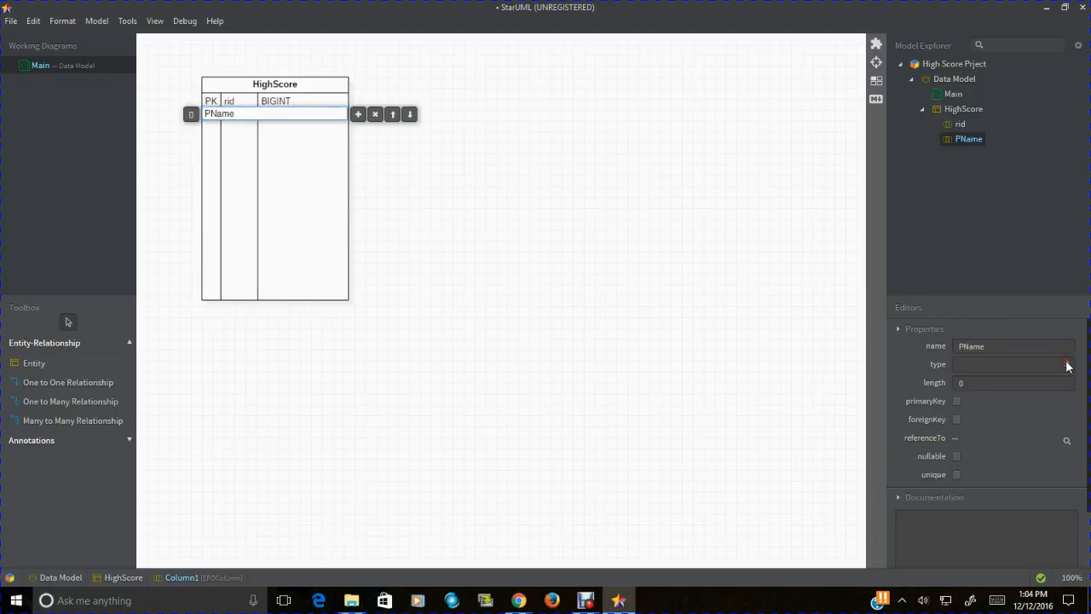
left_click(1067, 364)
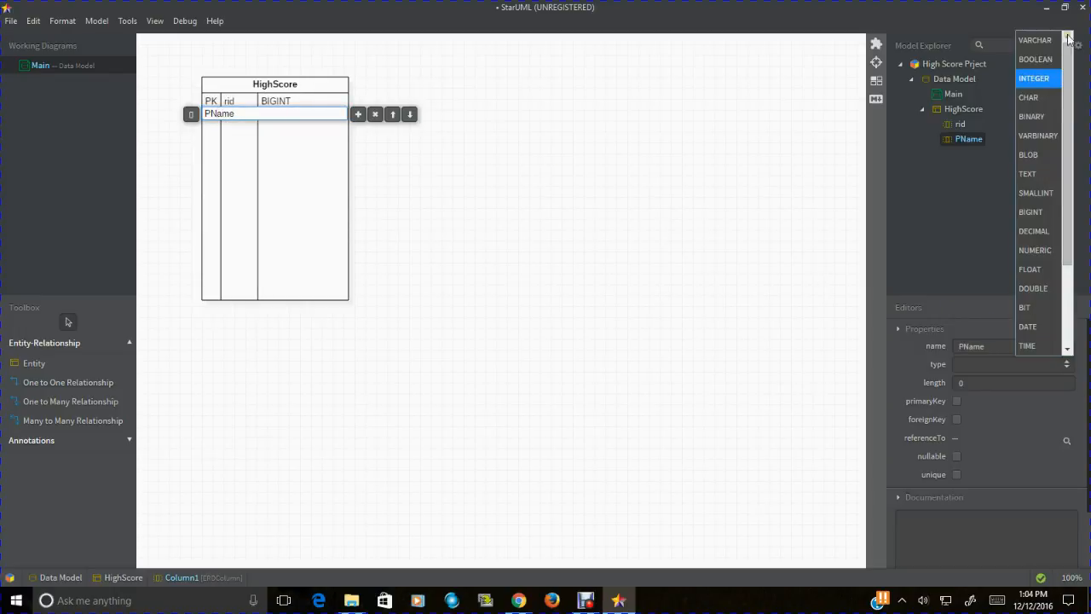
left_click(1035, 40)
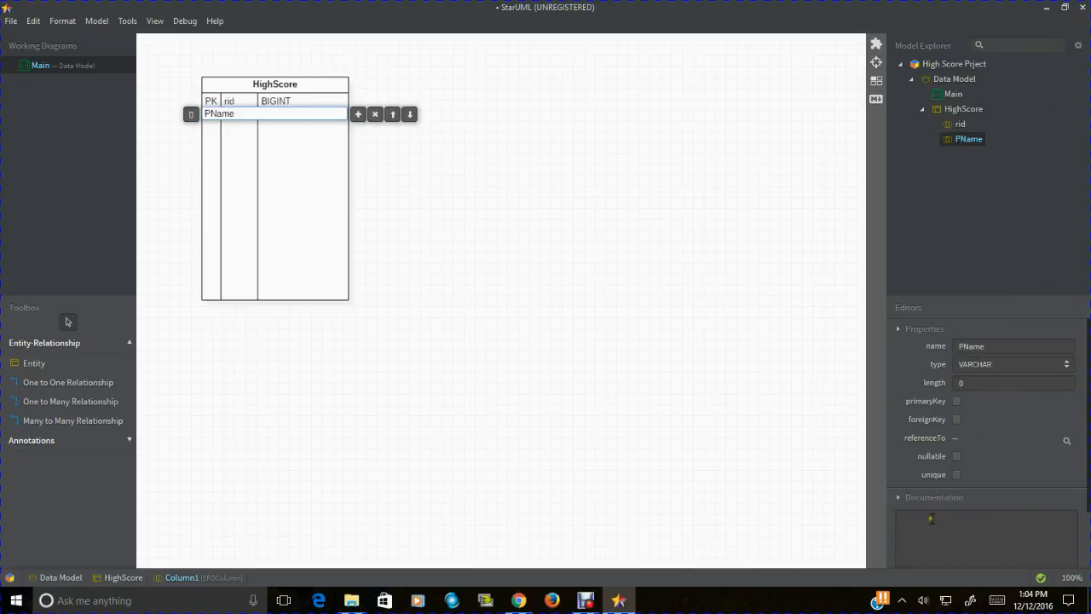
type("Players")
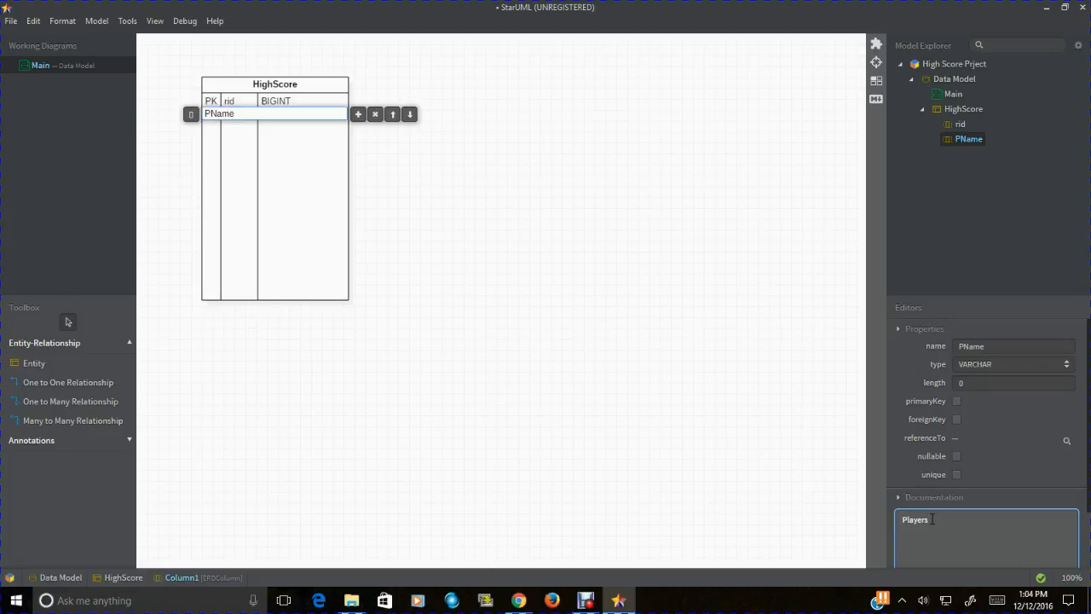
Step: Finish PName's documentation and add a SMALLINT foreign-key column Game documented 'SKU of game'
type("Name")
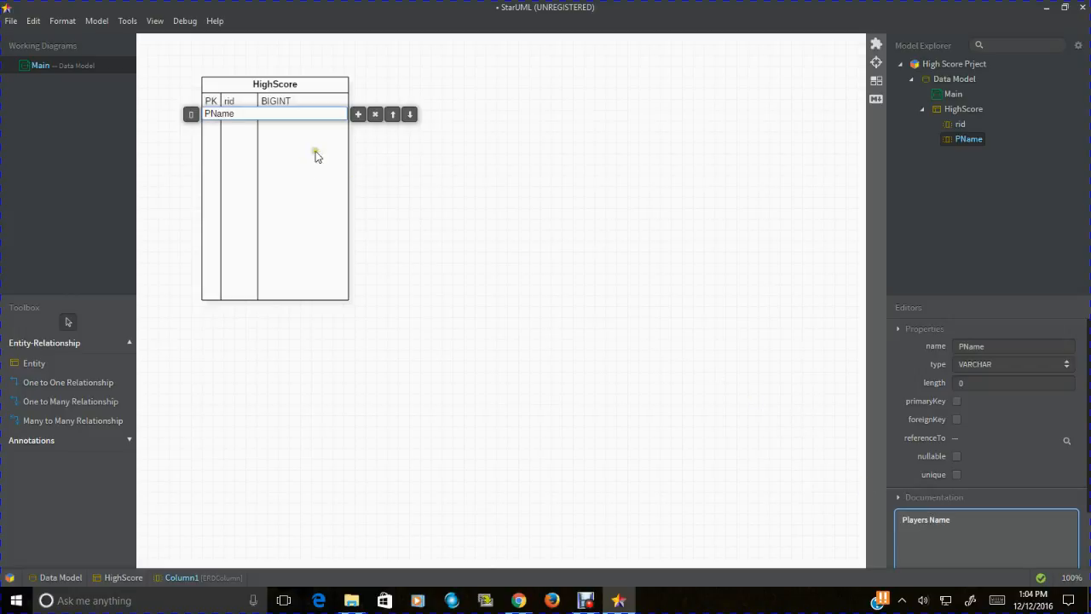
left_click(358, 113)
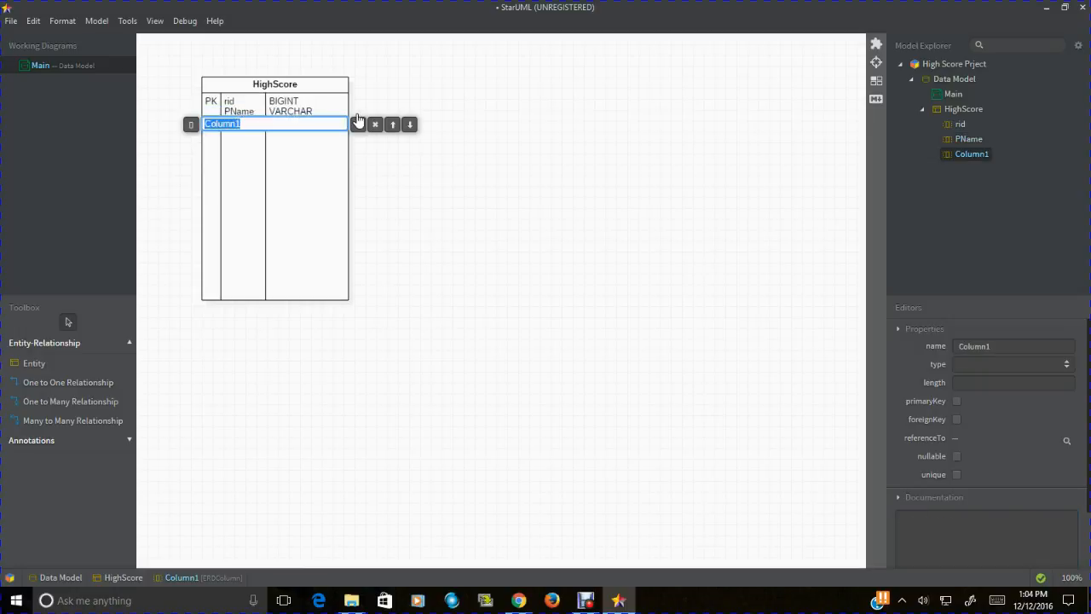
type("Game")
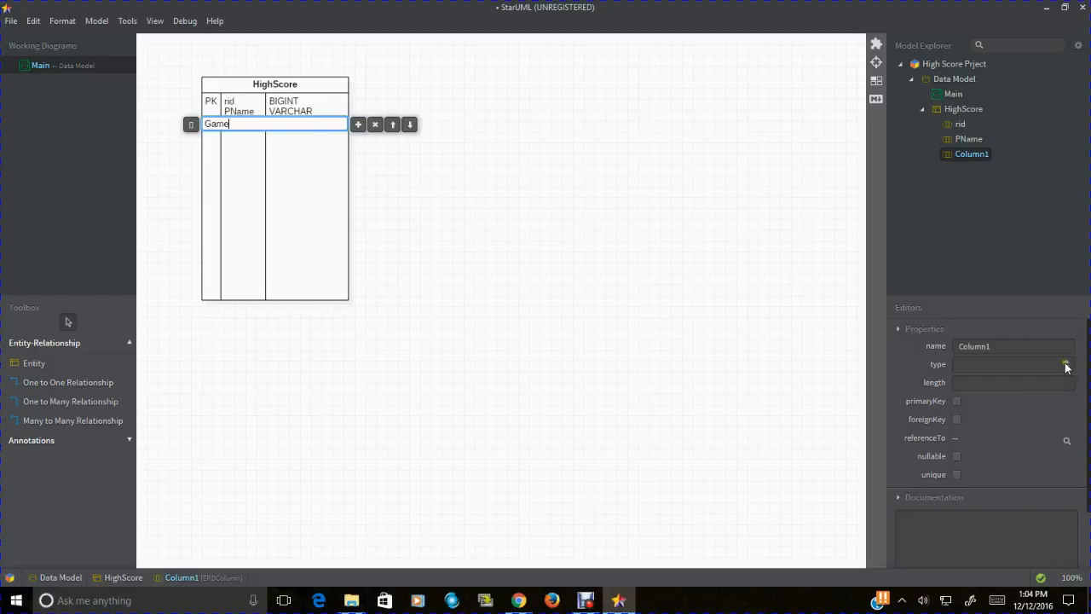
left_click(1066, 364)
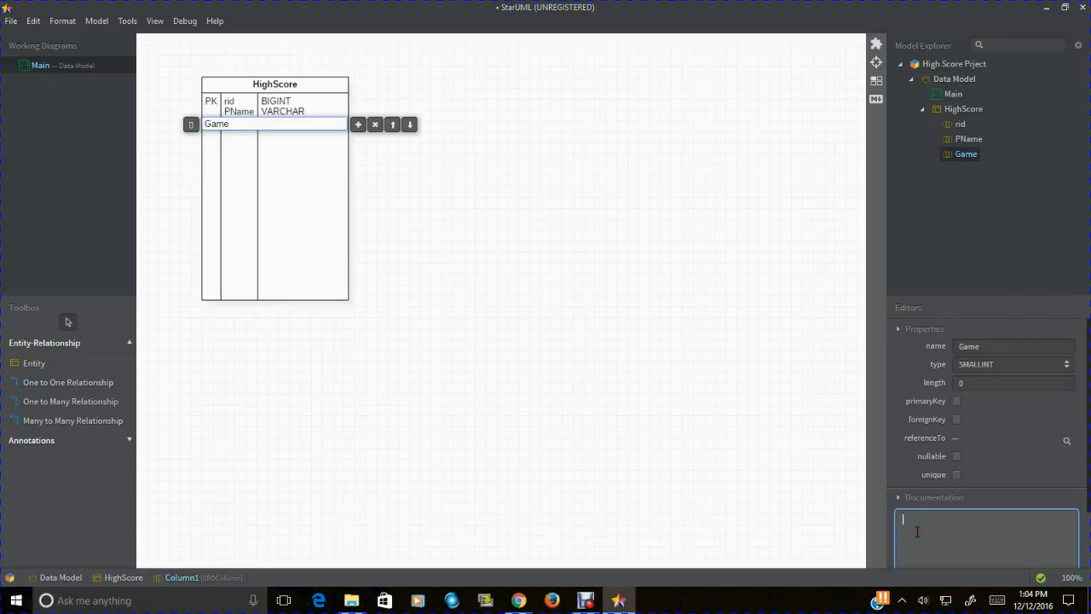
type("s")
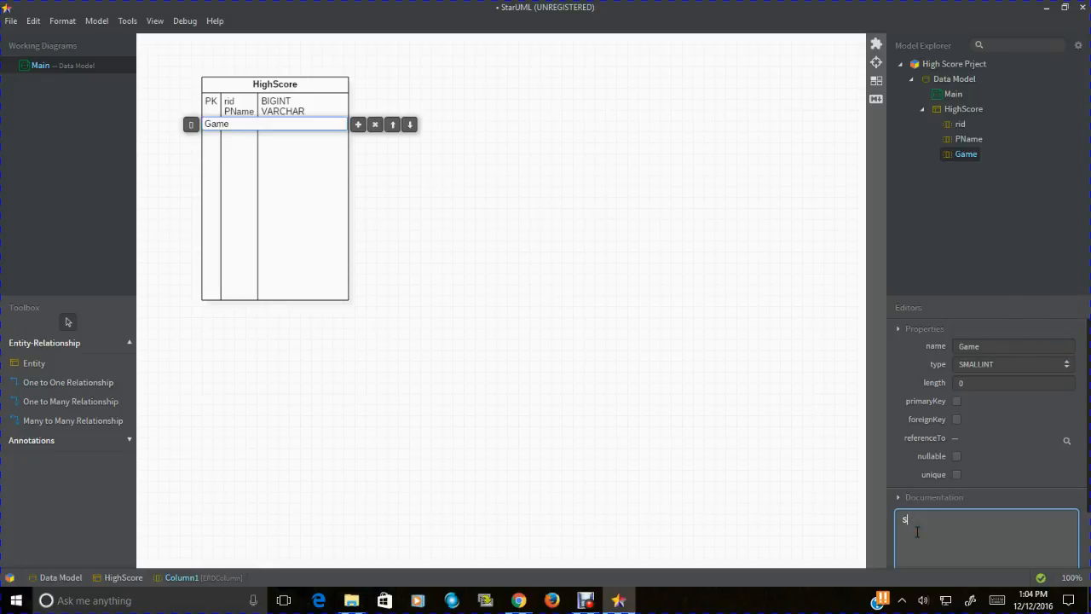
type("SKU of game")
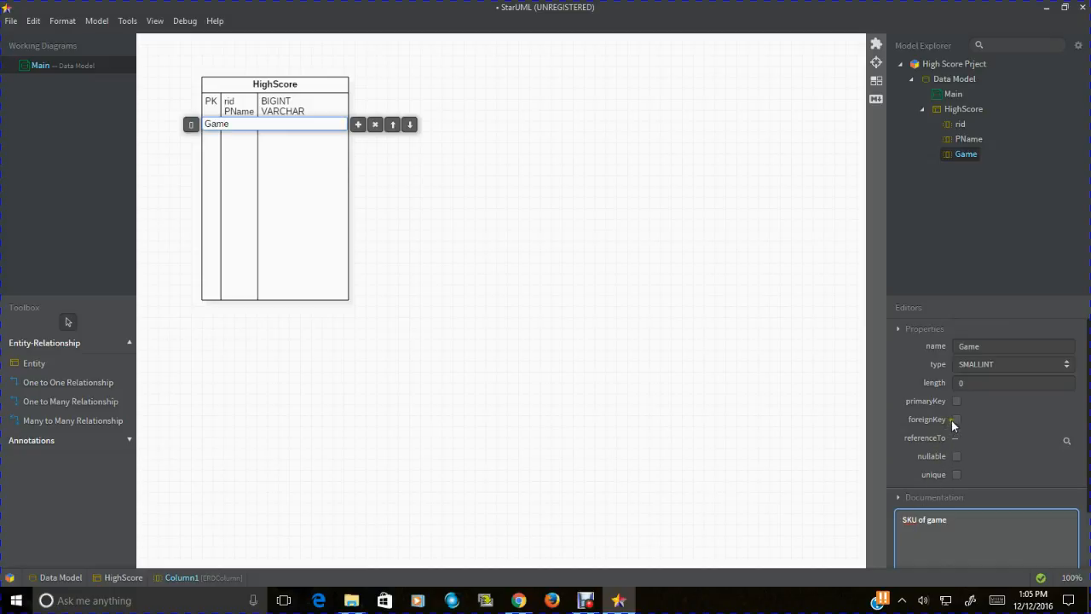
left_click(957, 418)
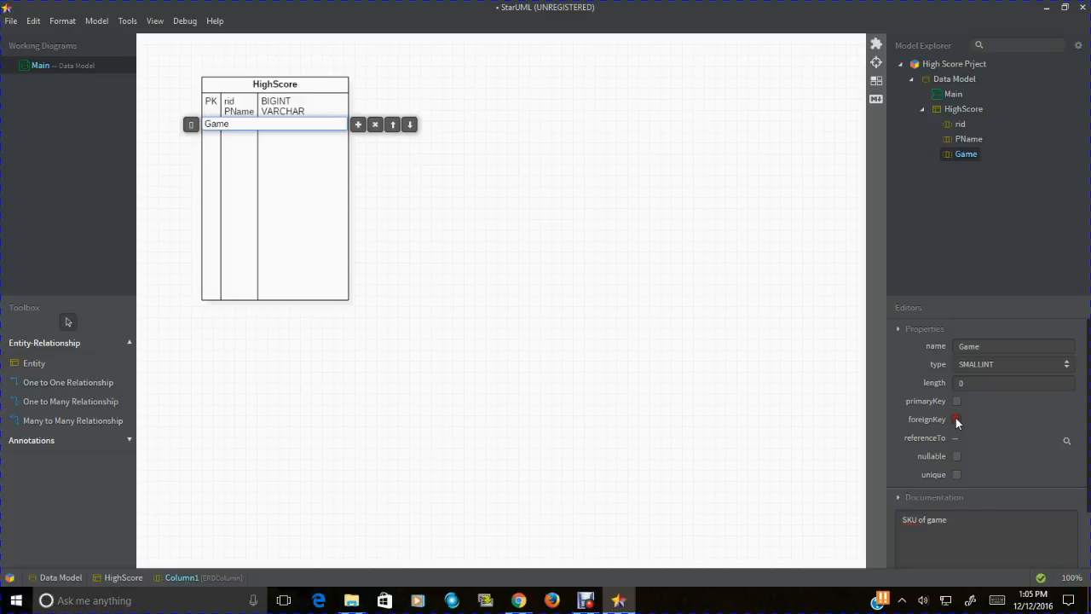
left_click(956, 419)
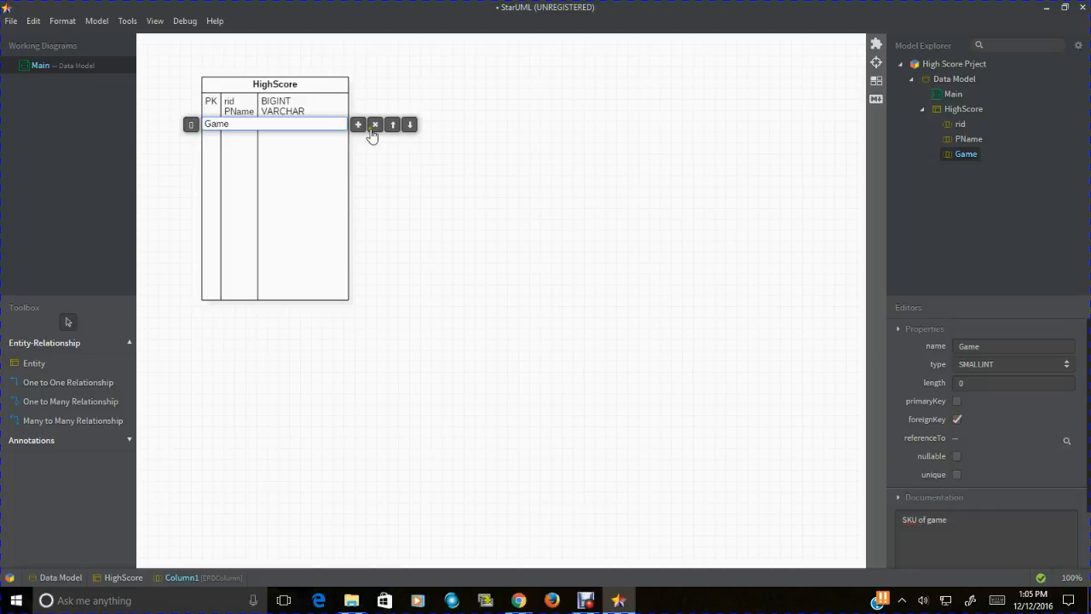
Step: Add a nullable BIGINT Score column with documentation noting it may be null
left_click(357, 124)
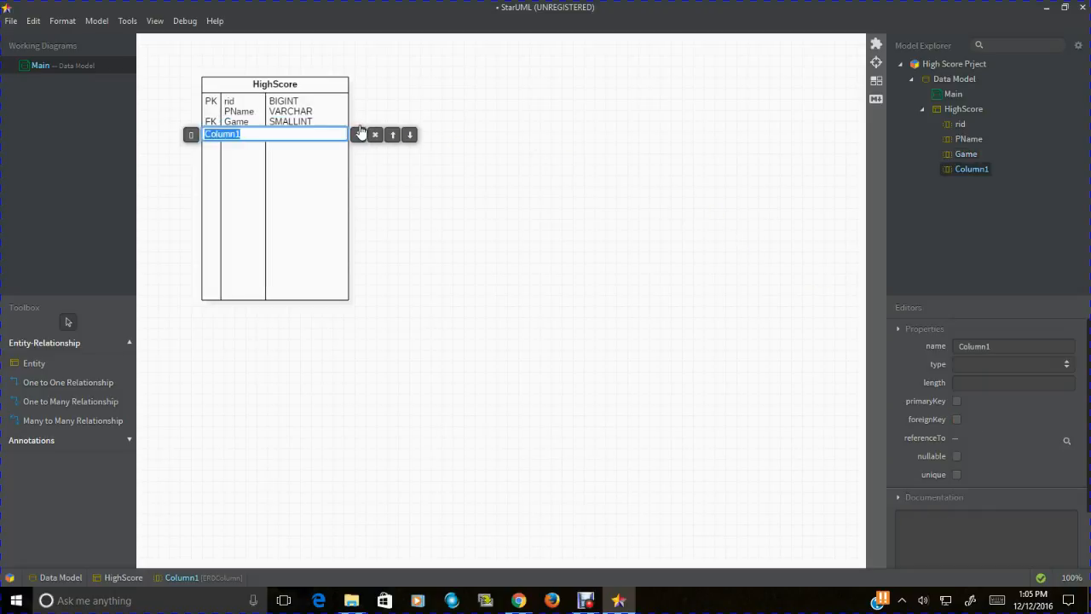
type("Score")
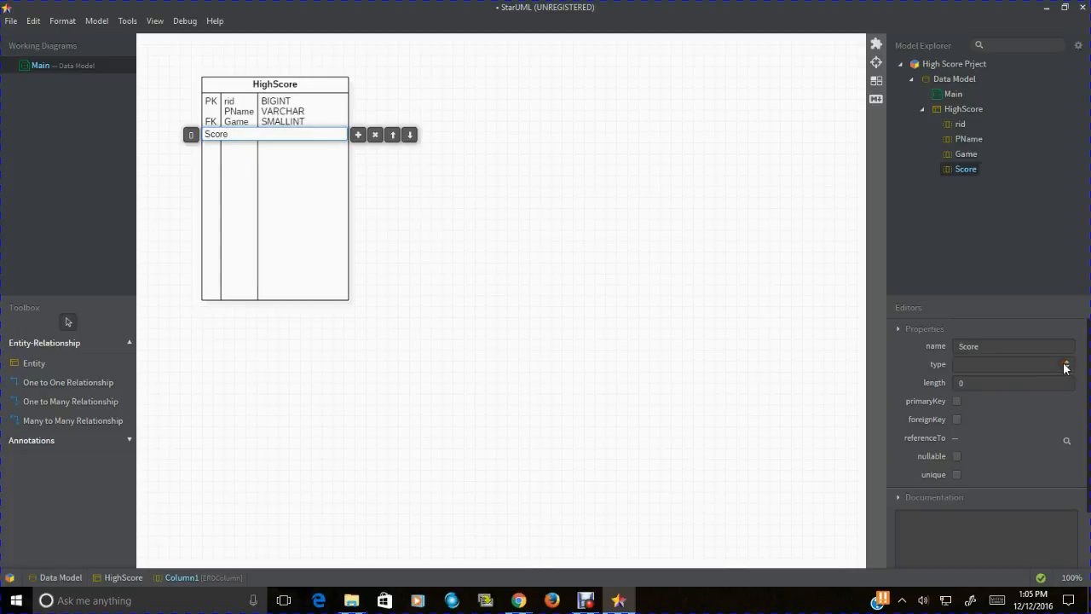
left_click(1065, 364)
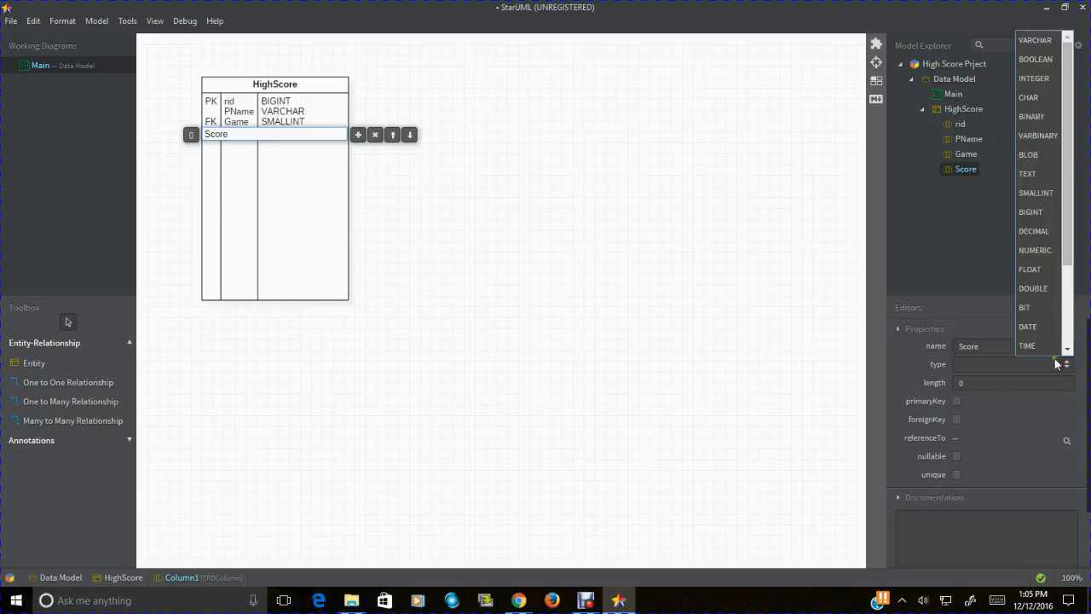
left_click(1031, 211)
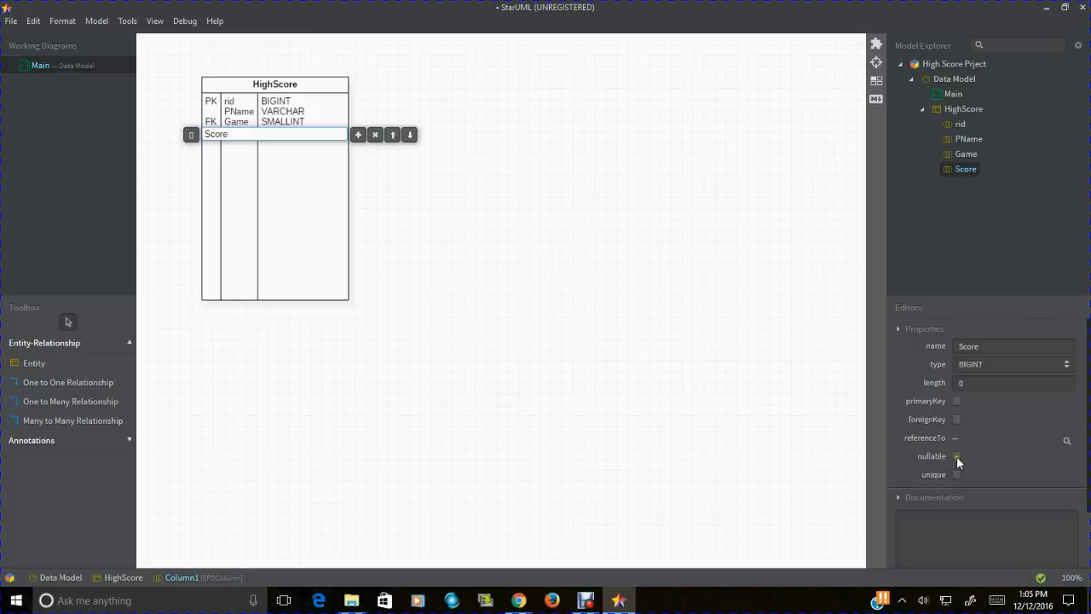
left_click(956, 456)
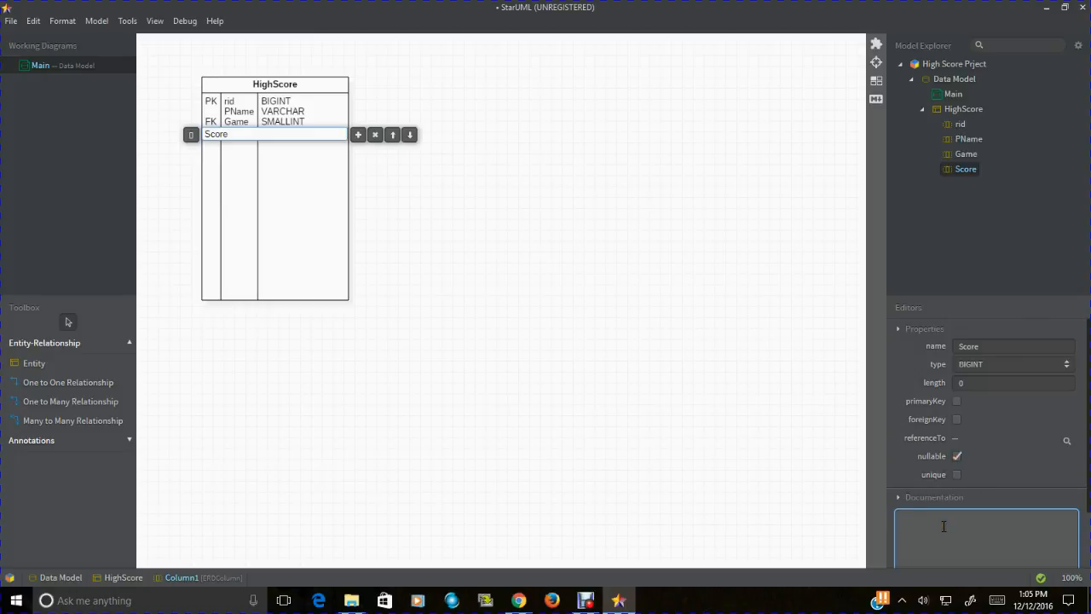
type("may be")
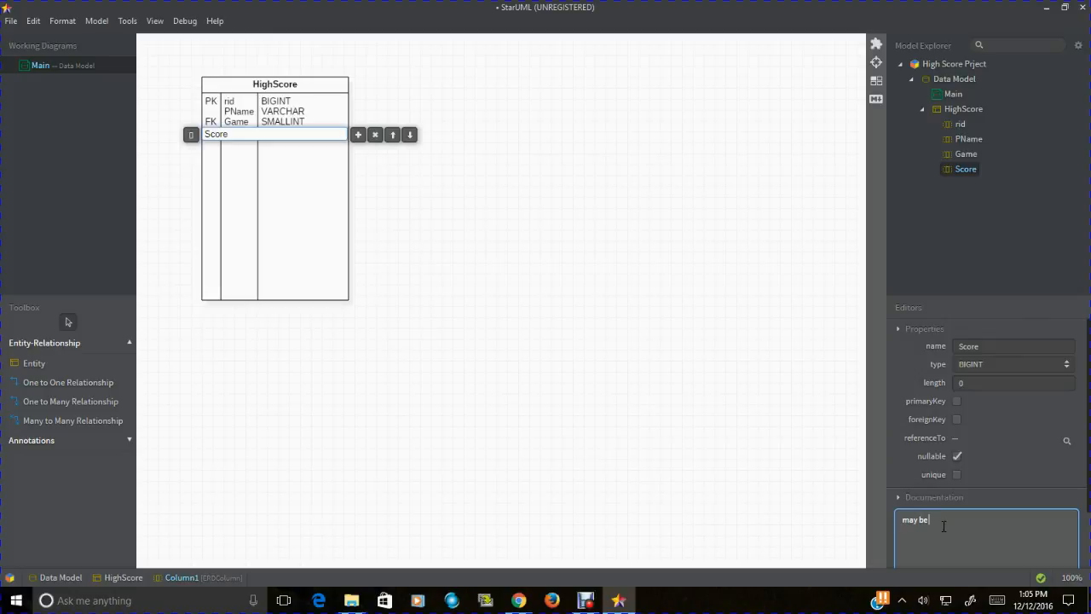
type("nul")
type("date")
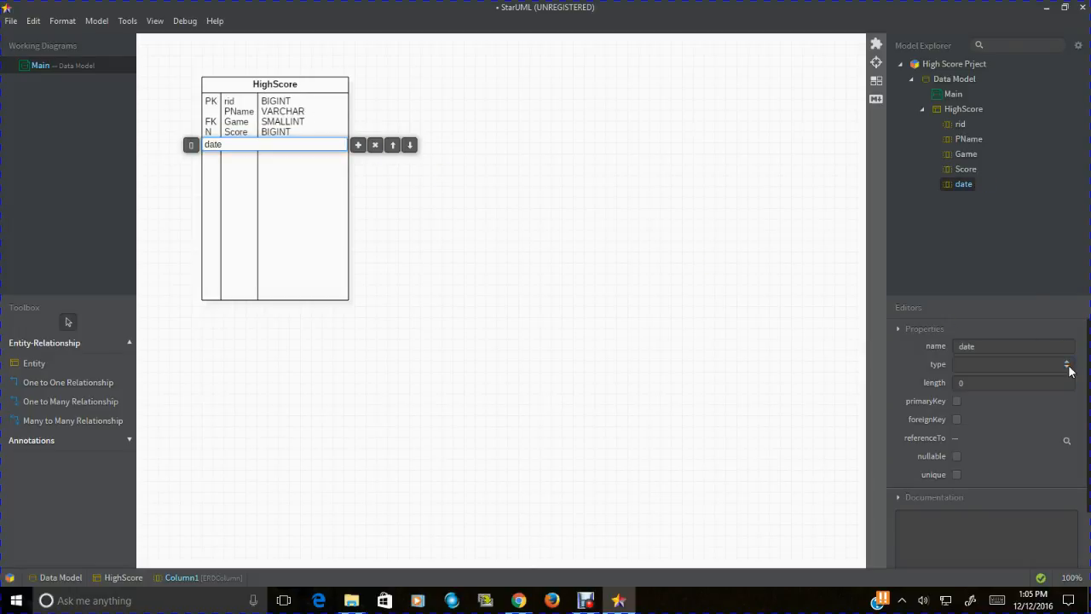
Step: Type the date column as DATE with documentation 'Date submitted'
left_click(1067, 364)
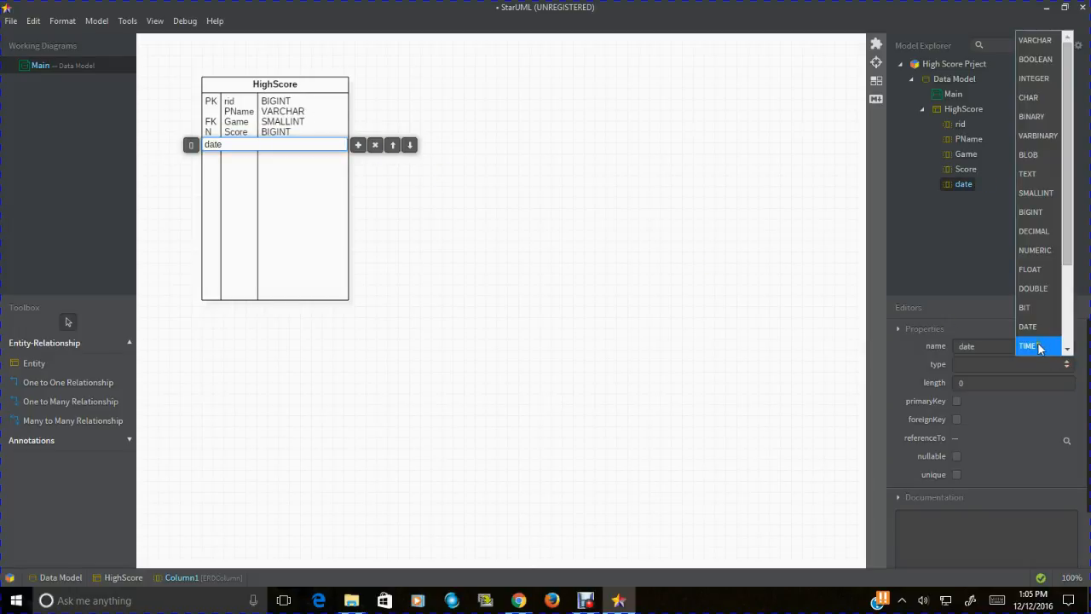
left_click(1027, 326)
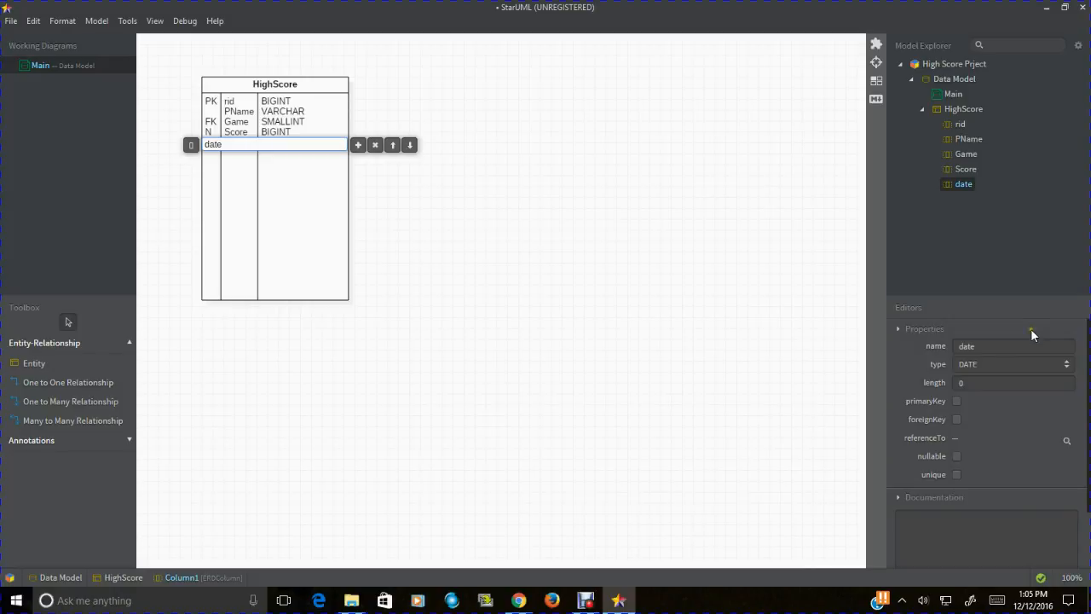
left_click(985, 537)
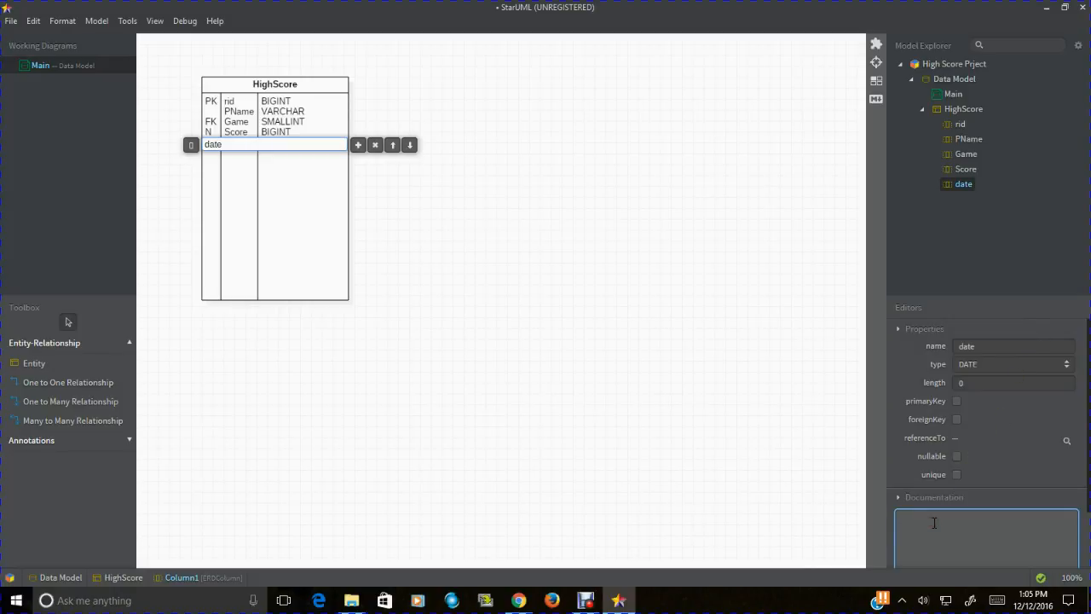
type("Date")
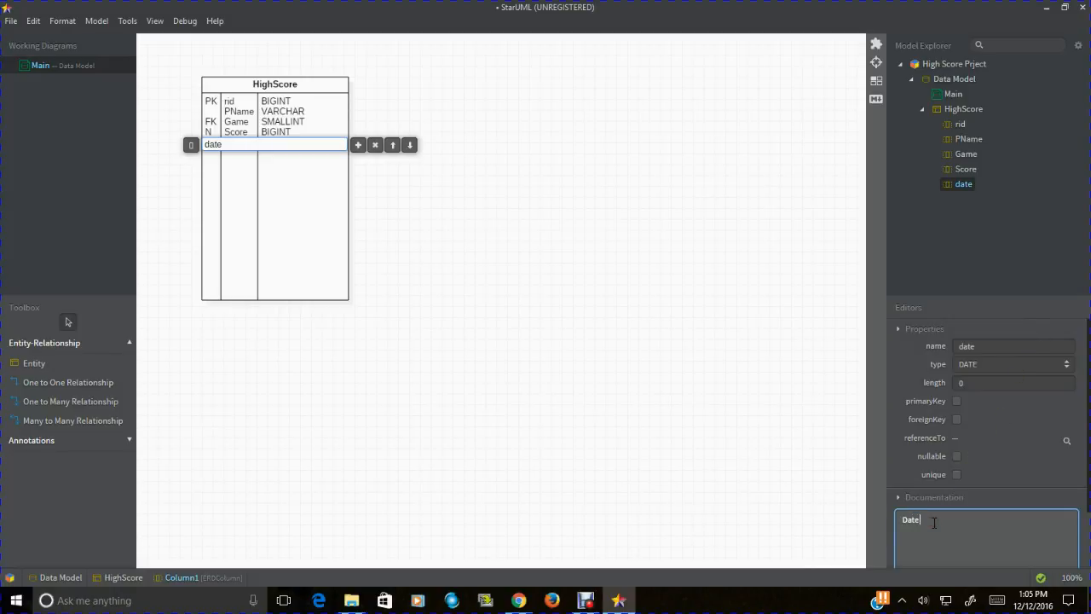
type("submitted")
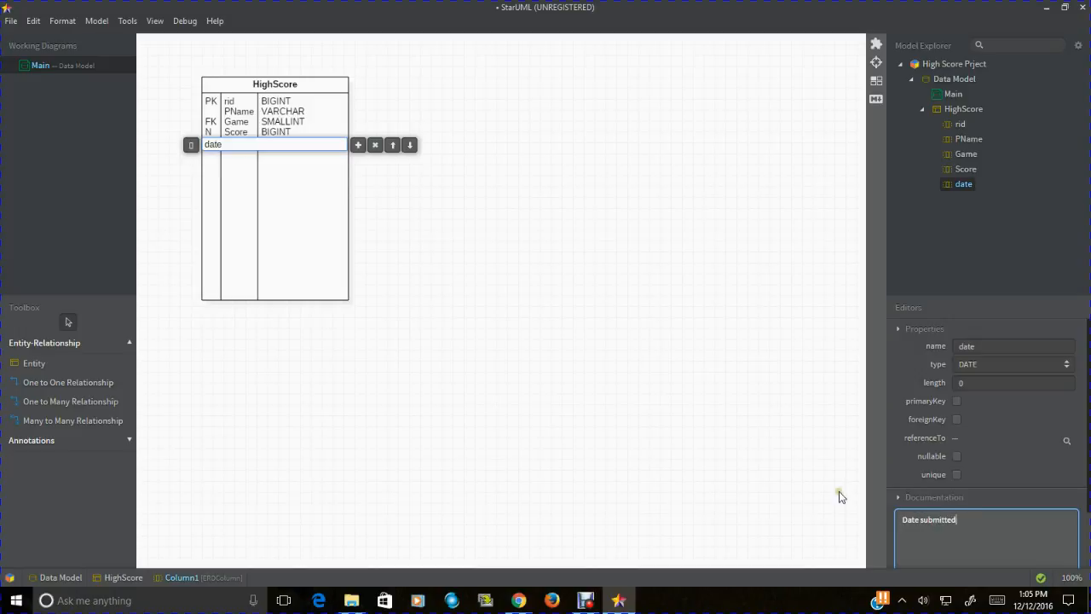
Step: Browse the File menu's export options, then commit the HighScore table's date DATE column
left_click(10, 20)
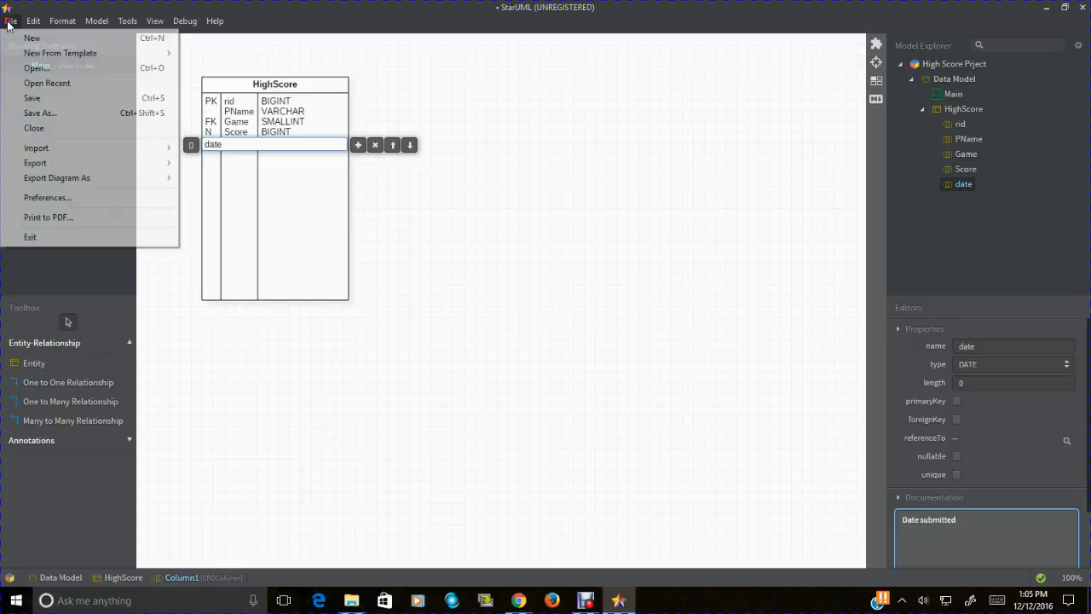
mouse_move(40, 113)
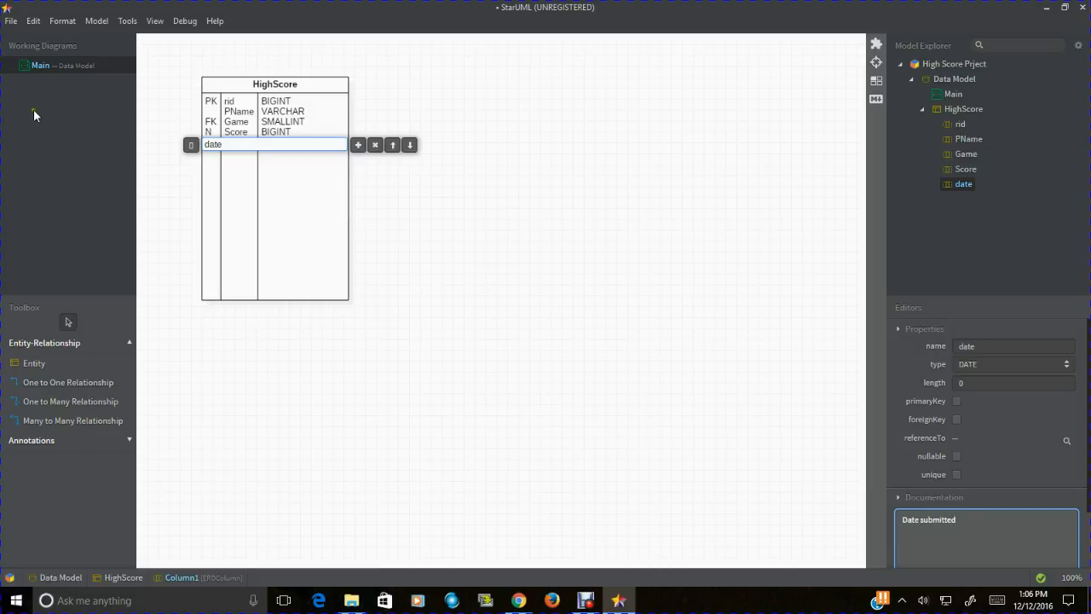
mouse_move(15, 25)
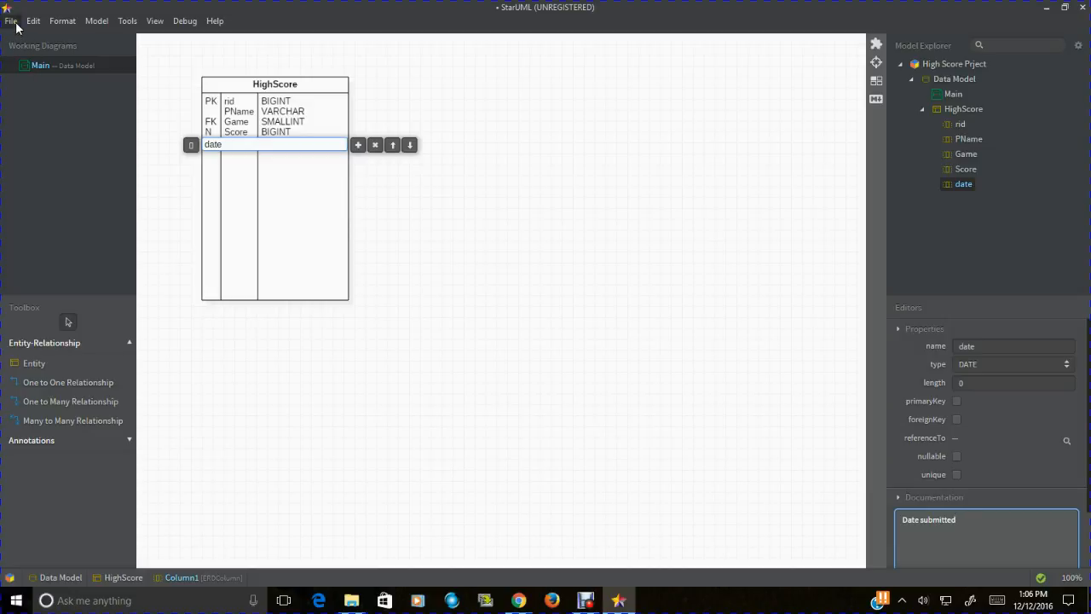
left_click(11, 21)
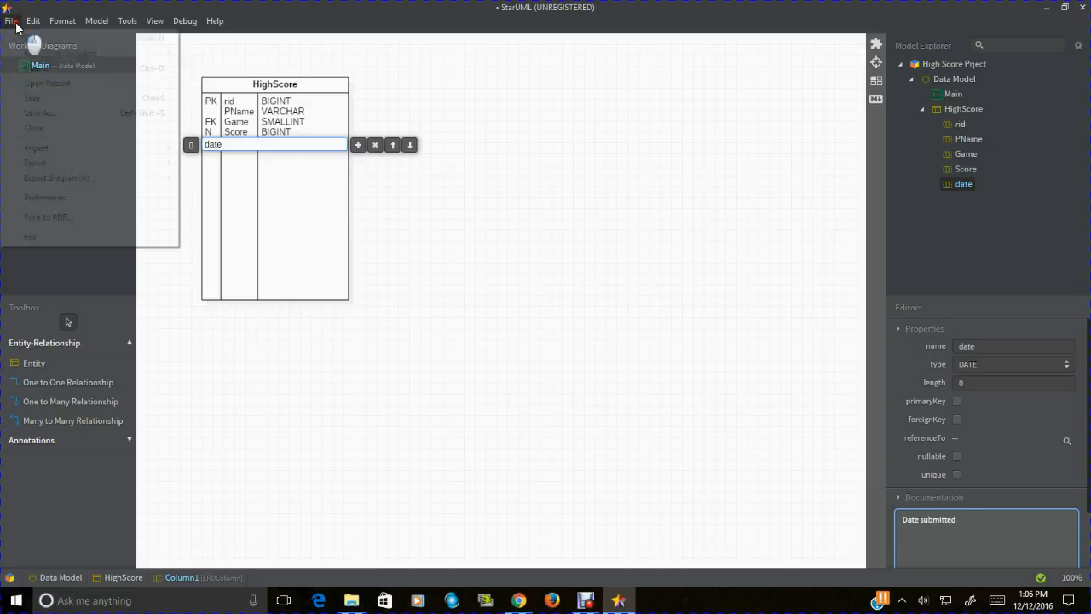
left_click(11, 21)
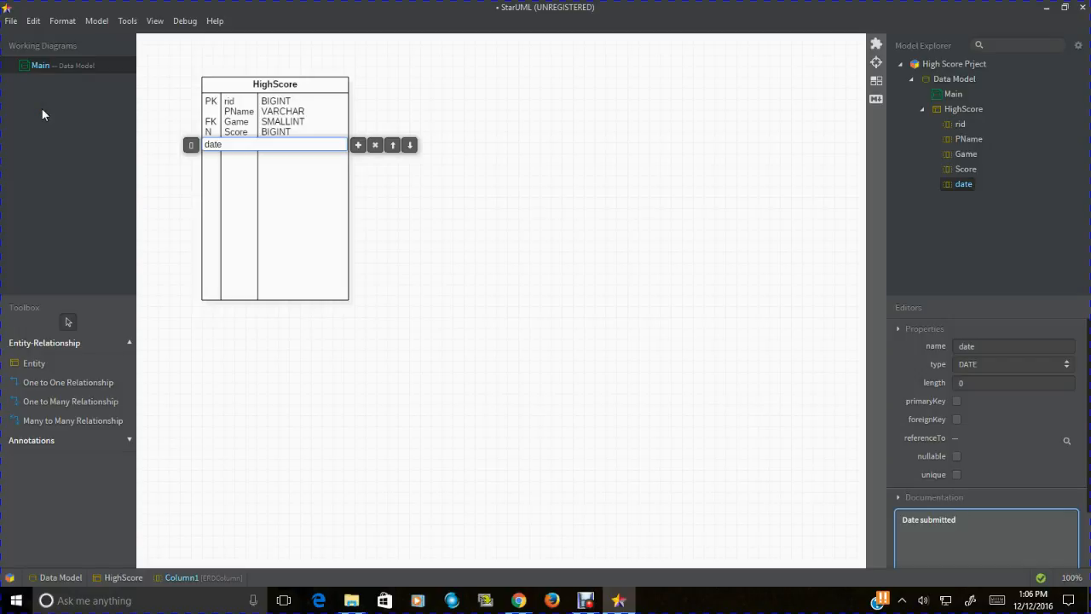
left_click(10, 21)
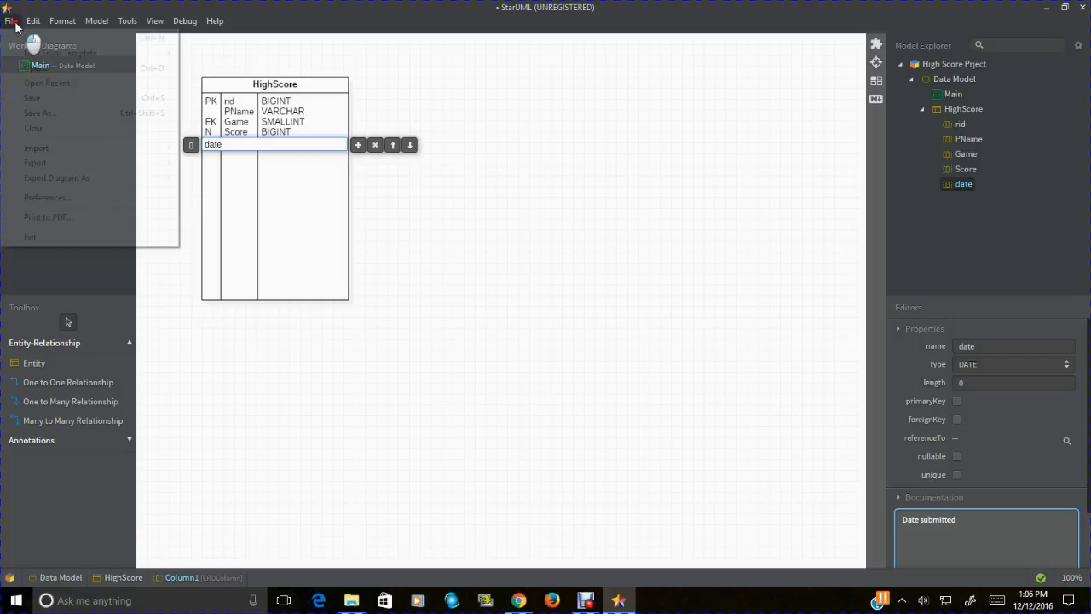
mouse_move(57, 178)
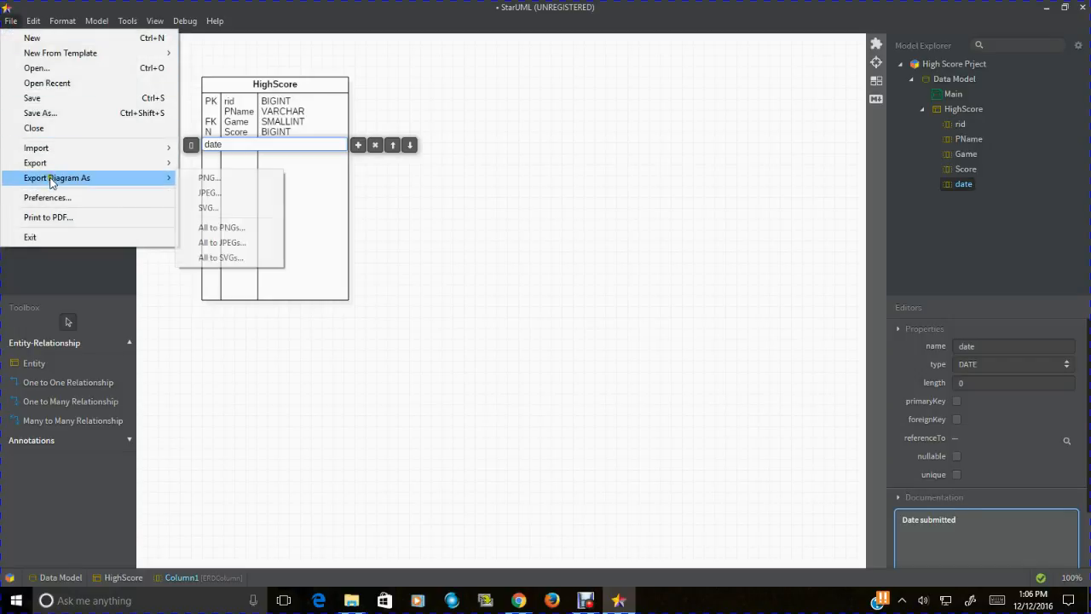
mouse_move(209, 178)
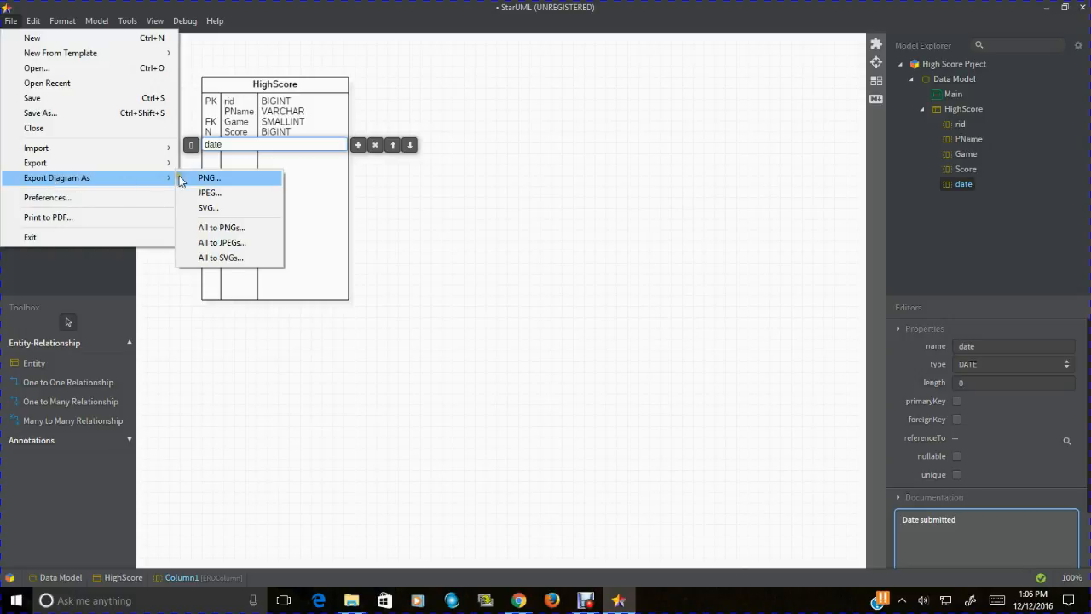
left_click(210, 183)
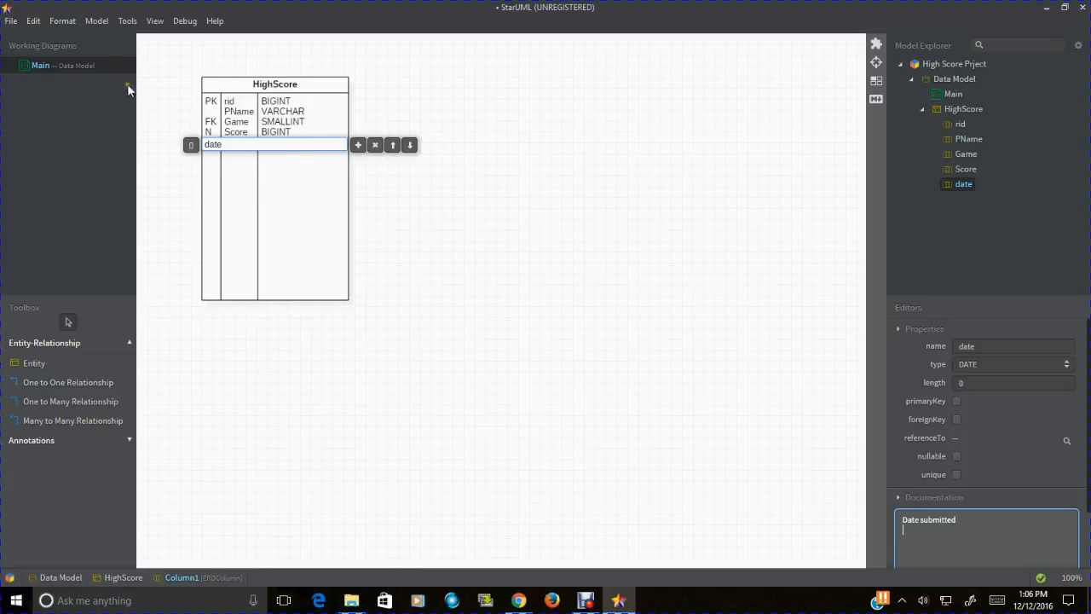
left_click(62, 21)
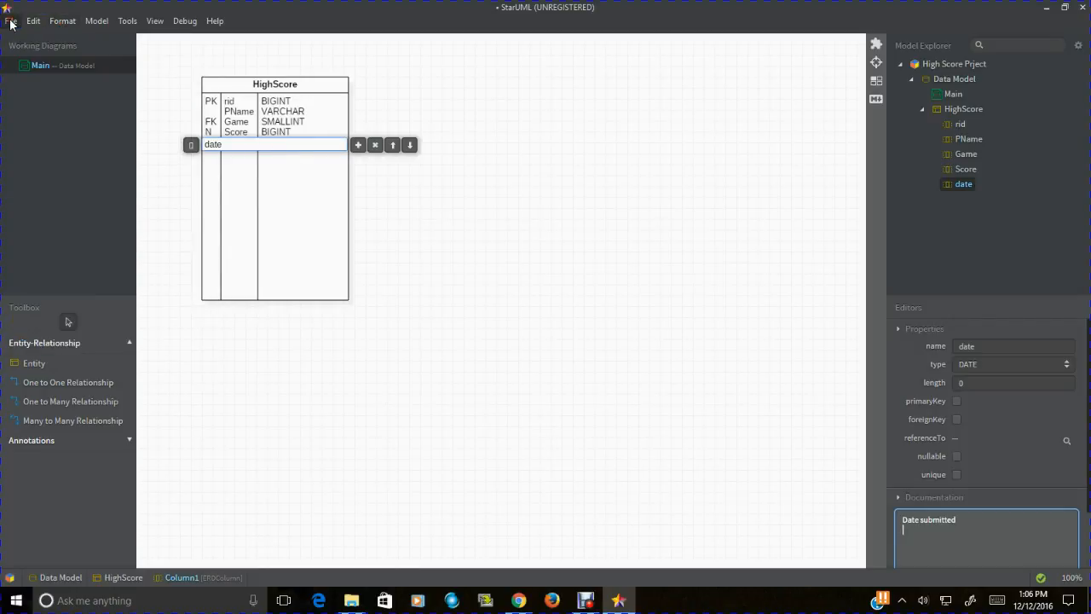
left_click(33, 20)
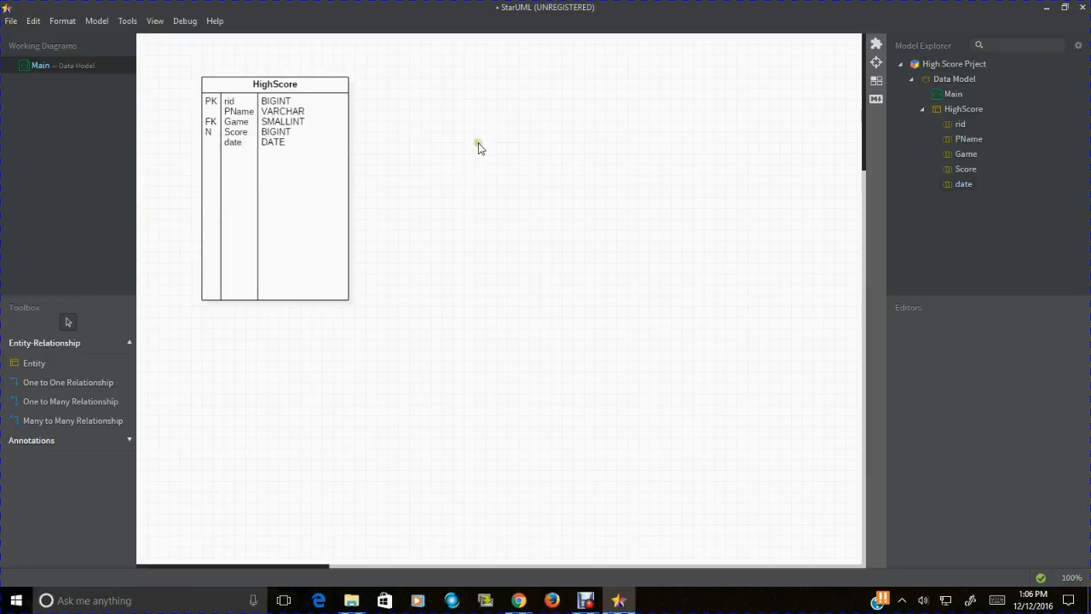
Step: Save As over highScore.mdj in C:\highscore, confirming the replacement
left_click(11, 20)
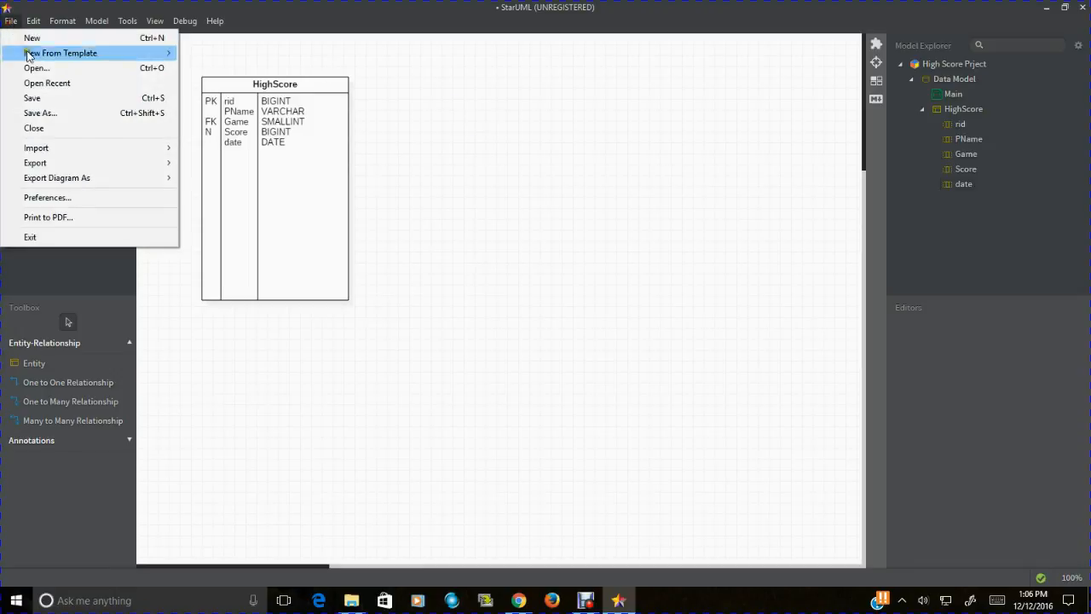
left_click(40, 112)
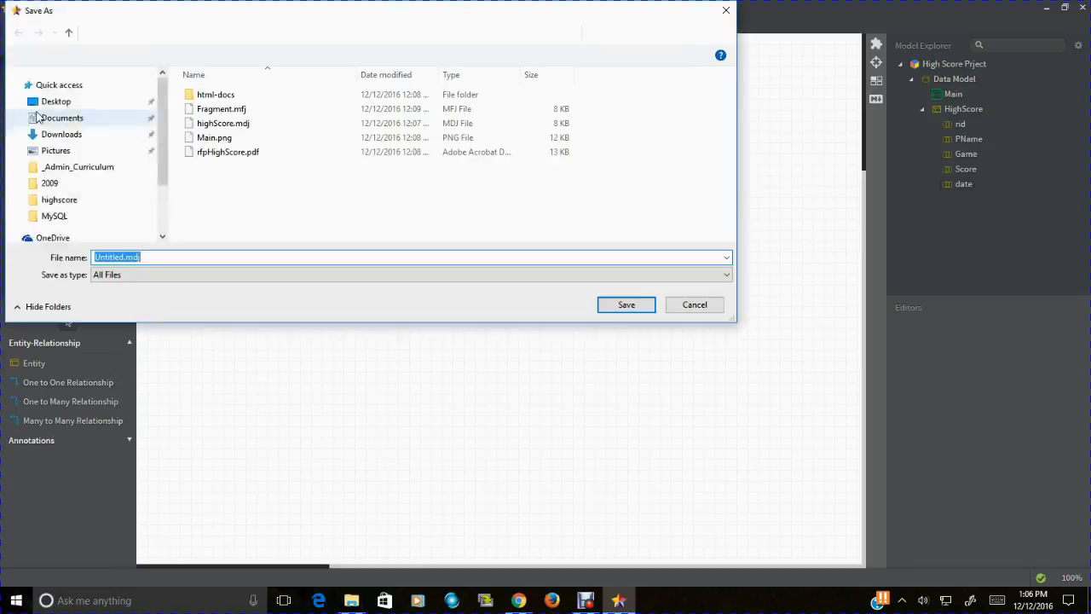
left_click(228, 152)
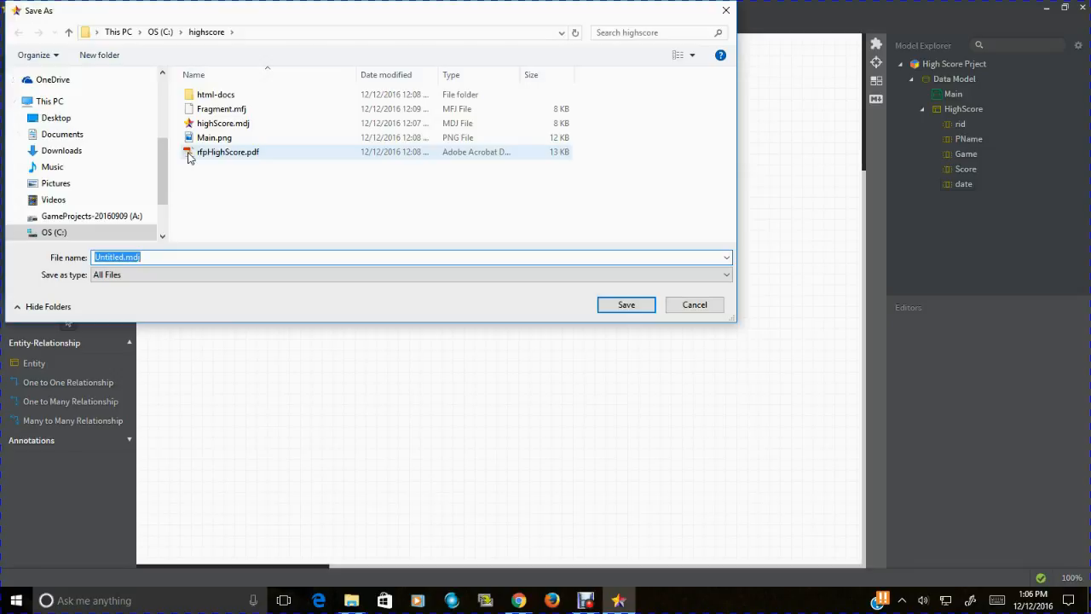
left_click(223, 123)
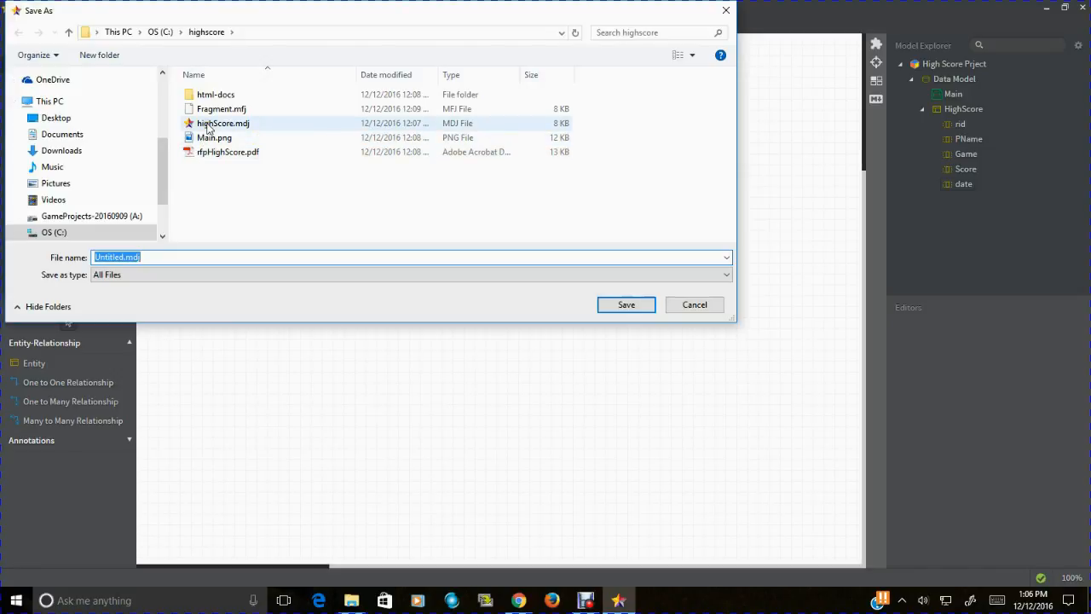
left_click(223, 122)
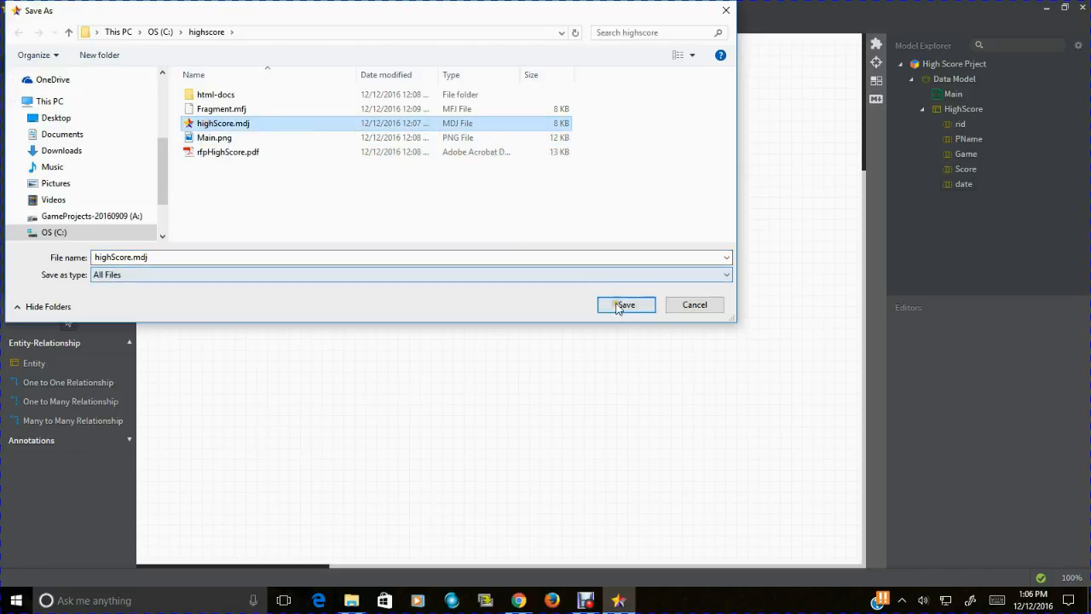
left_click(626, 305)
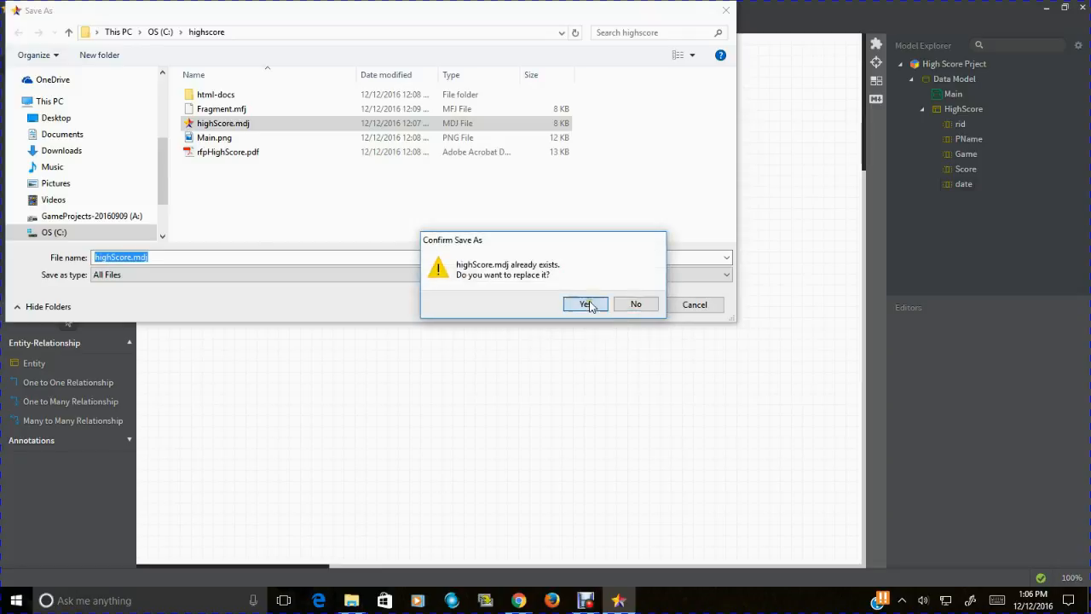
left_click(585, 304)
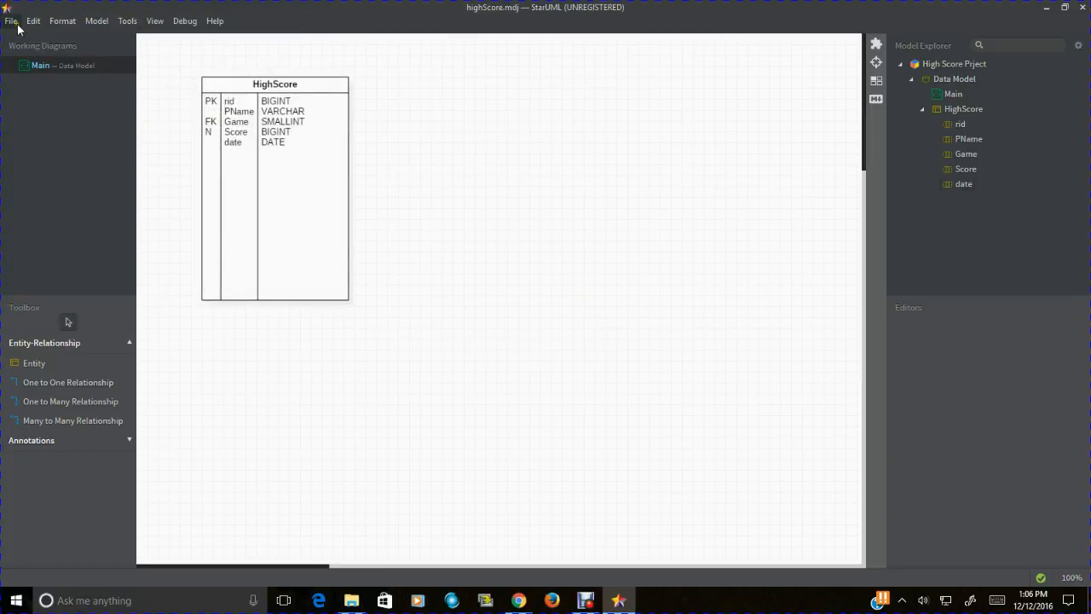
Step: Export the Main diagram as a PNG image named Main.png in C:\highscore
left_click(11, 21)
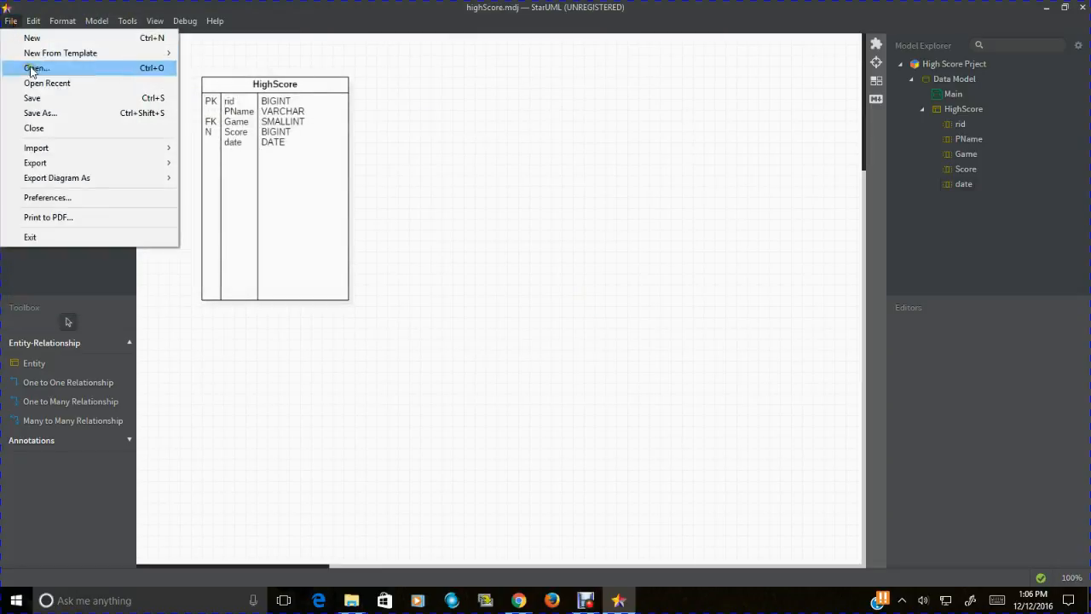
mouse_move(58, 177)
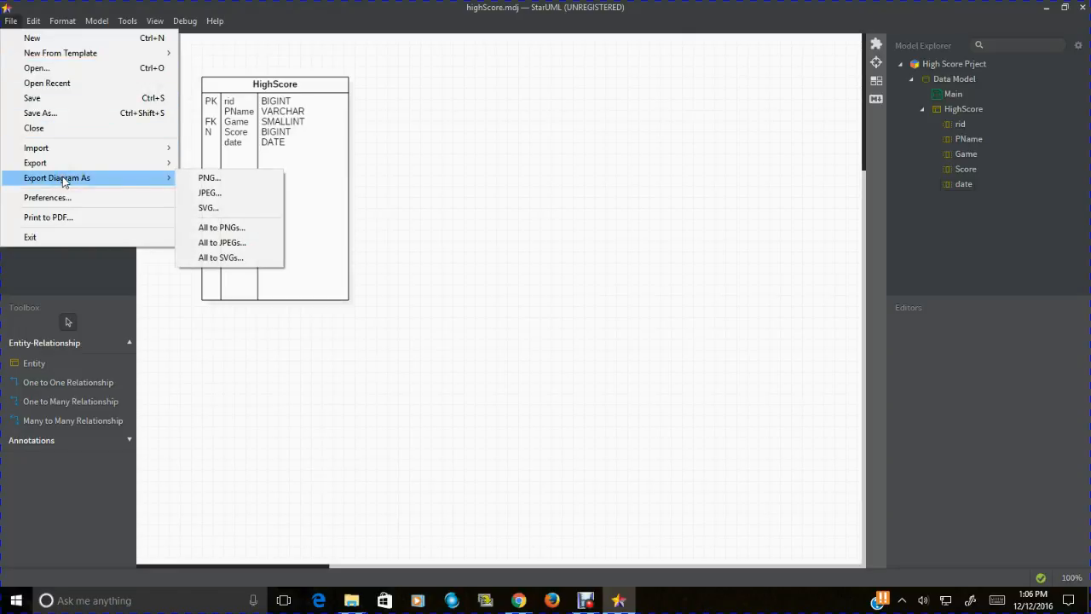
left_click(209, 177)
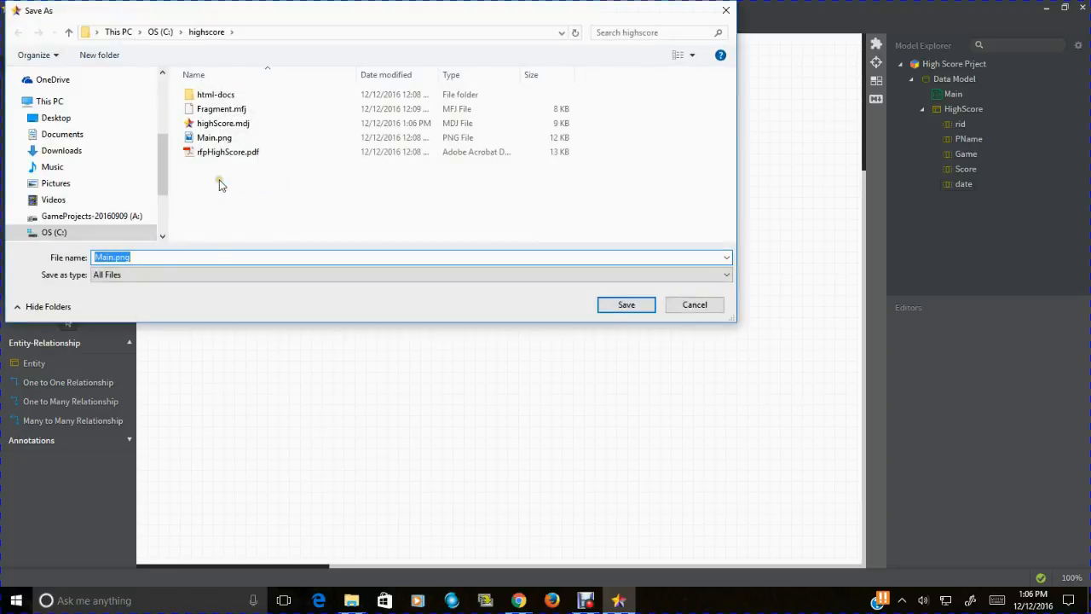
left_click(214, 137)
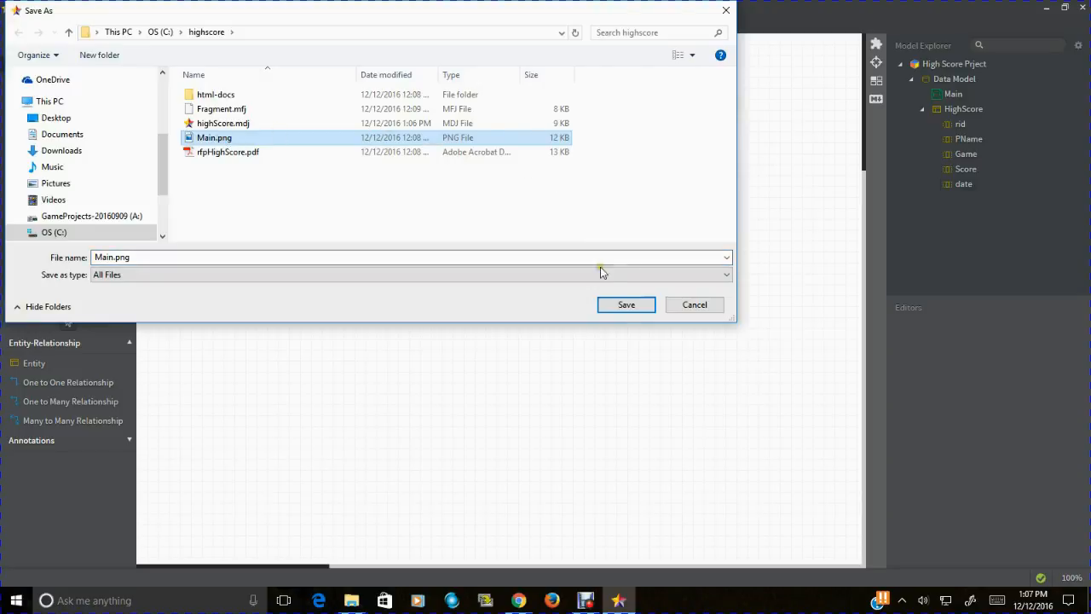
left_click(626, 304)
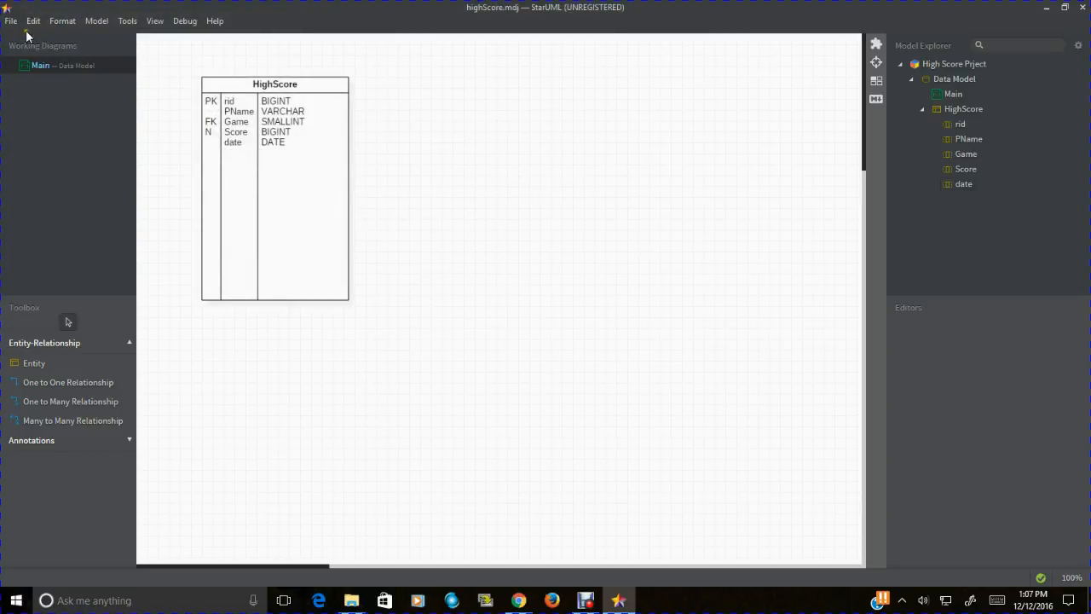
Step: Export the Data Model as a fragment, overwriting Fragment.mdj in the highscore folder
left_click(11, 20)
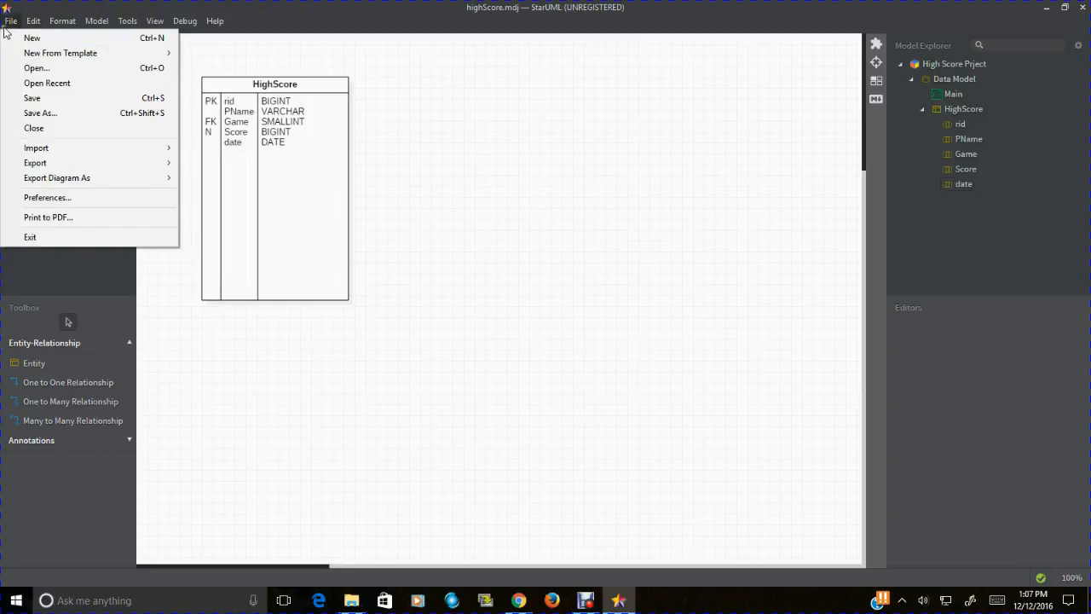
left_click(35, 163)
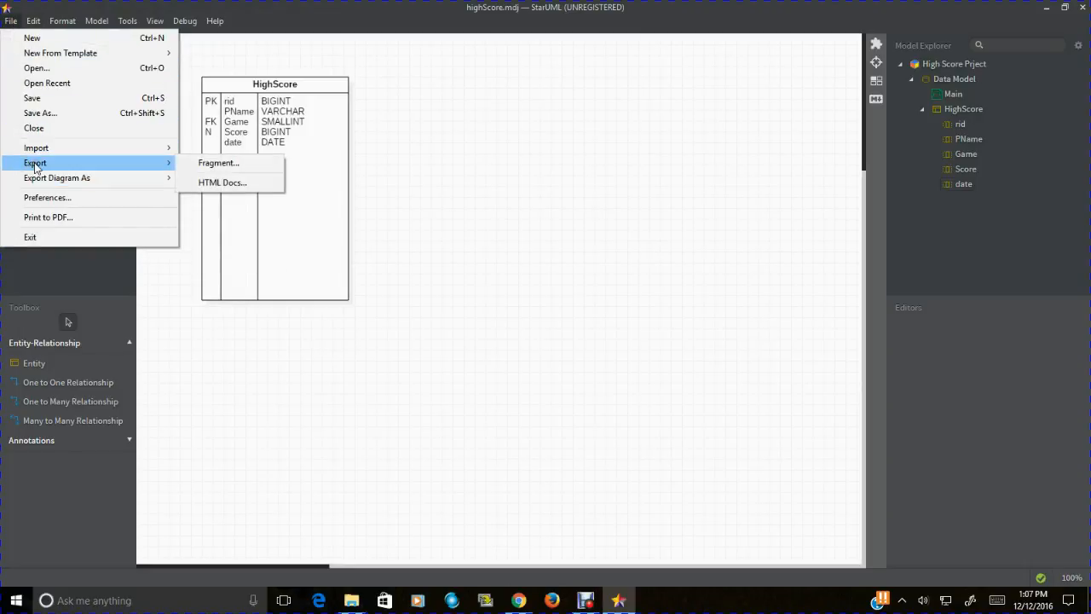
left_click(218, 162)
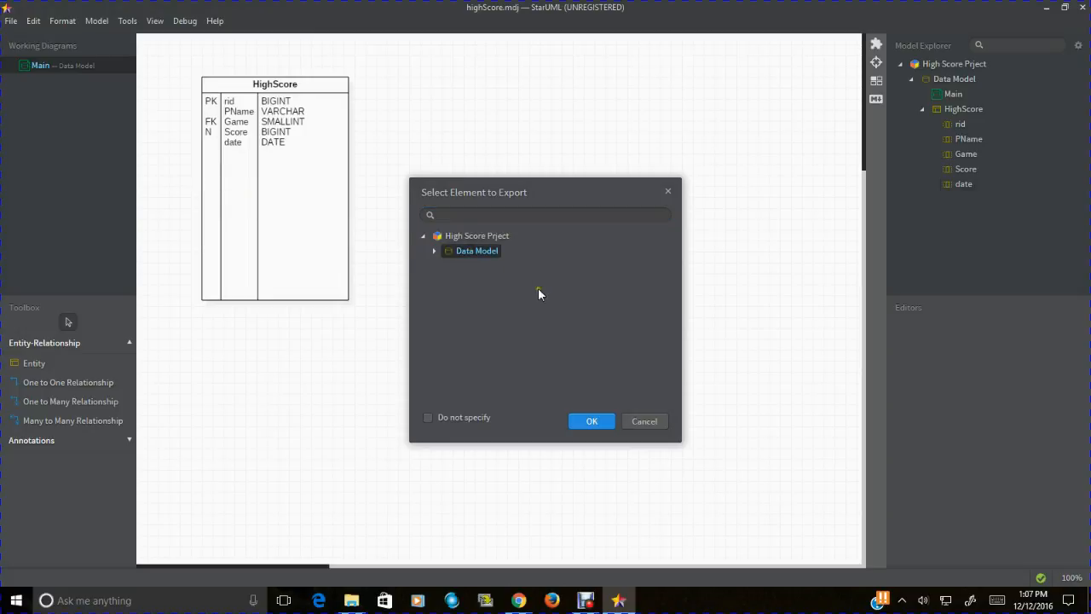
left_click(592, 420)
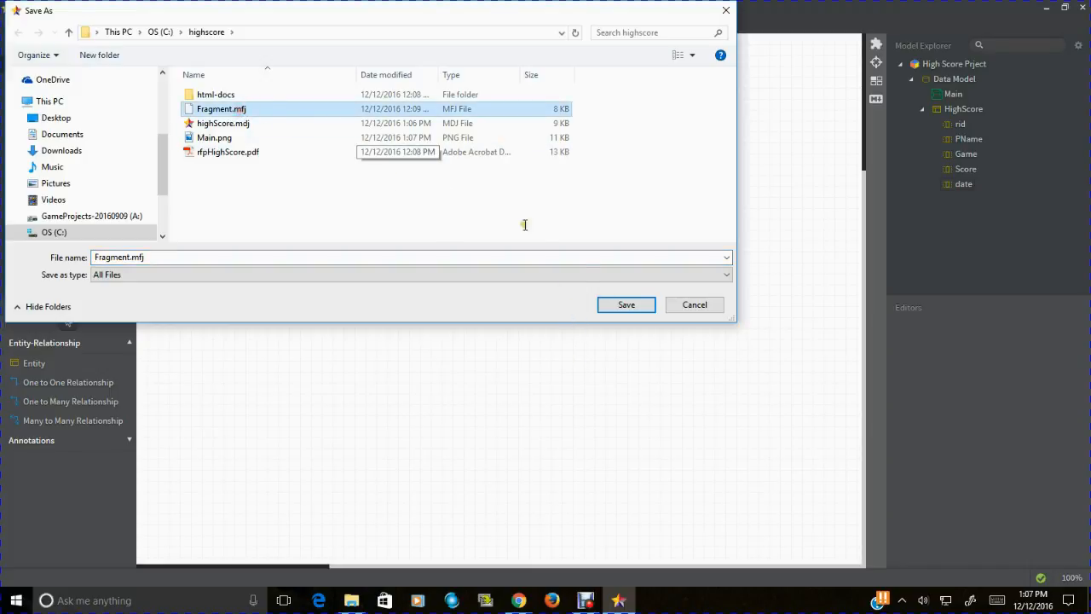
left_click(625, 304)
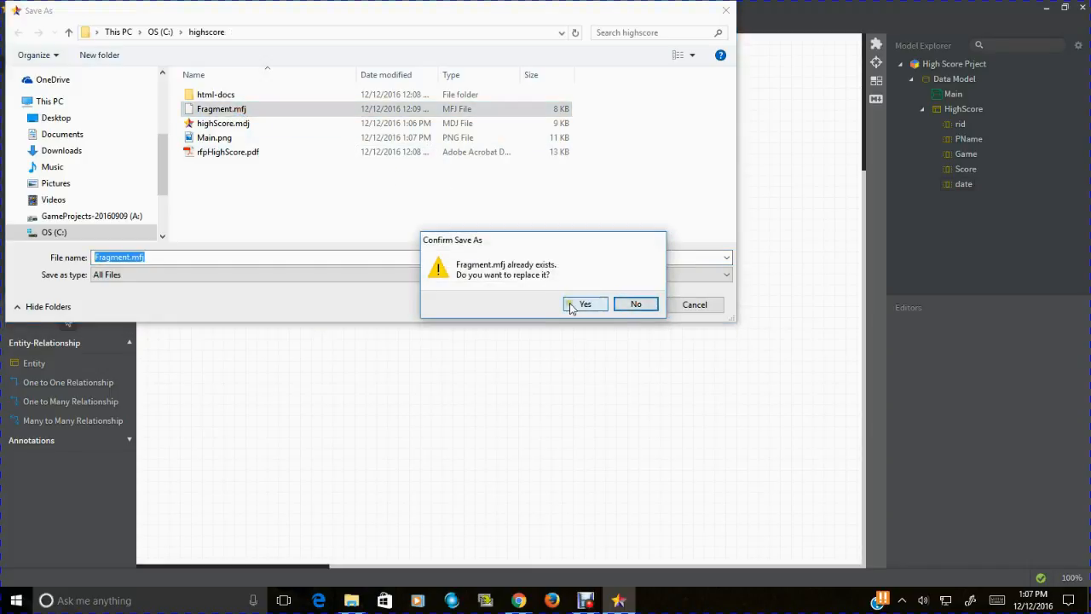
left_click(585, 304)
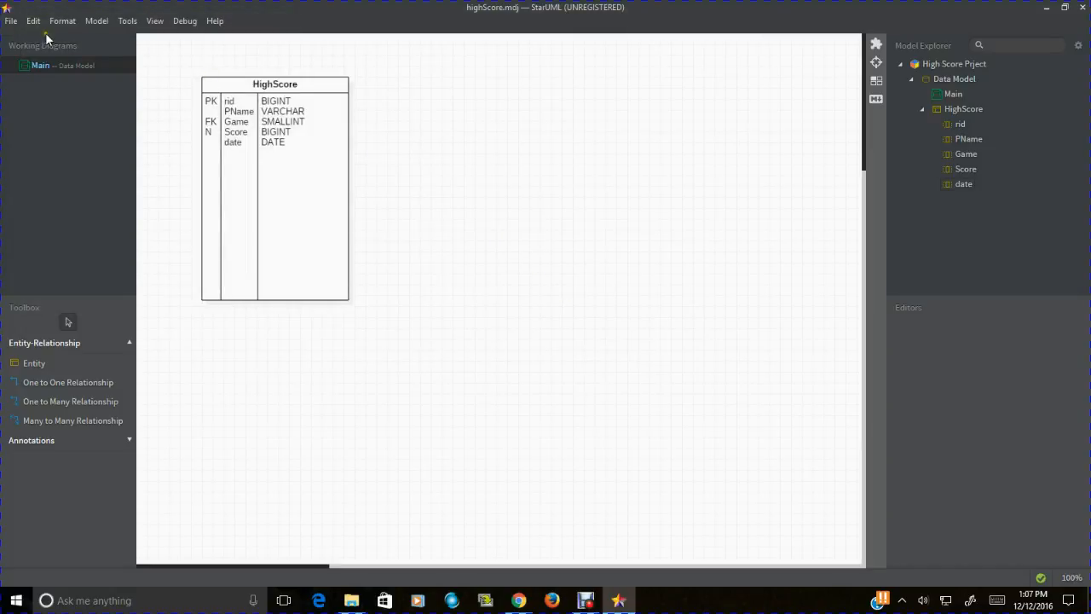
Step: Export HTML Docs, selecting the network share's MySQL-HighScores folder as destination
left_click(11, 20)
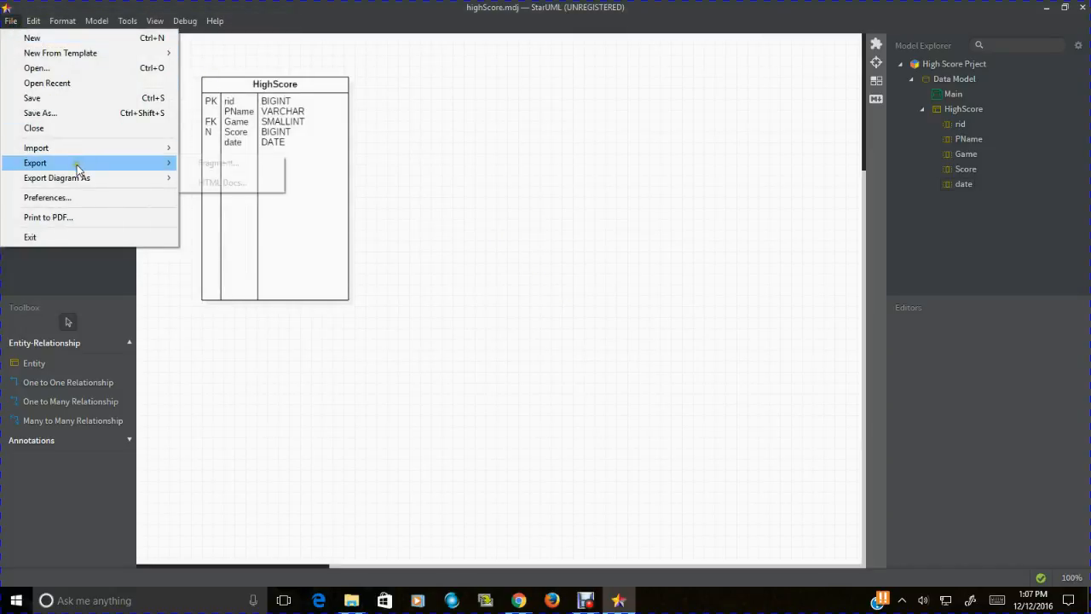
left_click(225, 183)
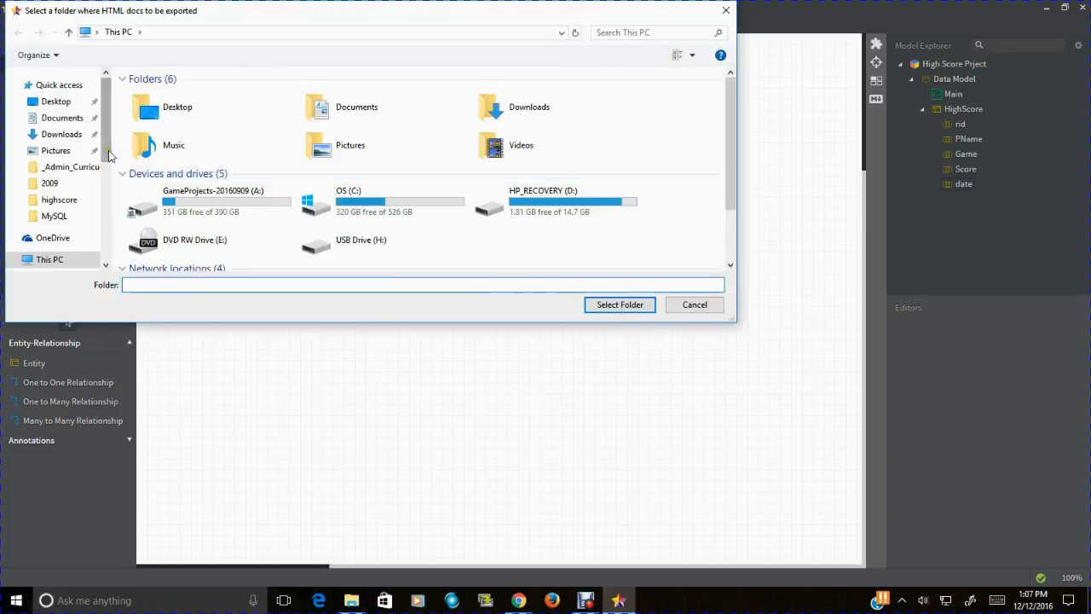
scroll("down", 3)
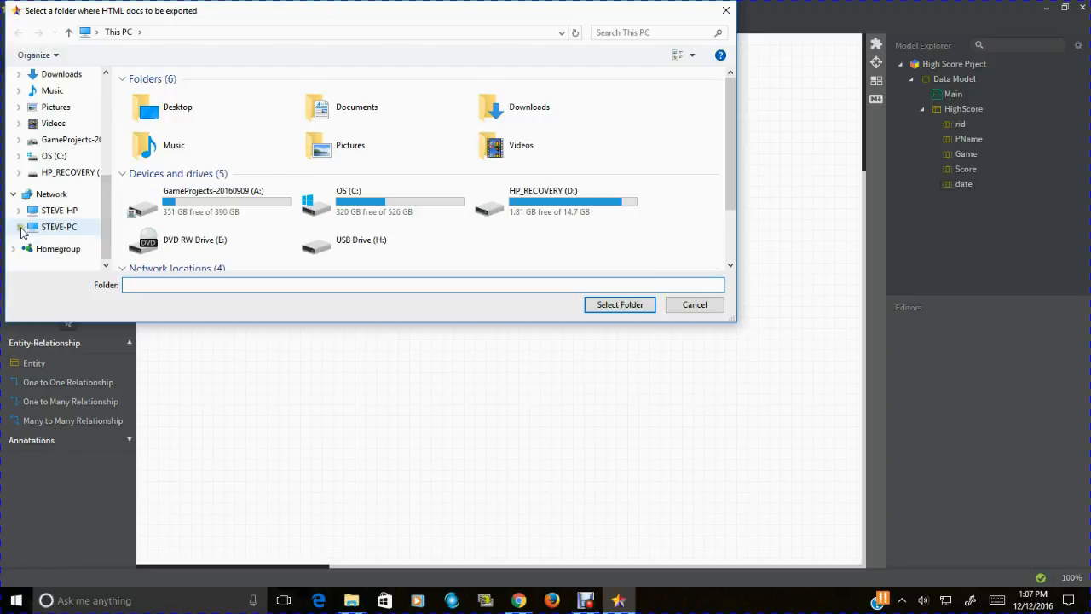
left_click(19, 226)
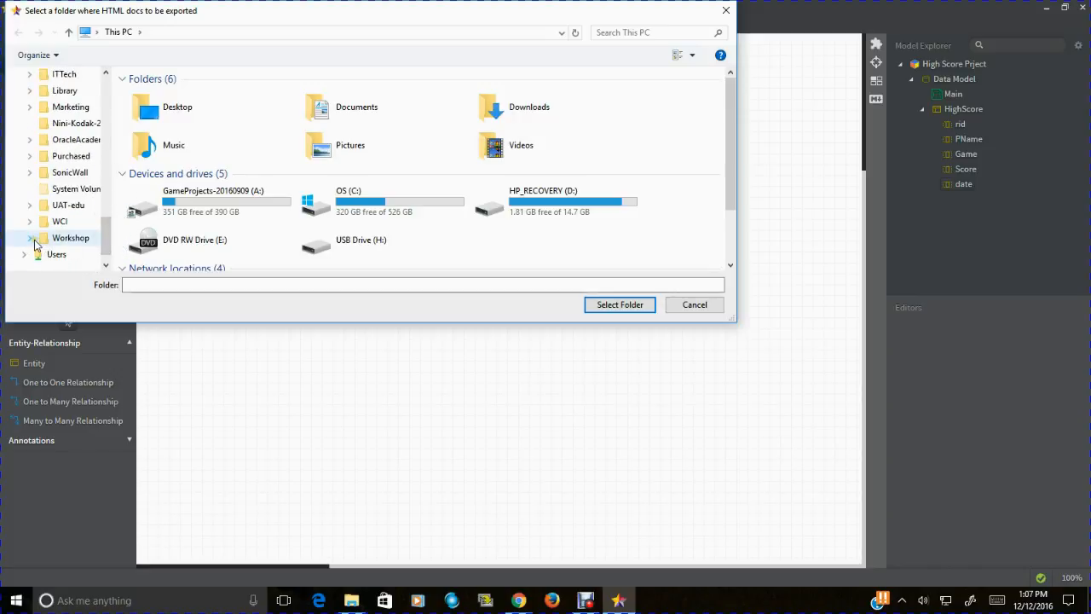
left_click(30, 188)
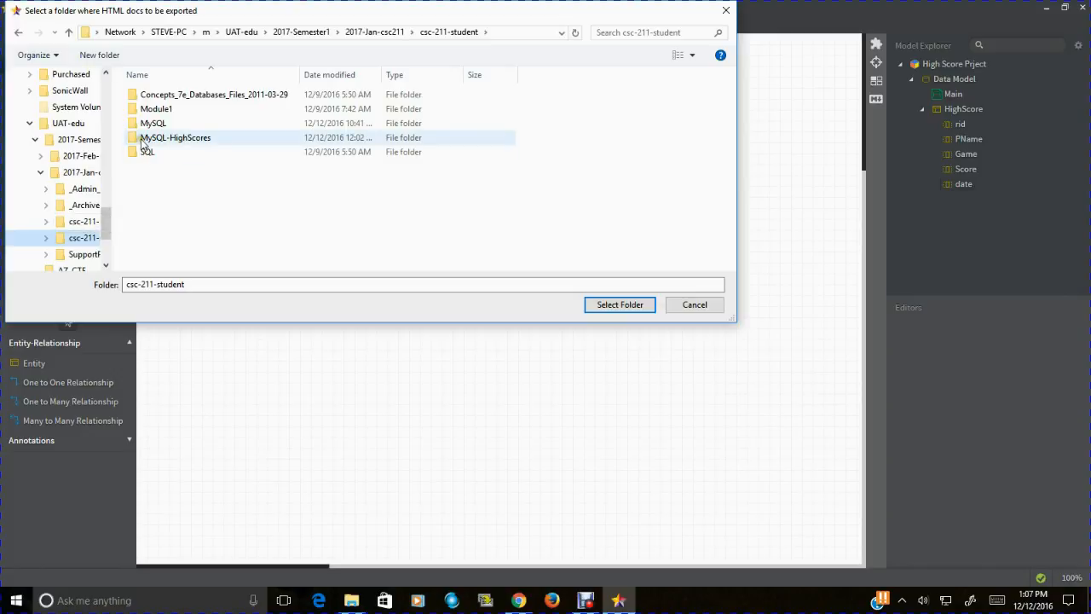
double_click(175, 137)
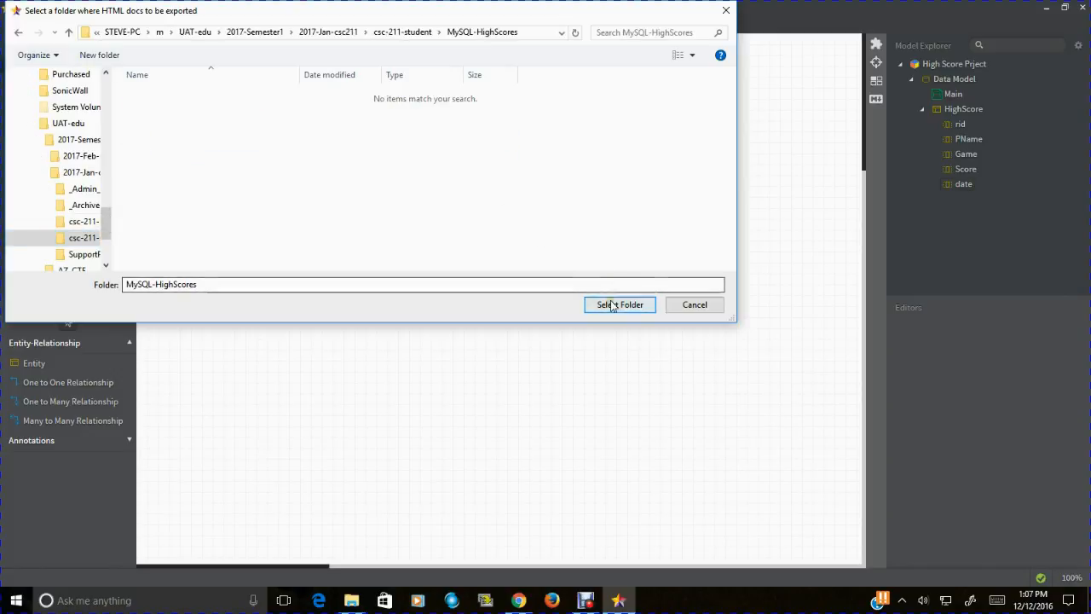
left_click(620, 304)
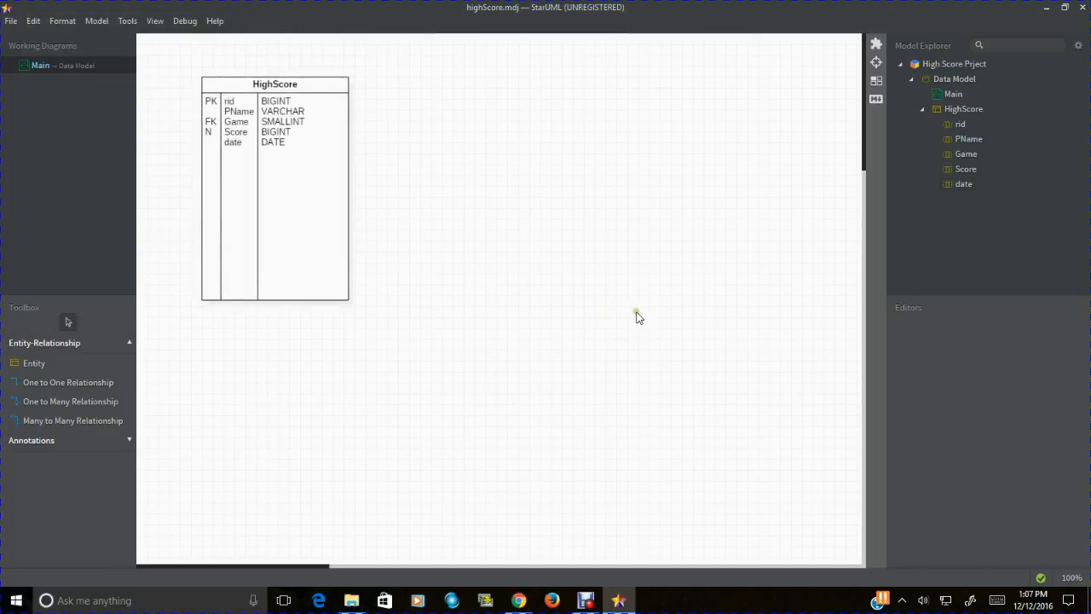
mouse_move(286, 28)
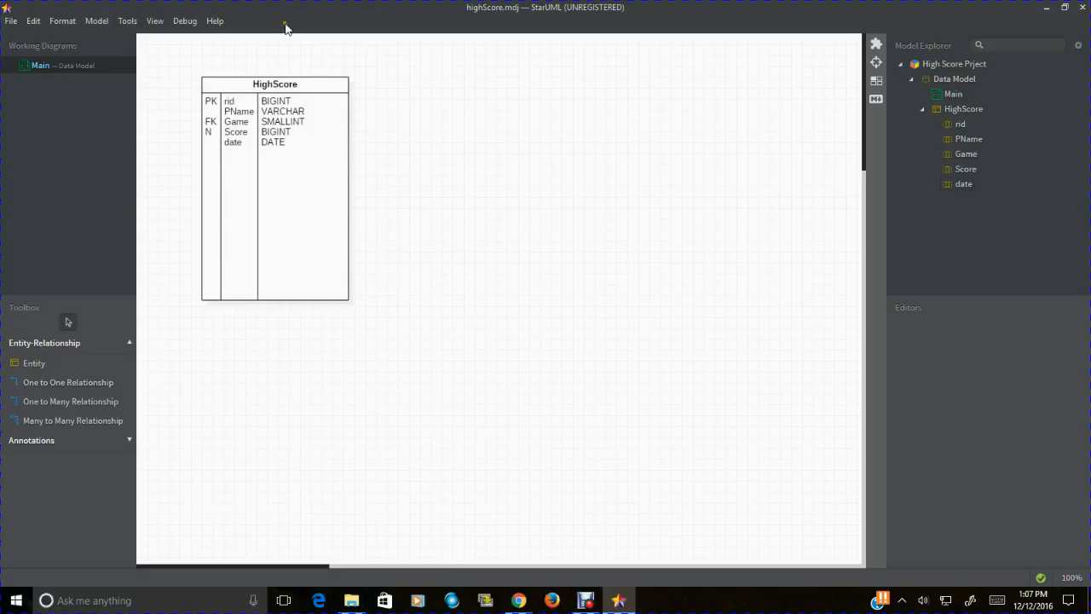
left_click(127, 20)
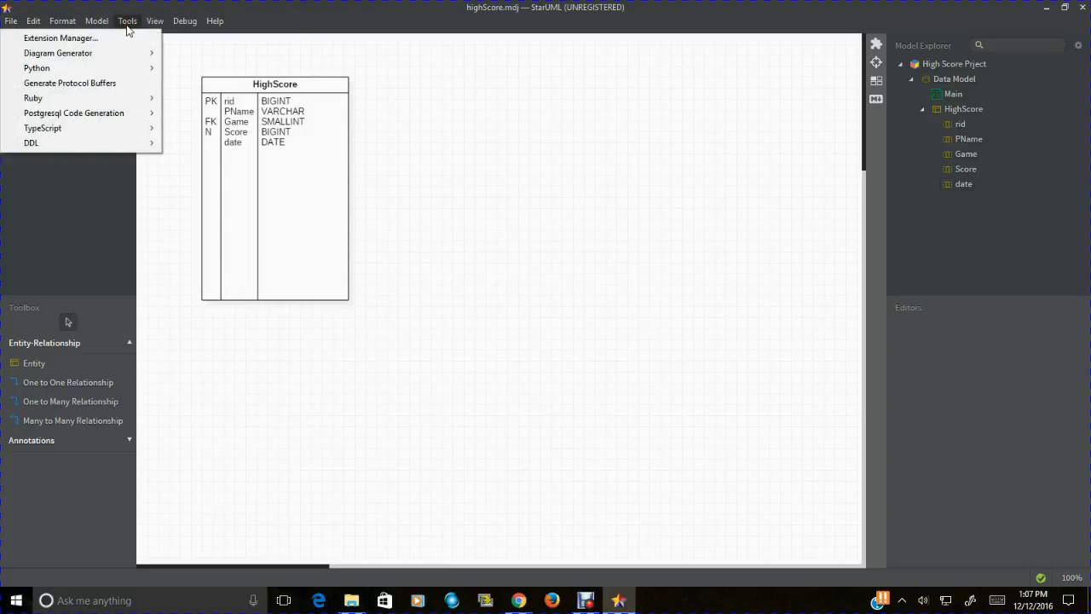
mouse_move(59, 37)
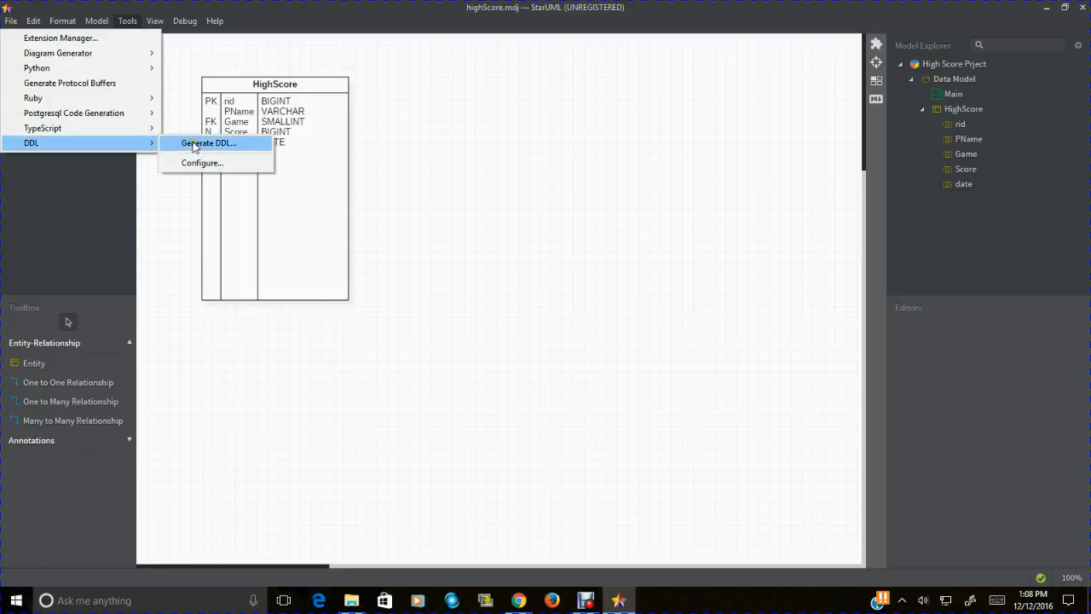
left_click(209, 142)
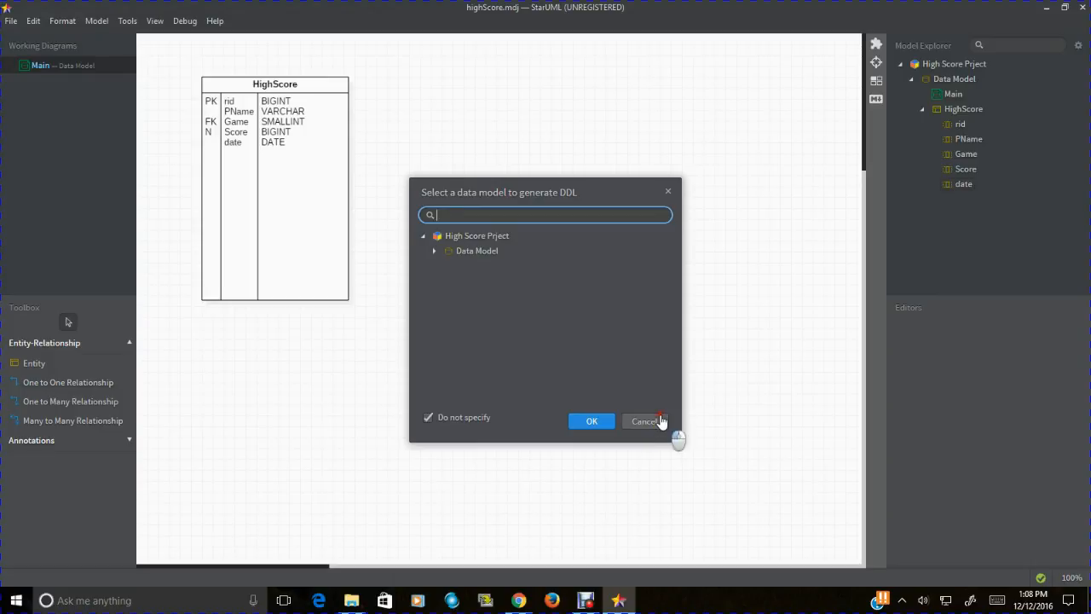
left_click(644, 421)
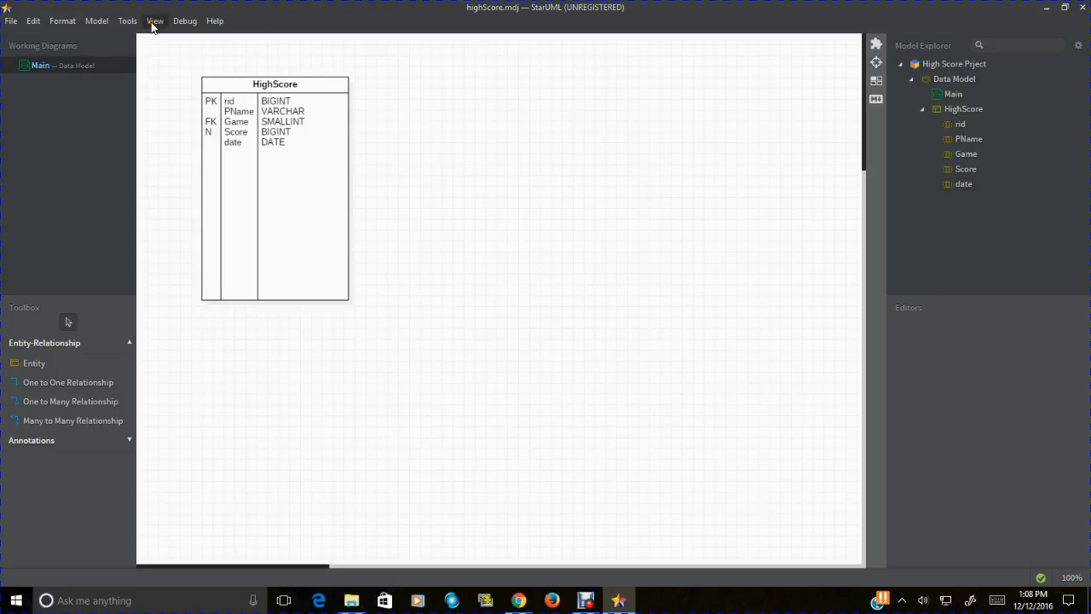
left_click(155, 21)
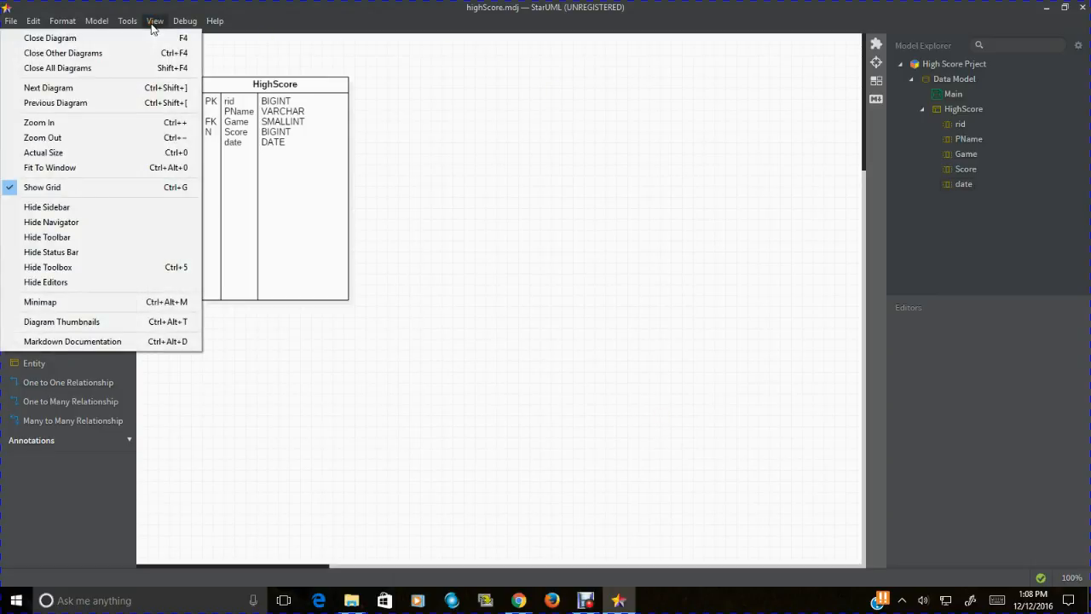
left_click(185, 20)
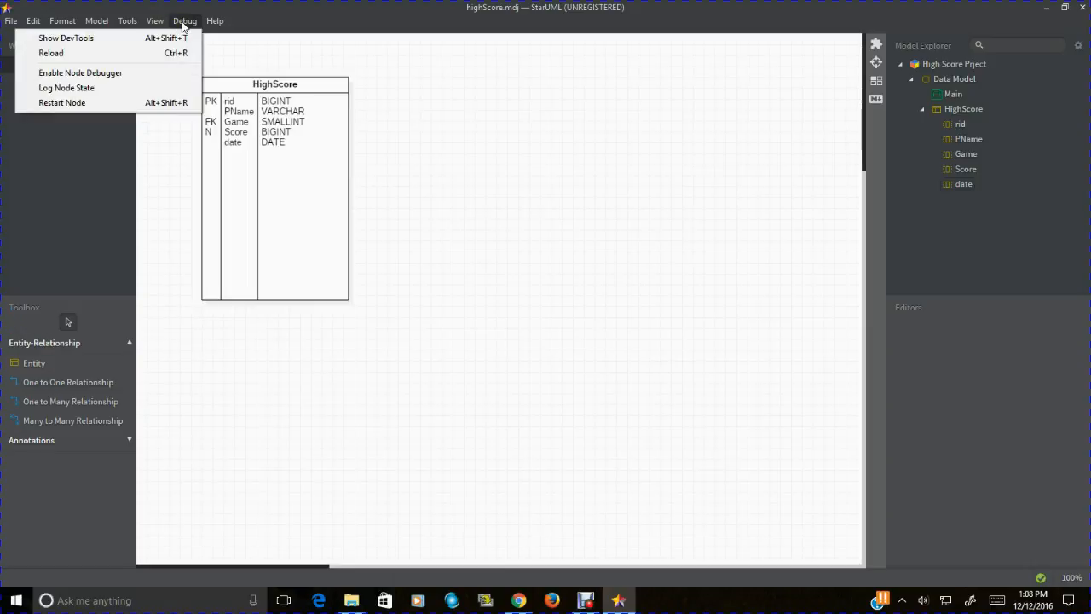
mouse_move(80, 72)
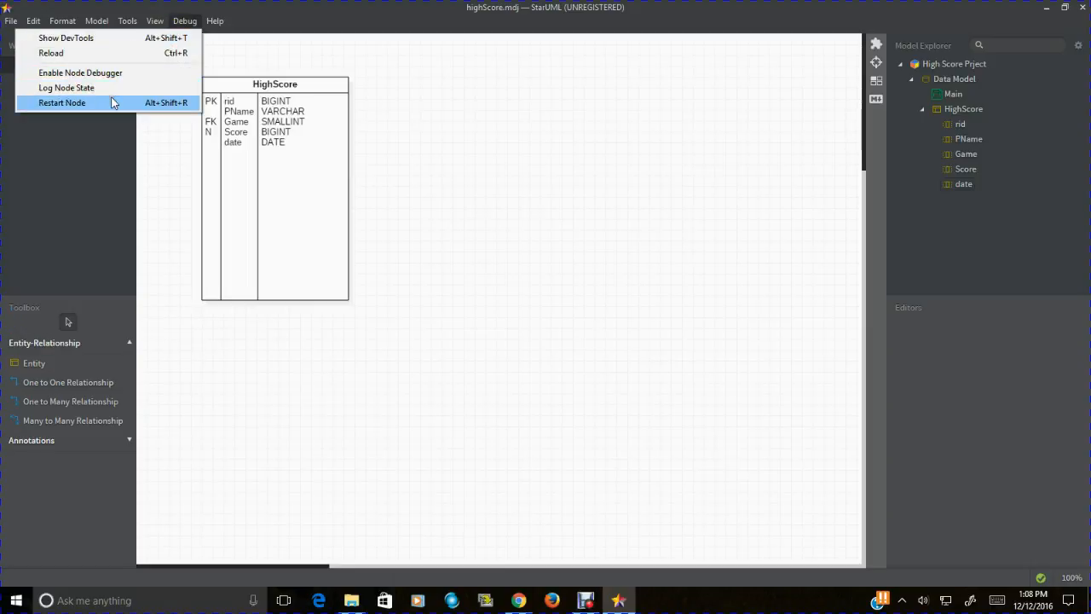
left_click(127, 20)
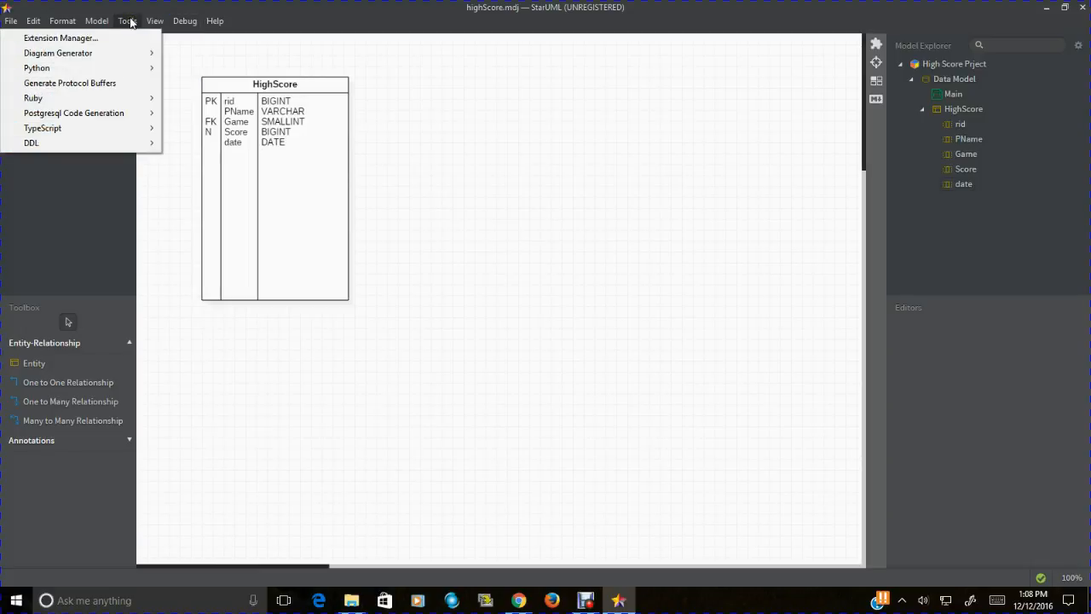
mouse_move(70, 83)
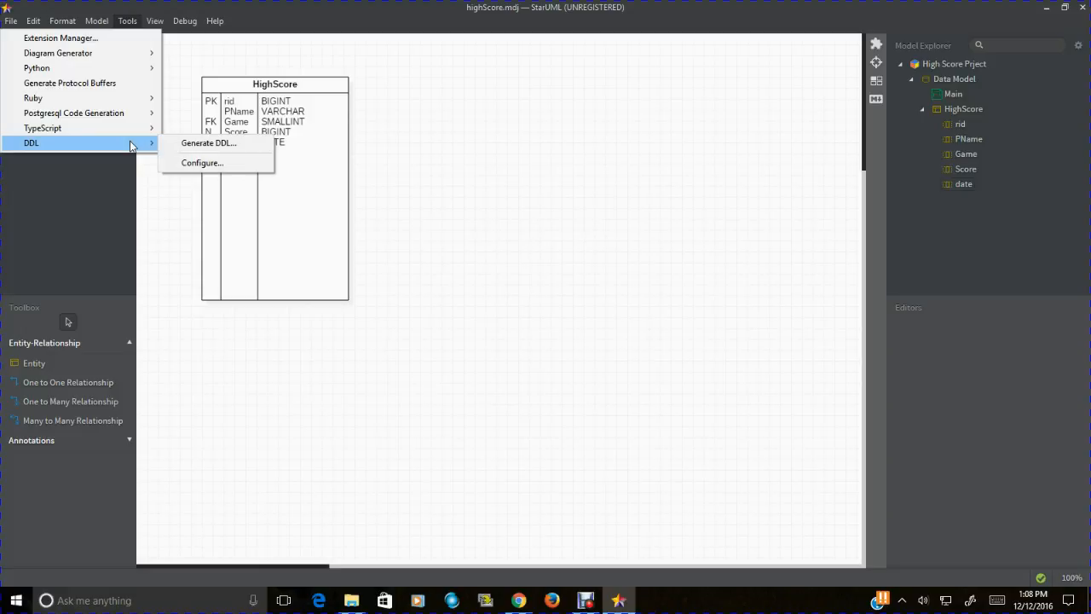
left_click(95, 20)
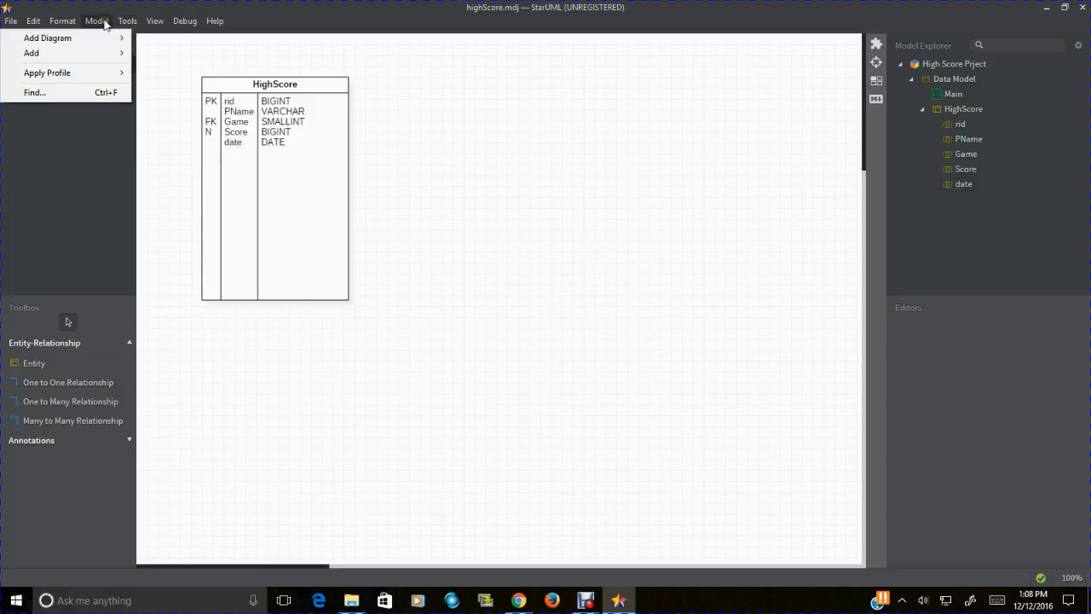
left_click(61, 20)
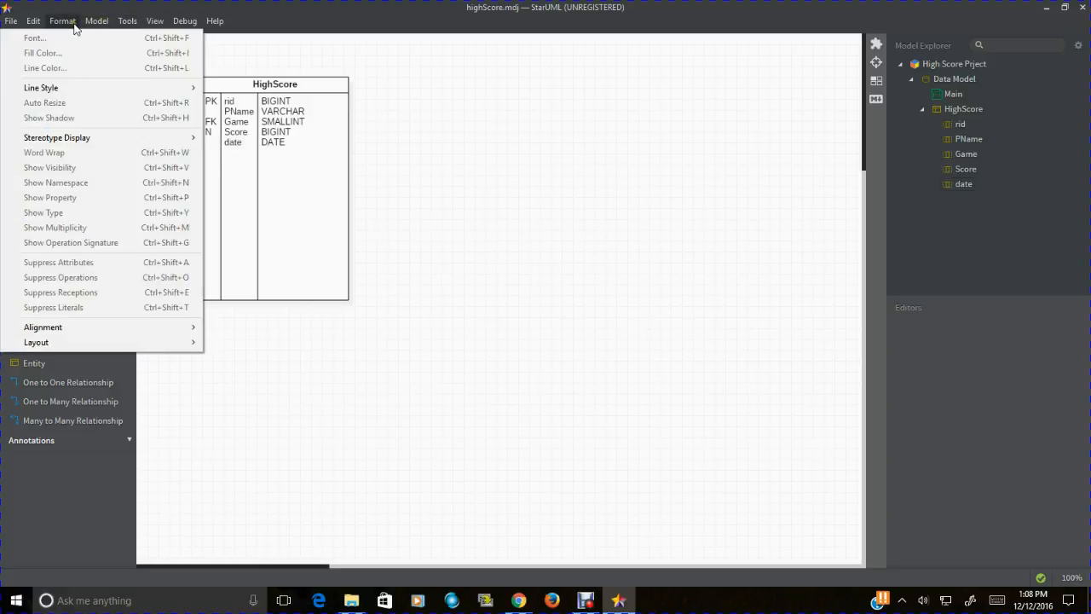
left_click(33, 21)
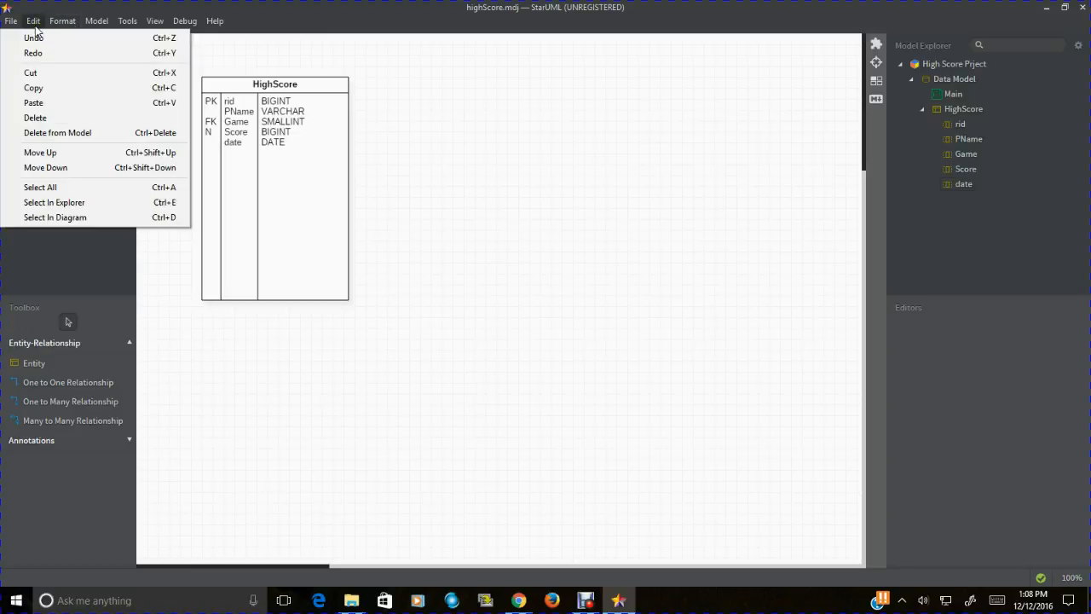
left_click(11, 21)
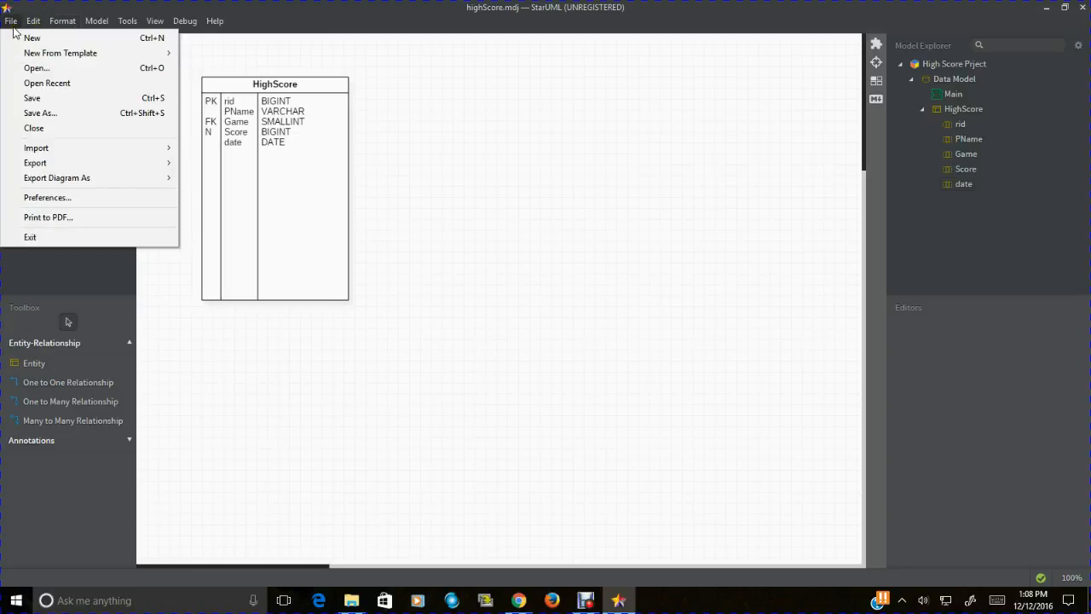
mouse_move(48, 216)
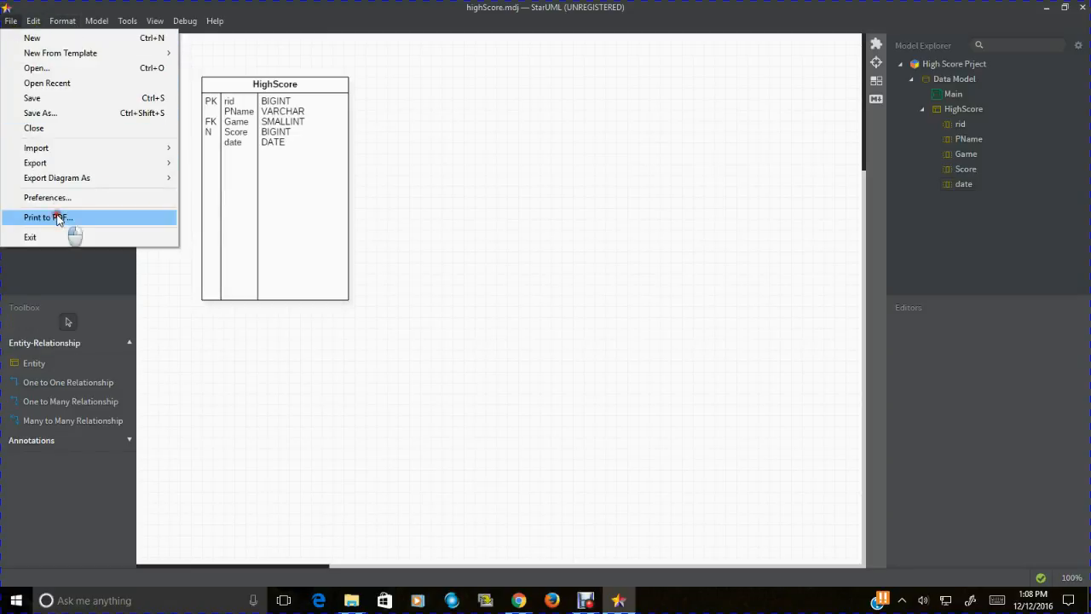
Step: Print all diagrams to a landscape A4 PDF, High Score Prject.pdf, in MySQL-HighScores
left_click(47, 216)
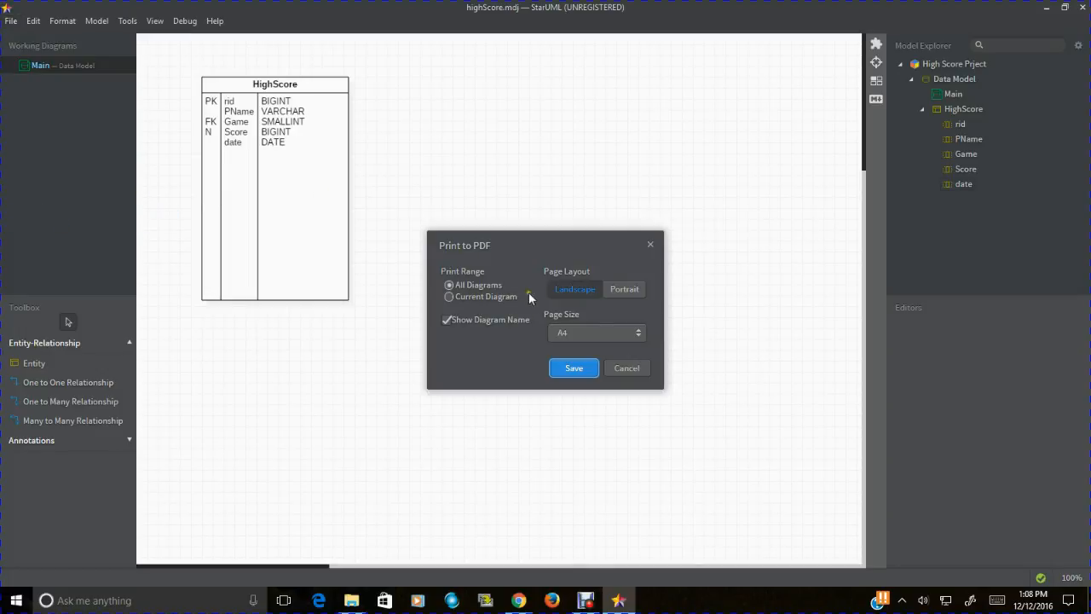
left_click(573, 367)
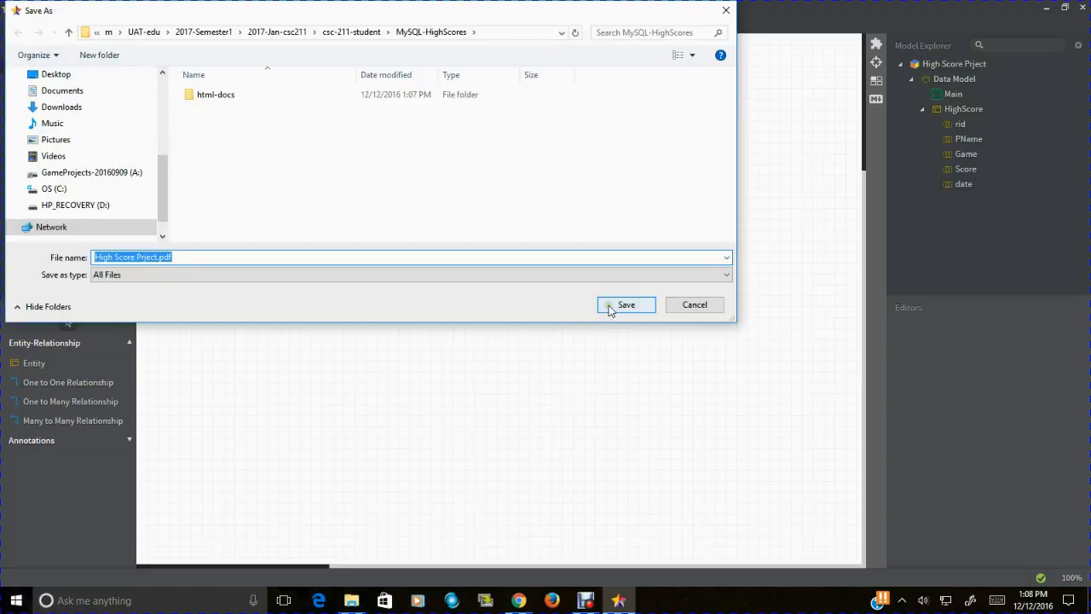
left_click(626, 305)
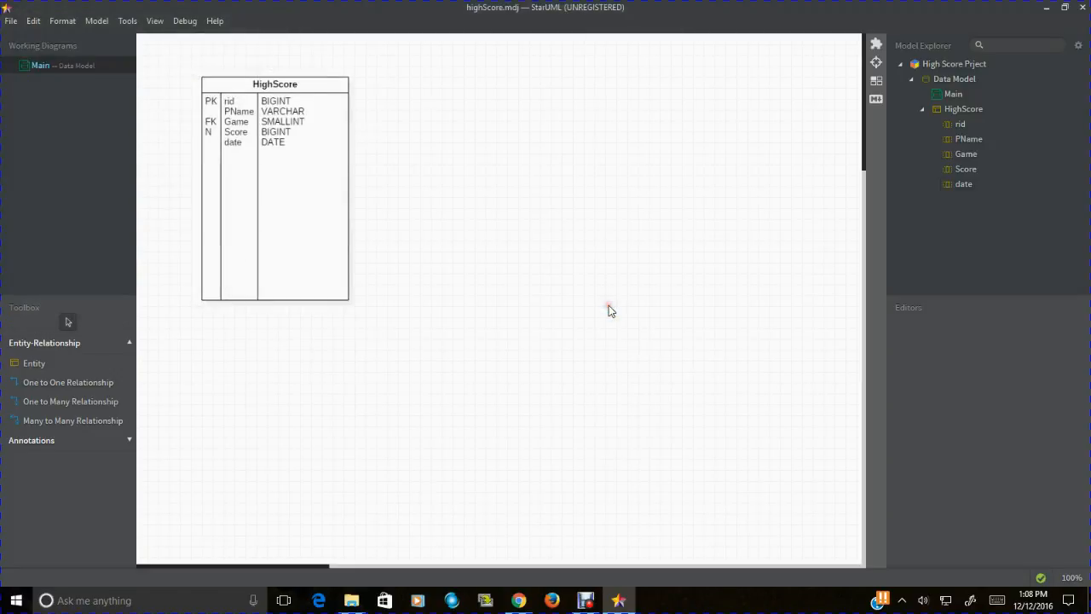